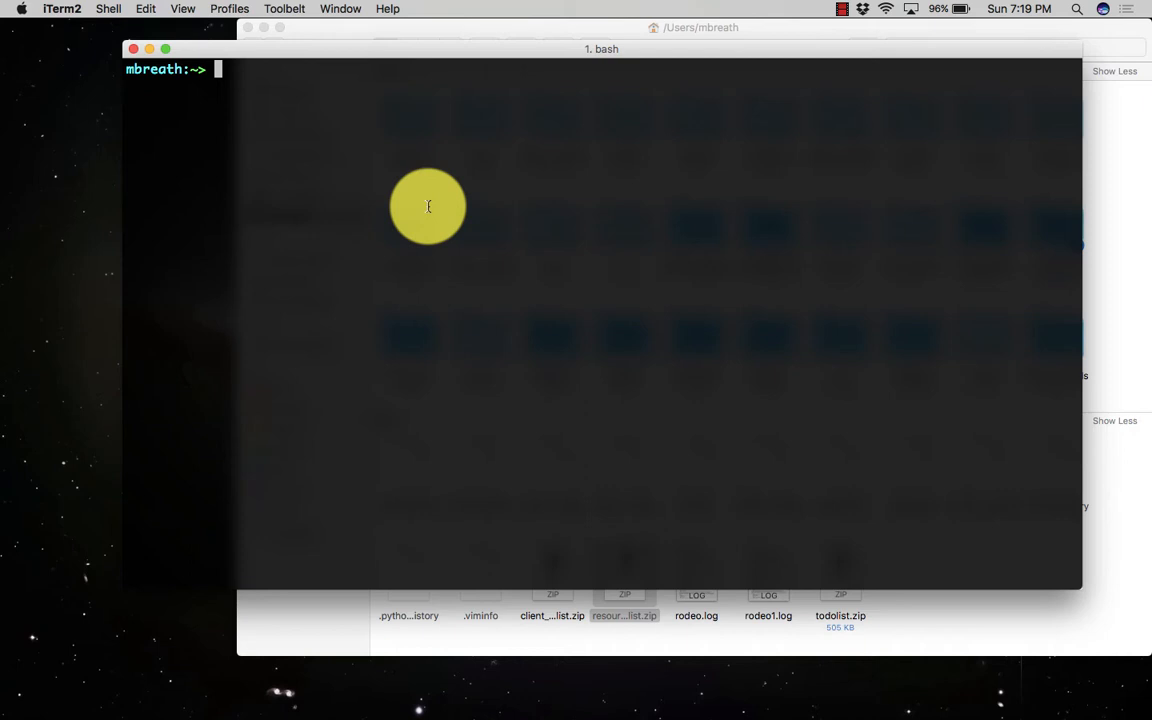
# Step: Launch Python 2.7, import boto3 and create an S3 client named s3
pyautogui.write('python')
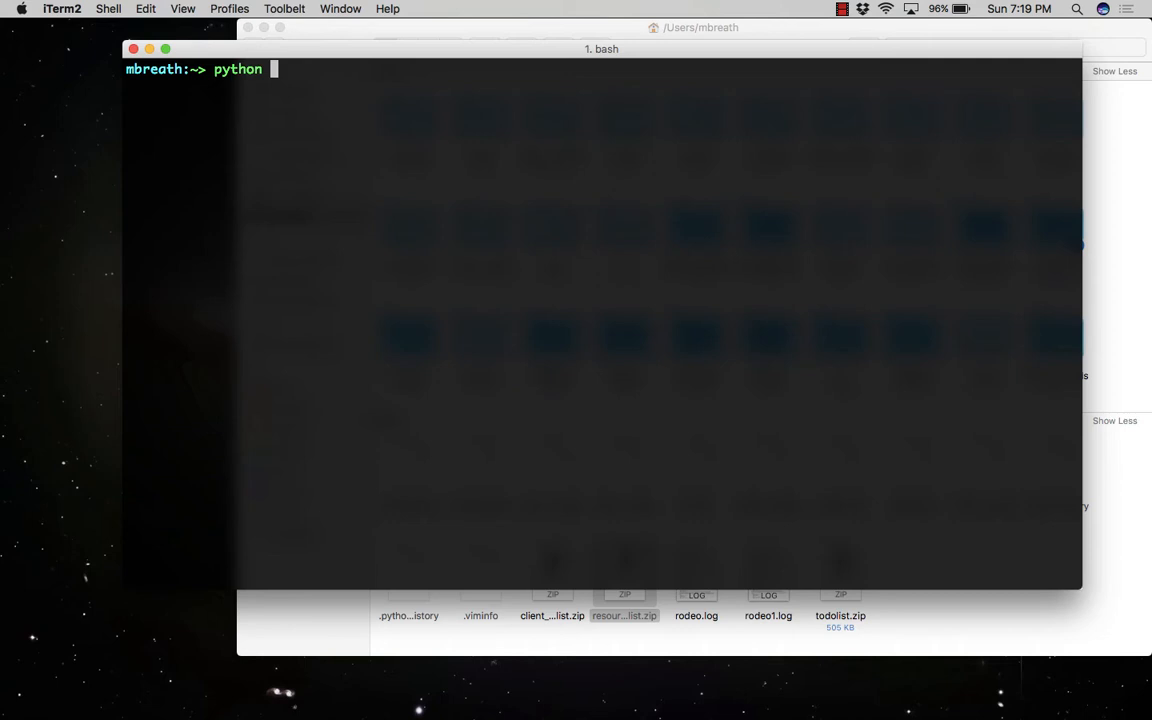
pyautogui.press('Return')
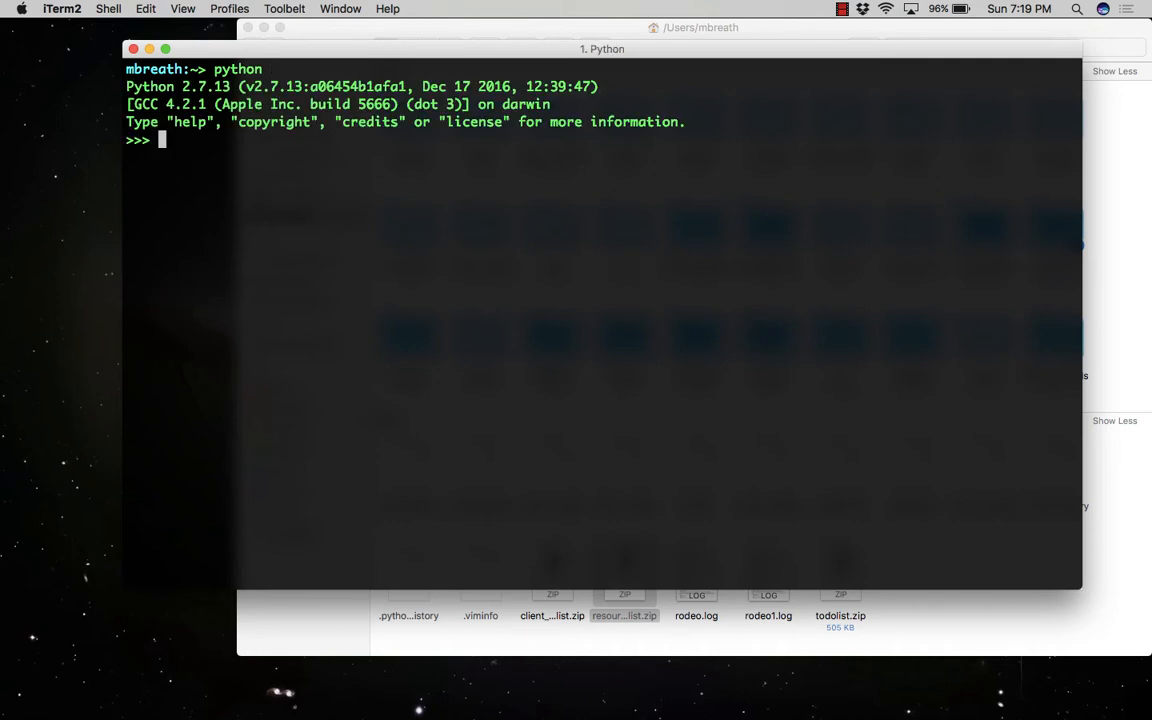
pyautogui.write('import boto3')
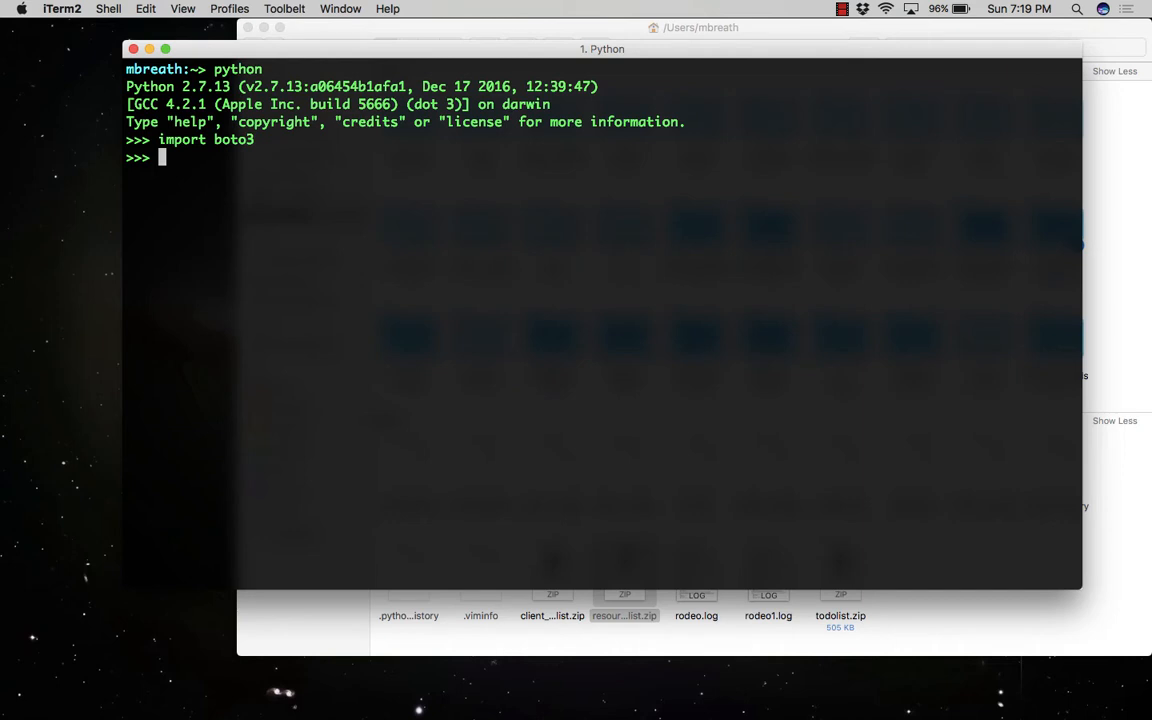
pyautogui.write('s3')
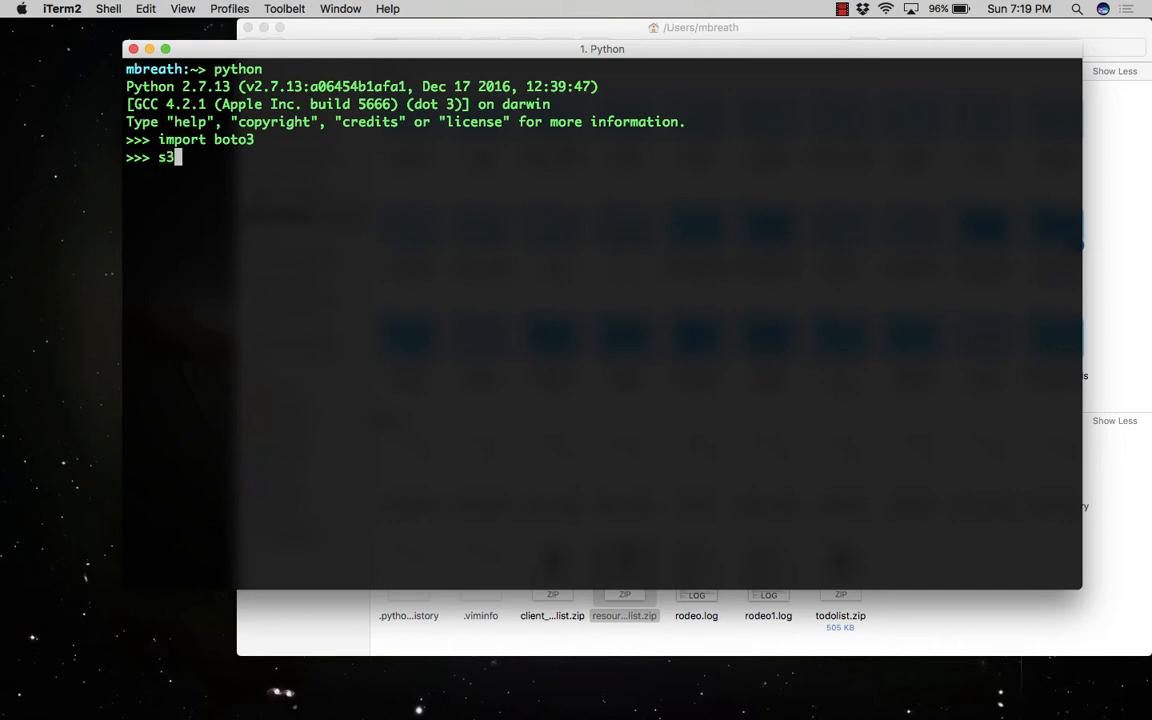
pyautogui.write('= boto3')
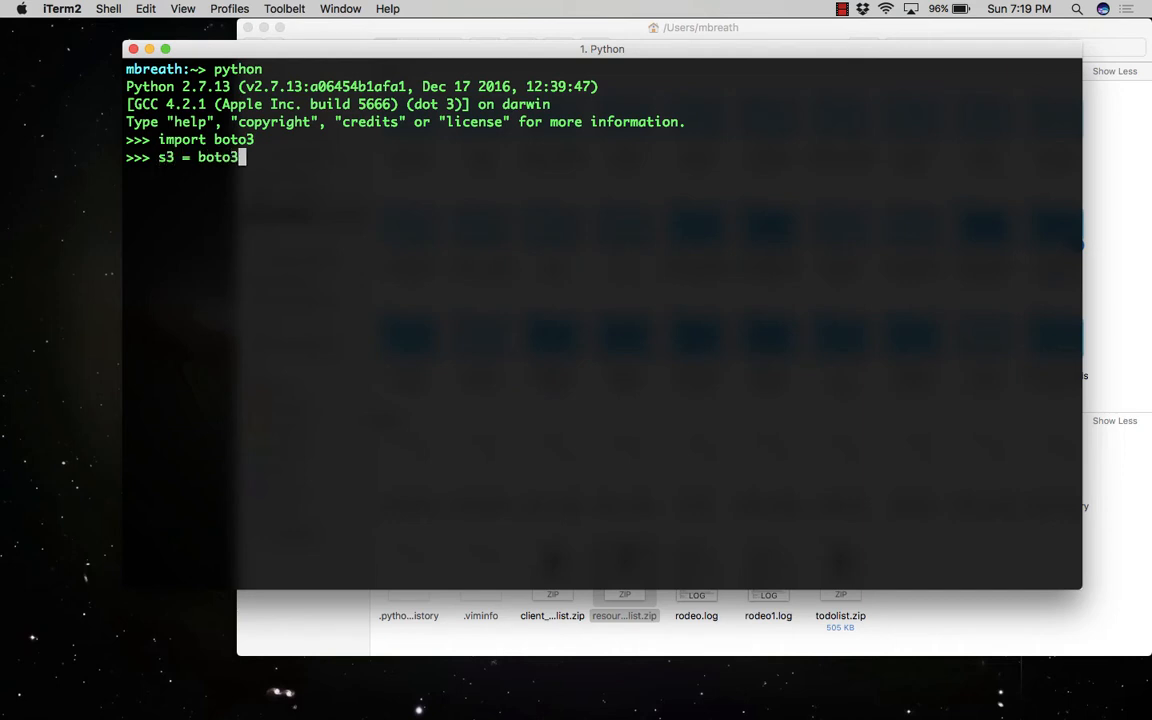
pyautogui.write('.client')
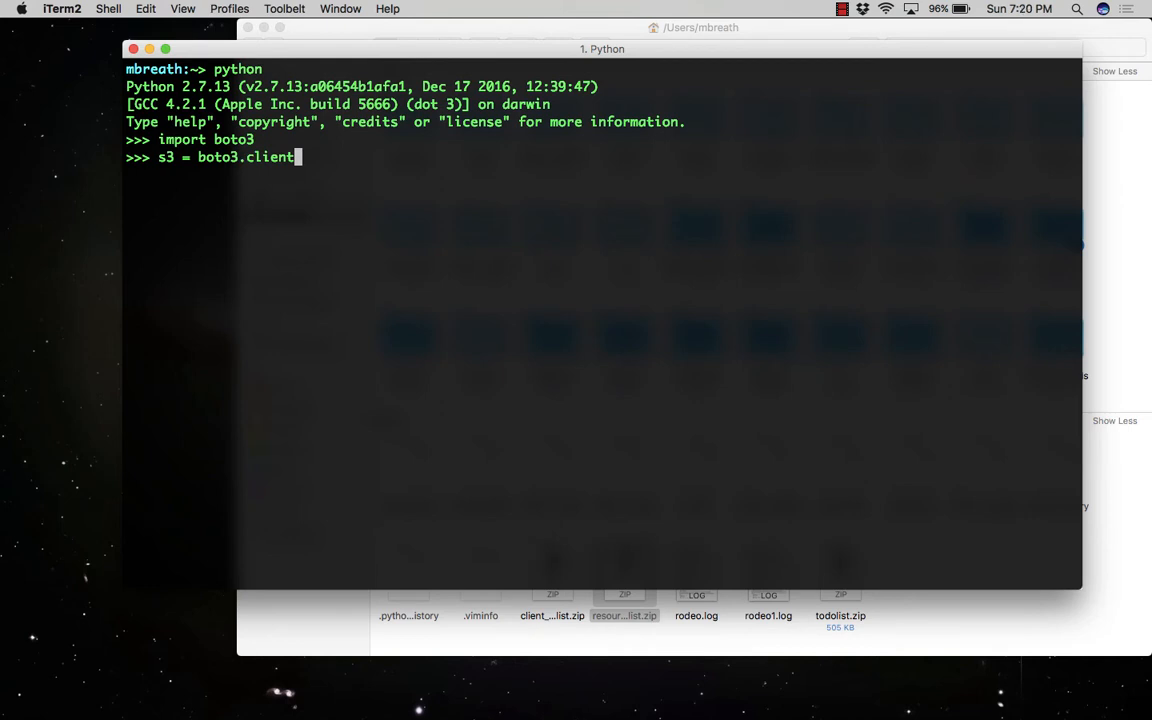
pyautogui.write("('s3')")
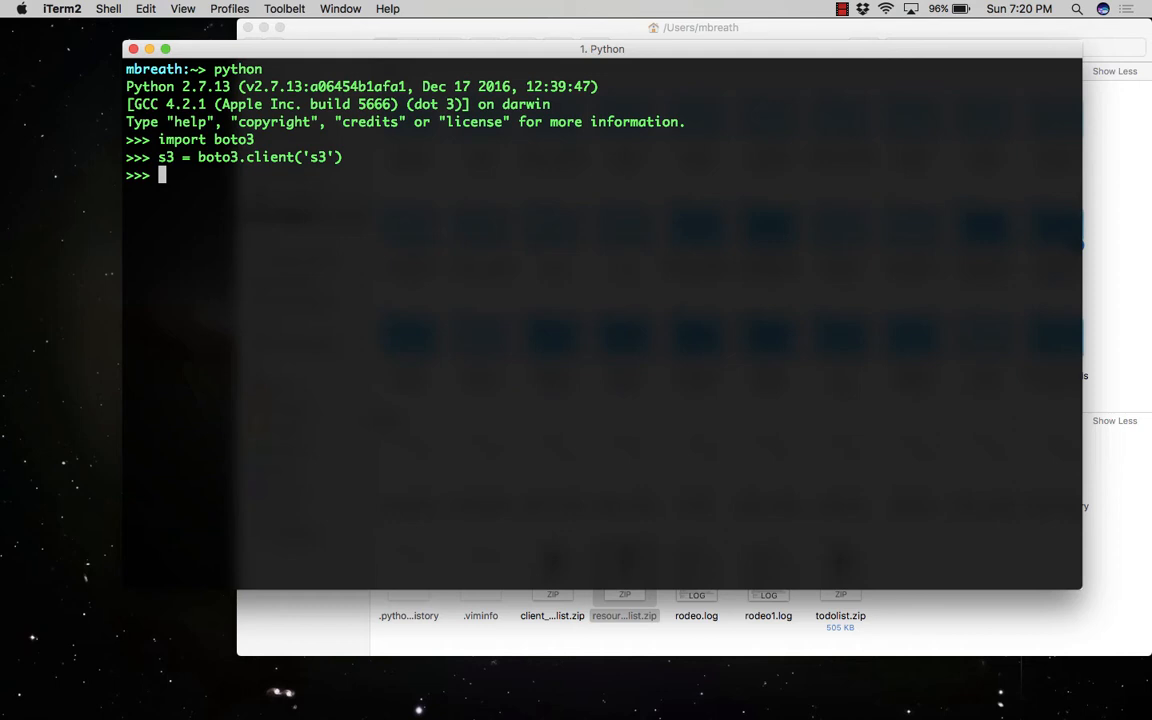
# Step: Call s3.get_bucket_policy for 'mynamebuckets', which raises a NoSuchBucketPolicy error
pyautogui.write('result = s3')
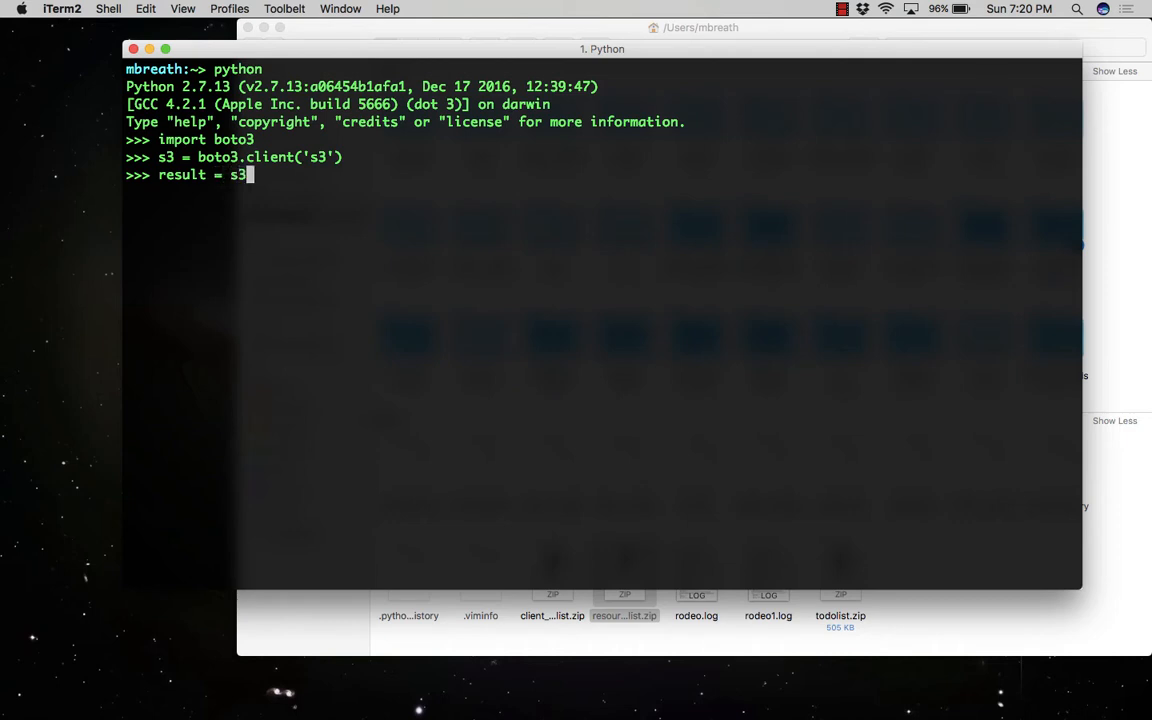
pyautogui.write('.get_bucket_pol')
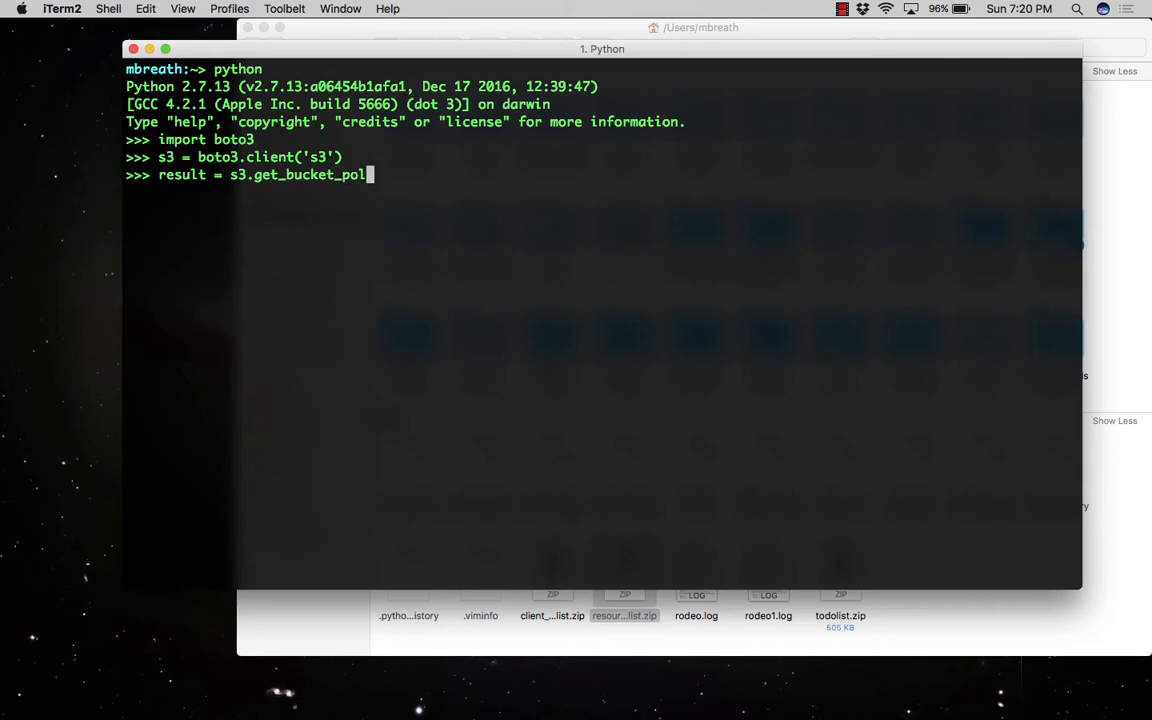
pyautogui.write('icy')
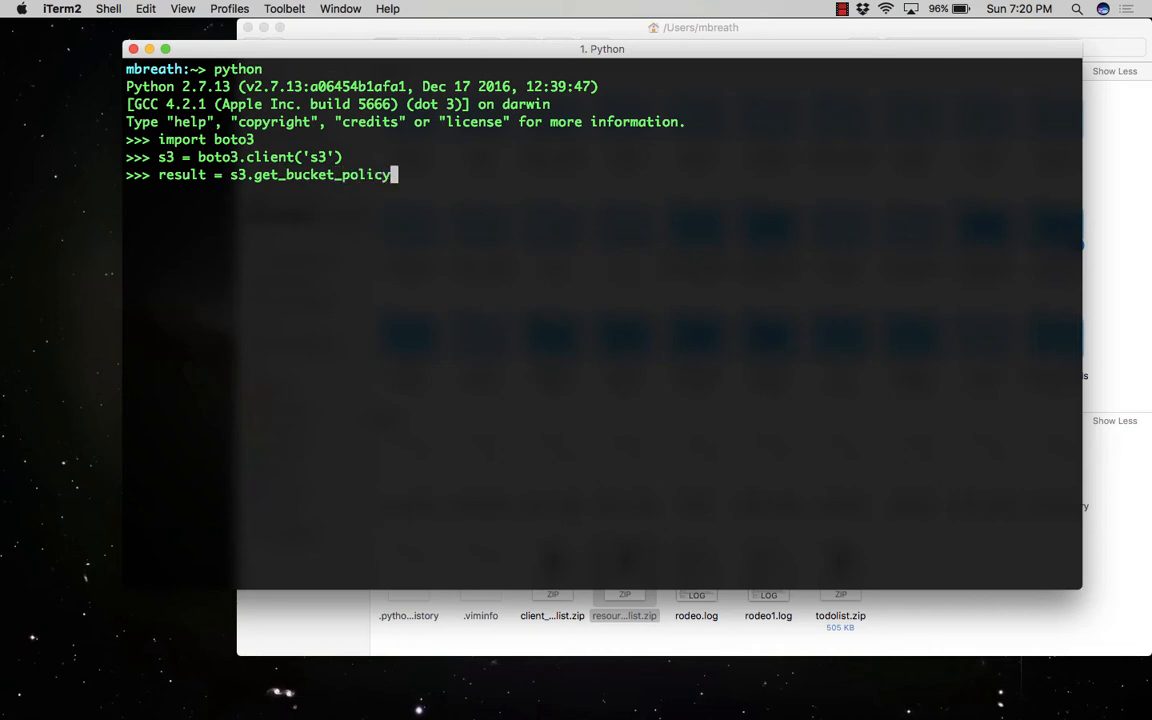
pyautogui.write('(Bucket')
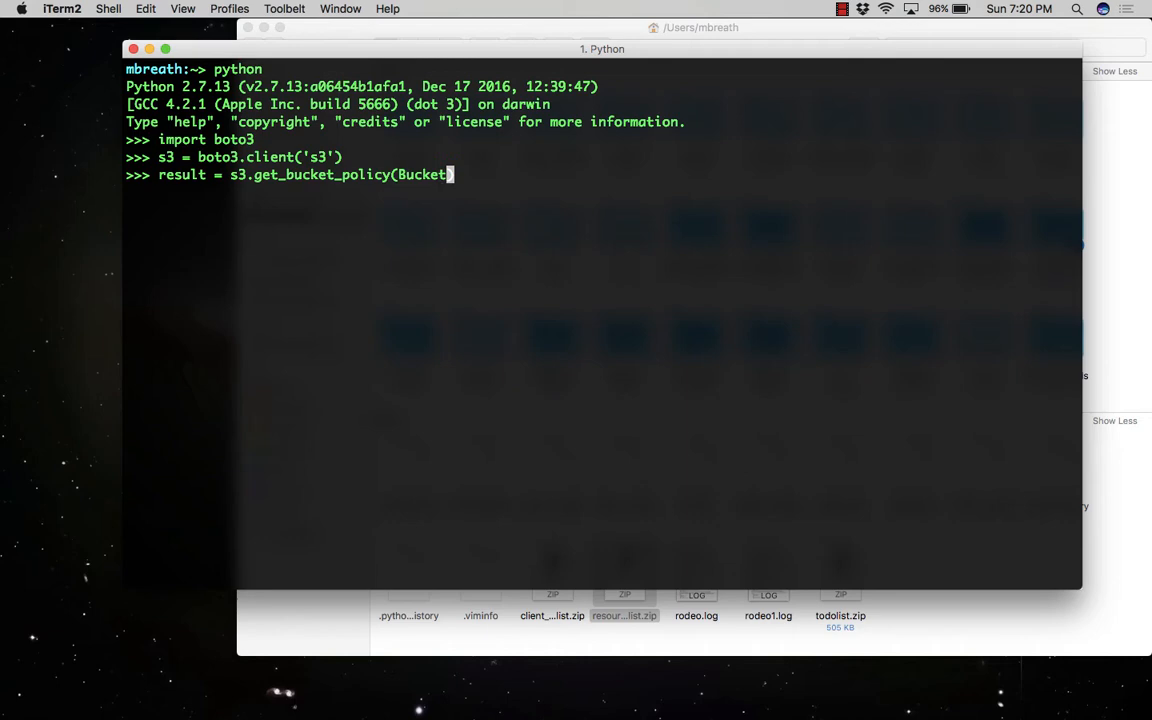
pyautogui.write("= 'myna")
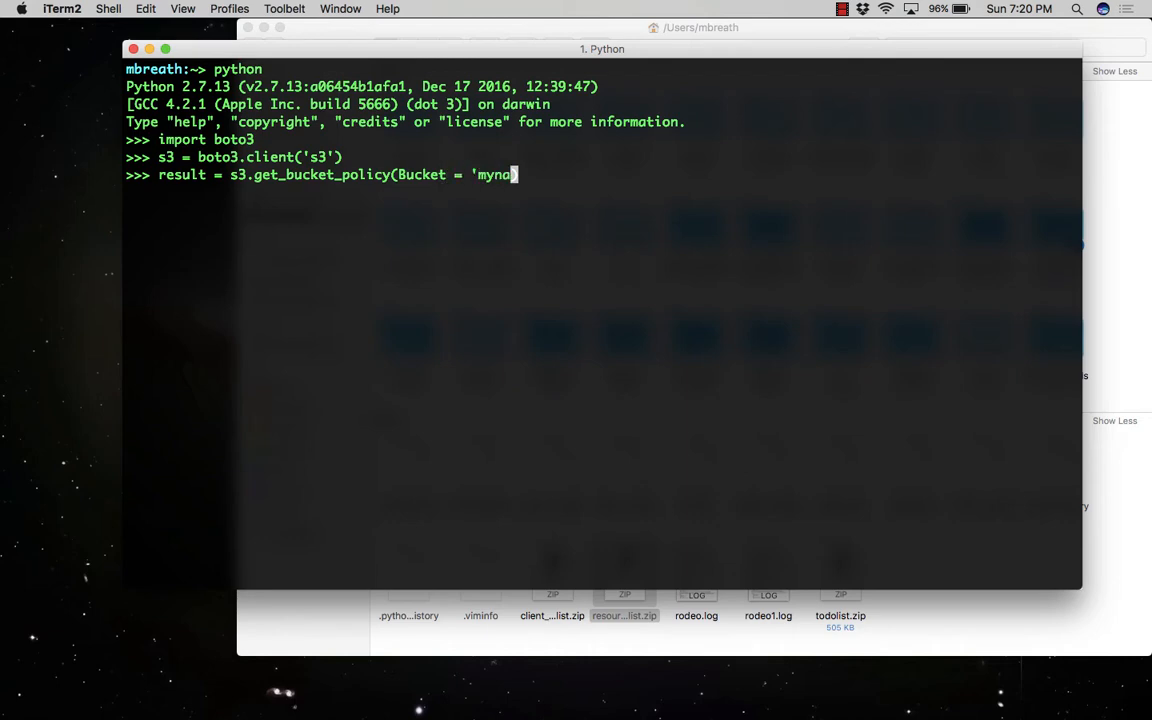
pyautogui.write("mebuckets'")
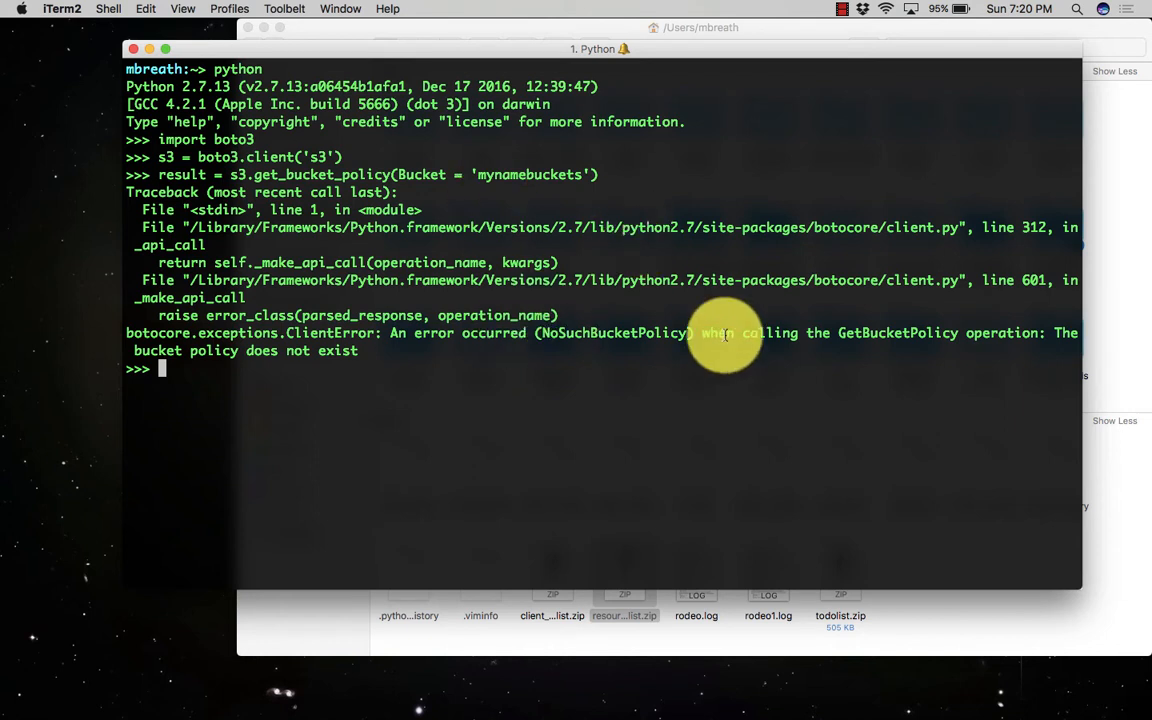
pyautogui.moveTo(280, 381)
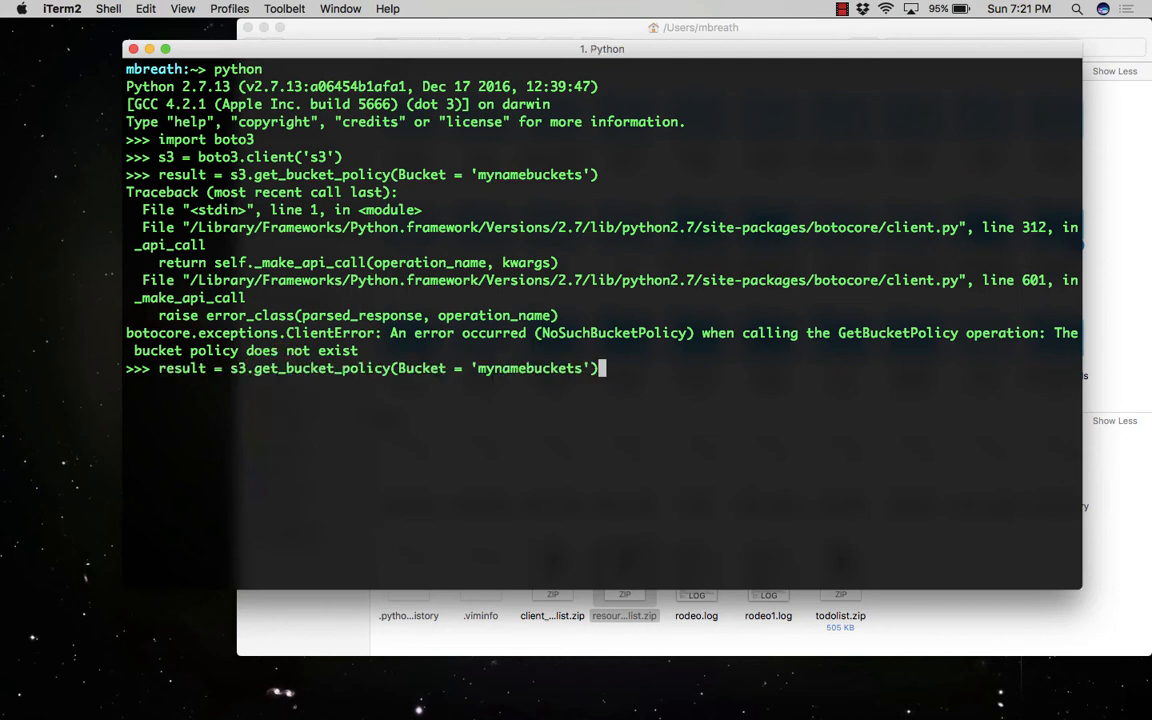
# Step: Begin the bucket_policy dictionary with a Version string and Sid 'AddPerm'
pyautogui.write('bucket')
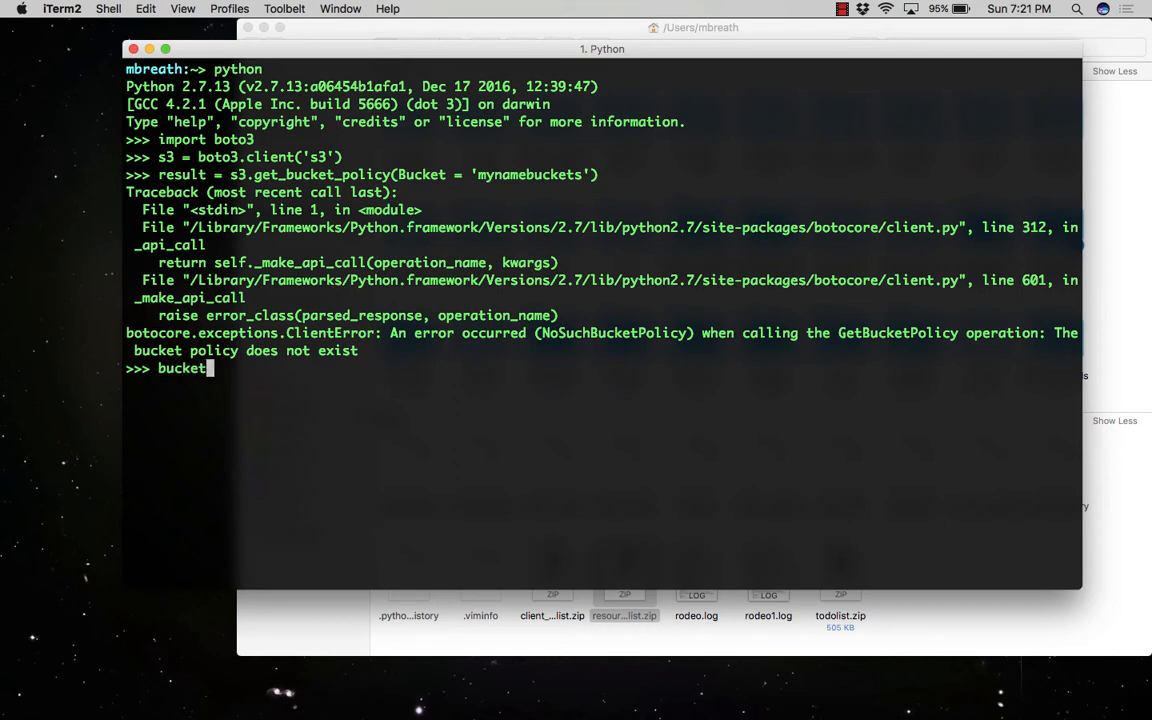
pyautogui.write('_policy')
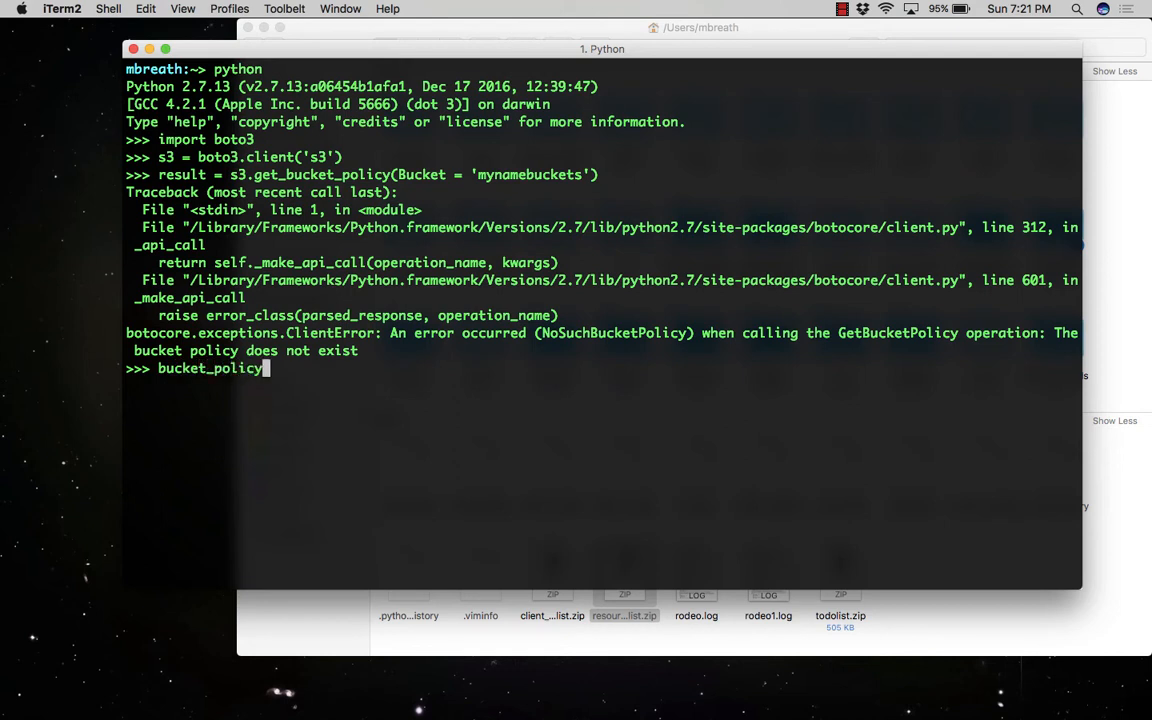
pyautogui.write('= {')
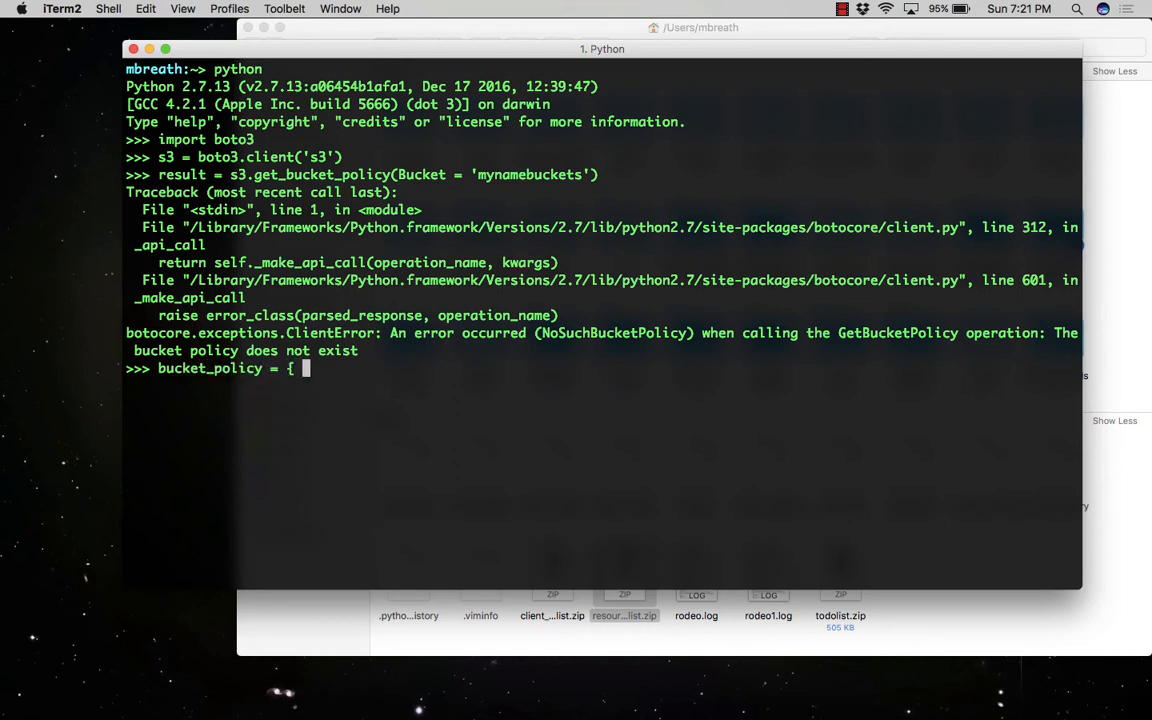
pyautogui.write("'Version")
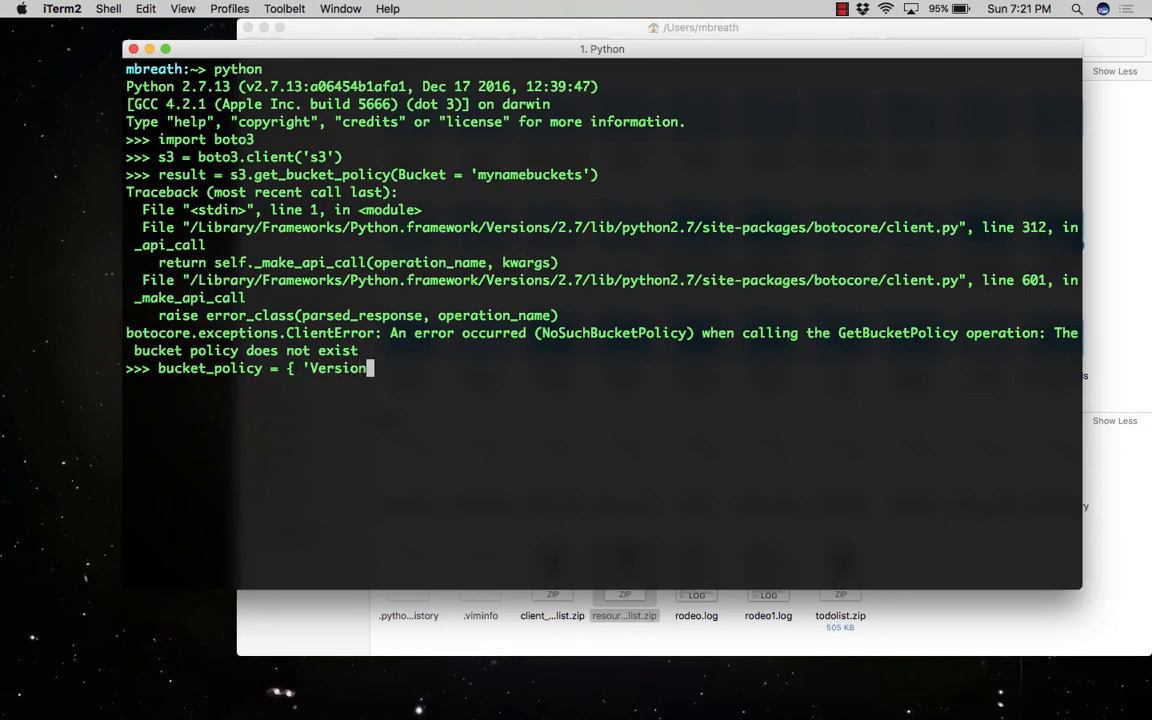
pyautogui.write("':")
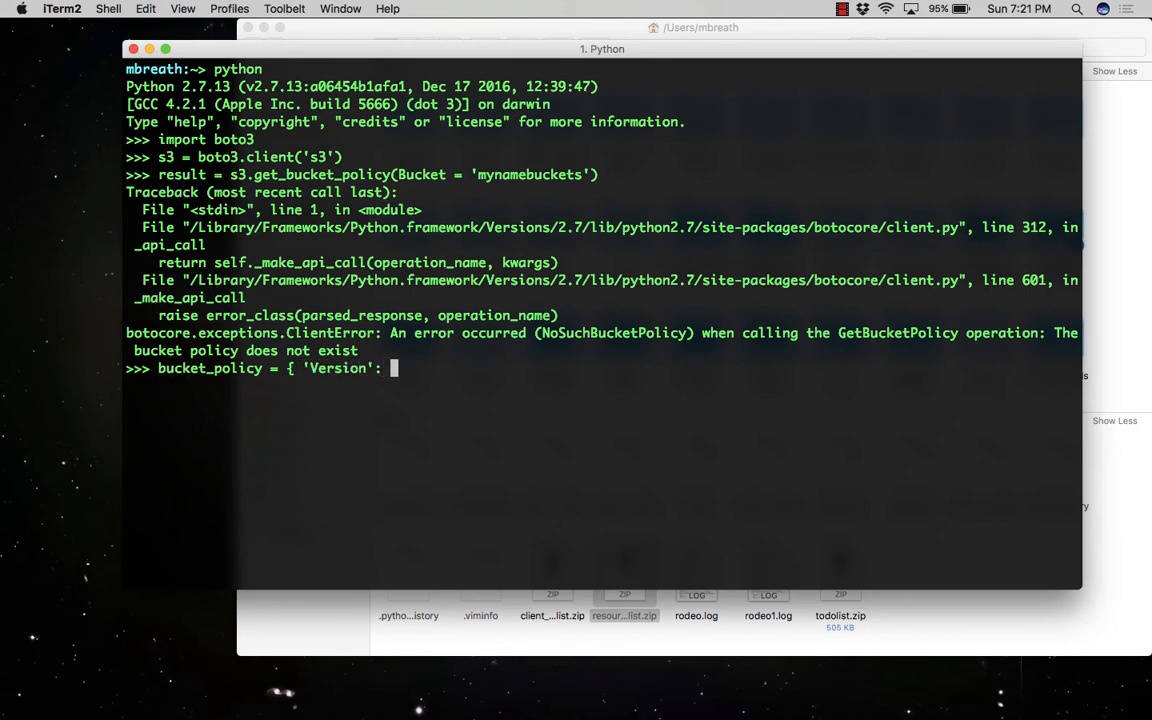
pyautogui.write("'2017")
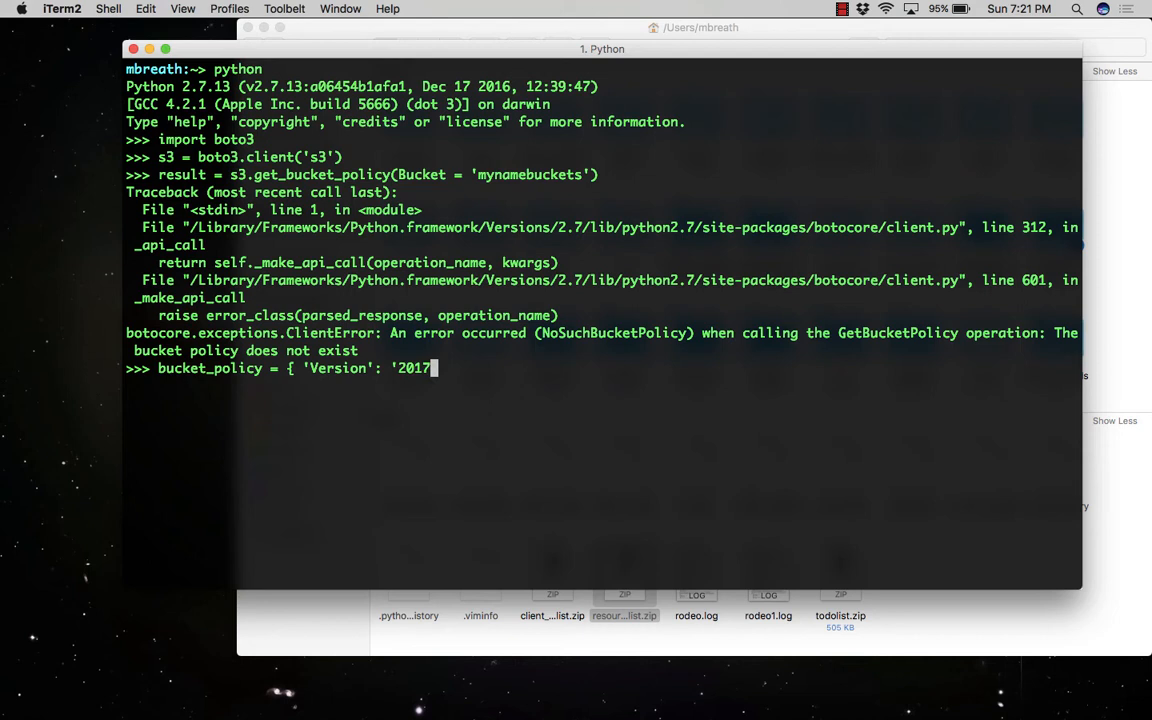
pyautogui.write('-0')
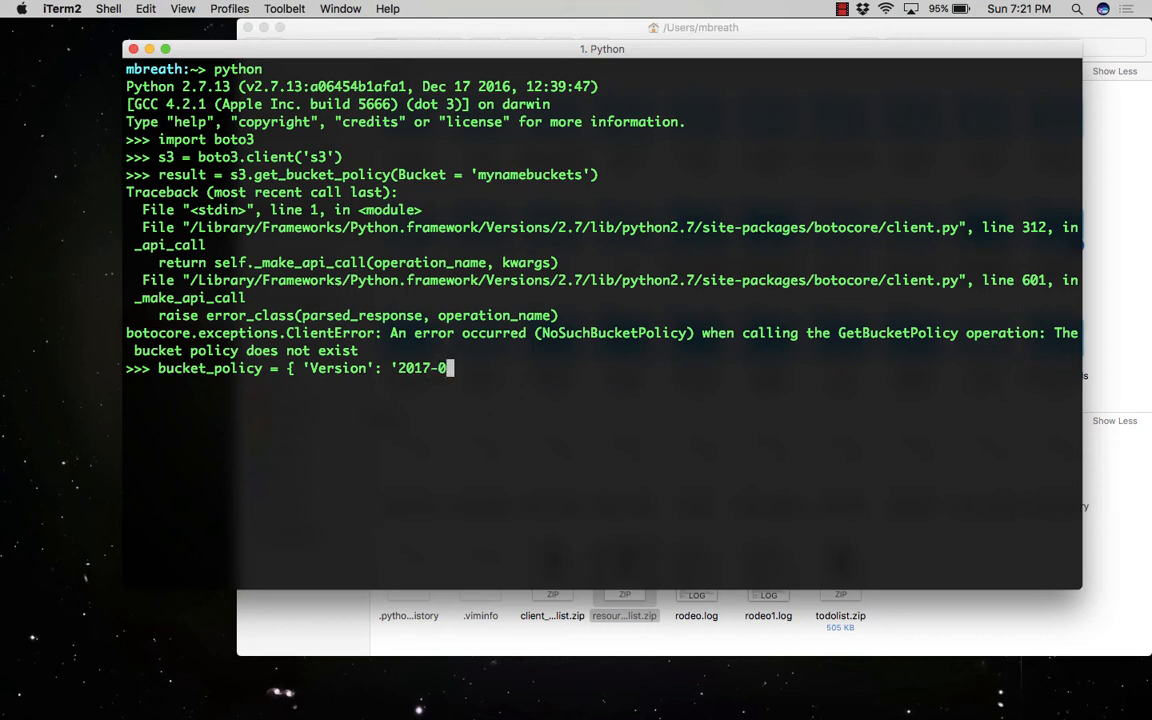
pyautogui.write('8-')
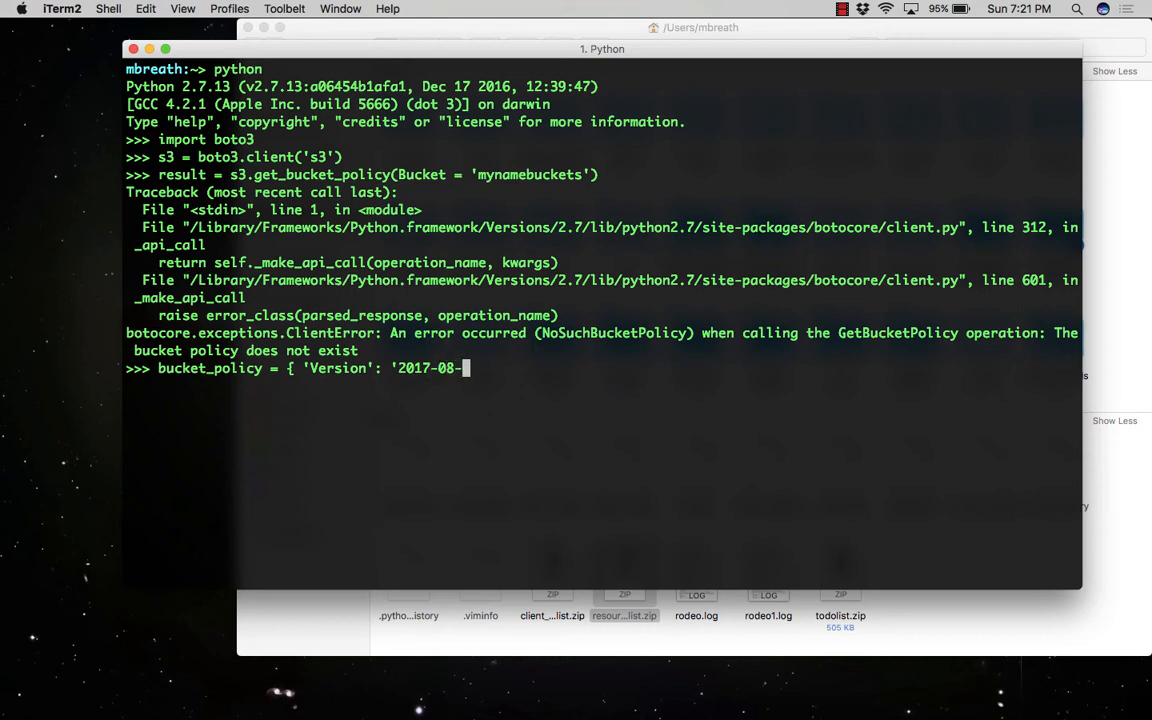
pyautogui.write('12')
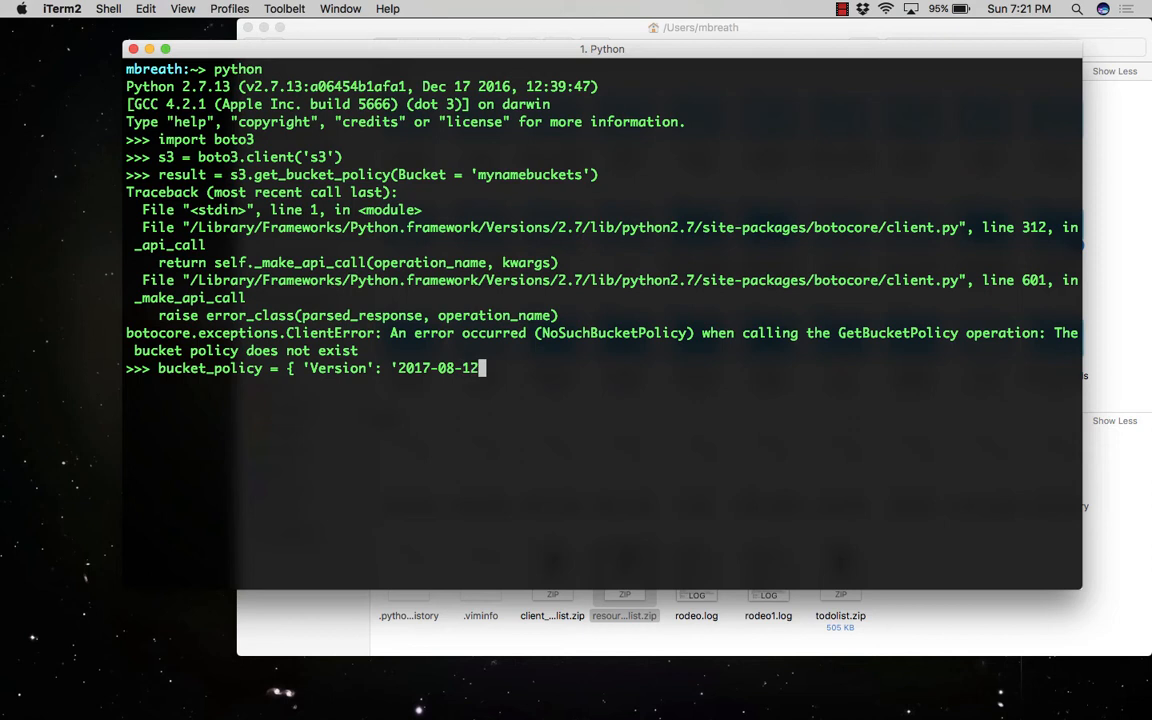
pyautogui.write("'")
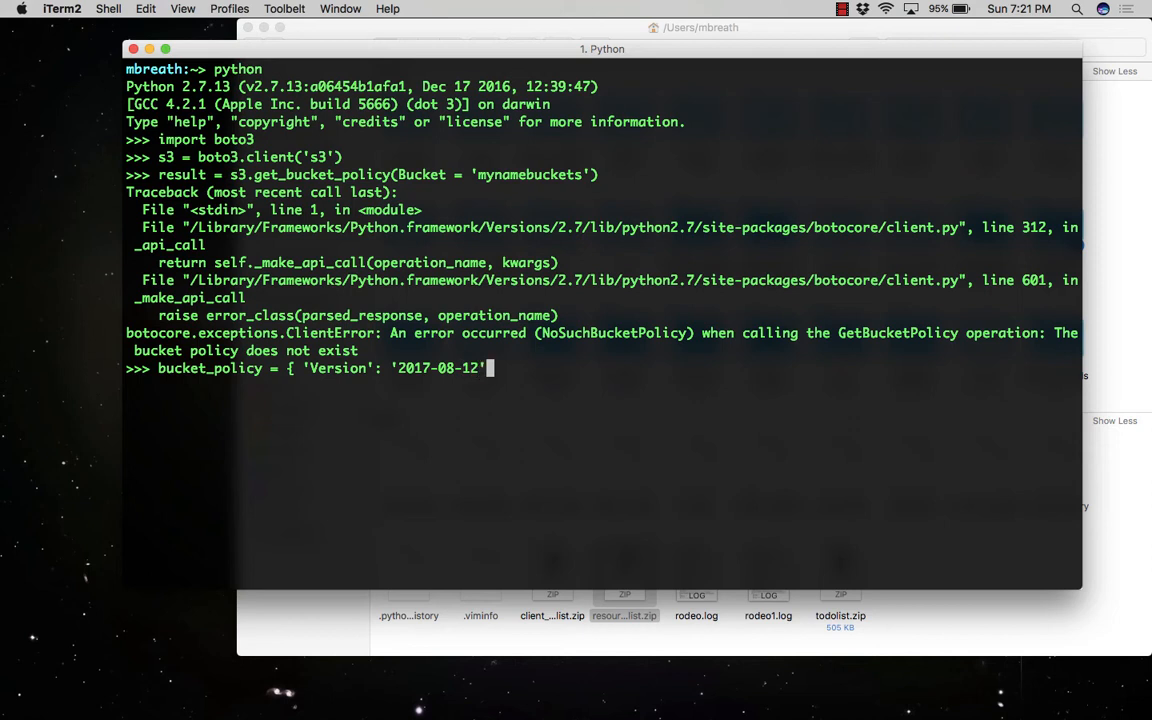
pyautogui.write(", 'S")
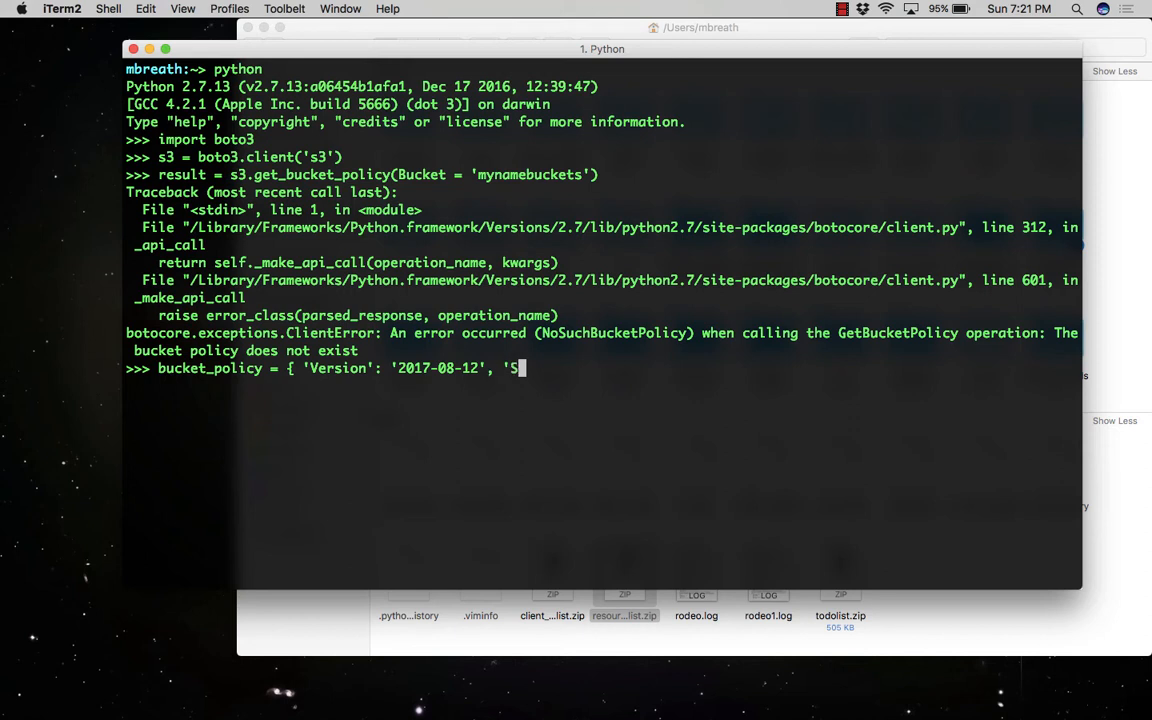
pyautogui.write("tatement':")
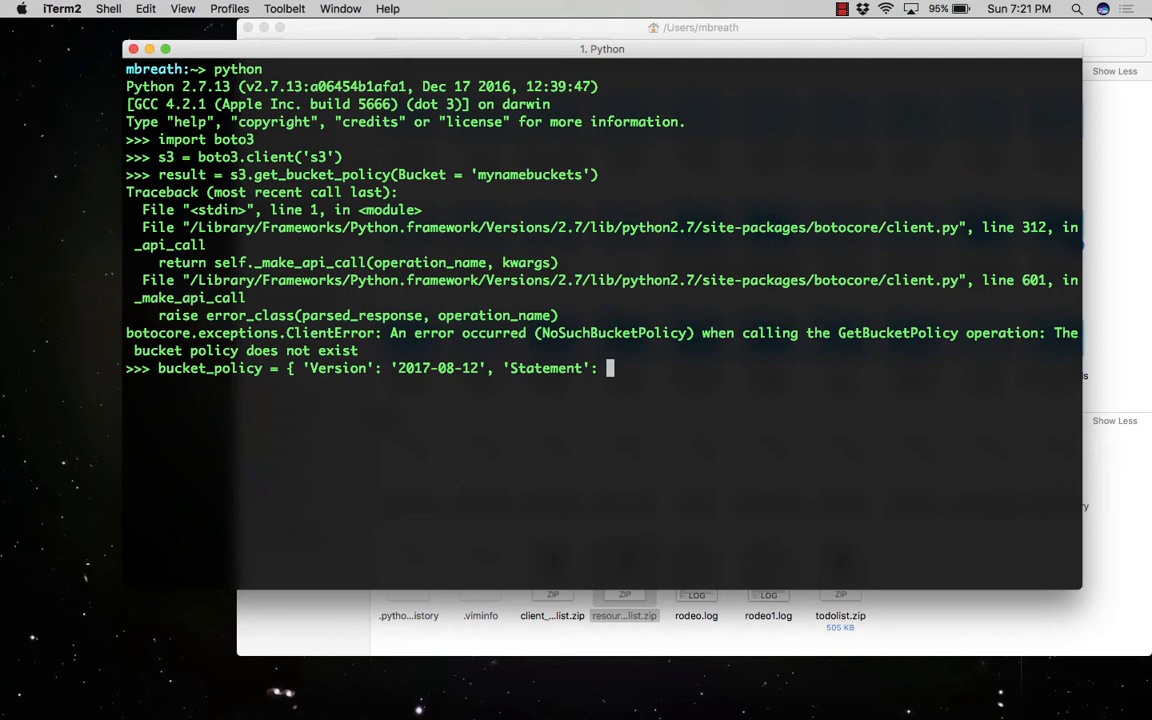
pyautogui.write('[{')
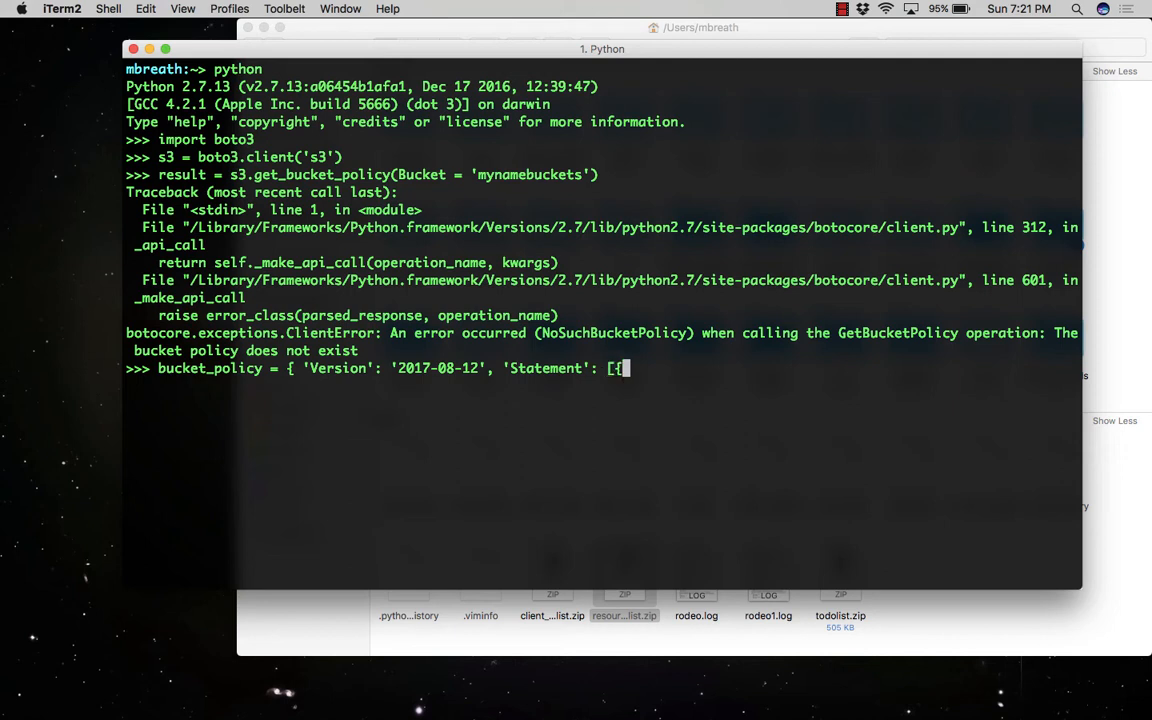
pyautogui.write("'")
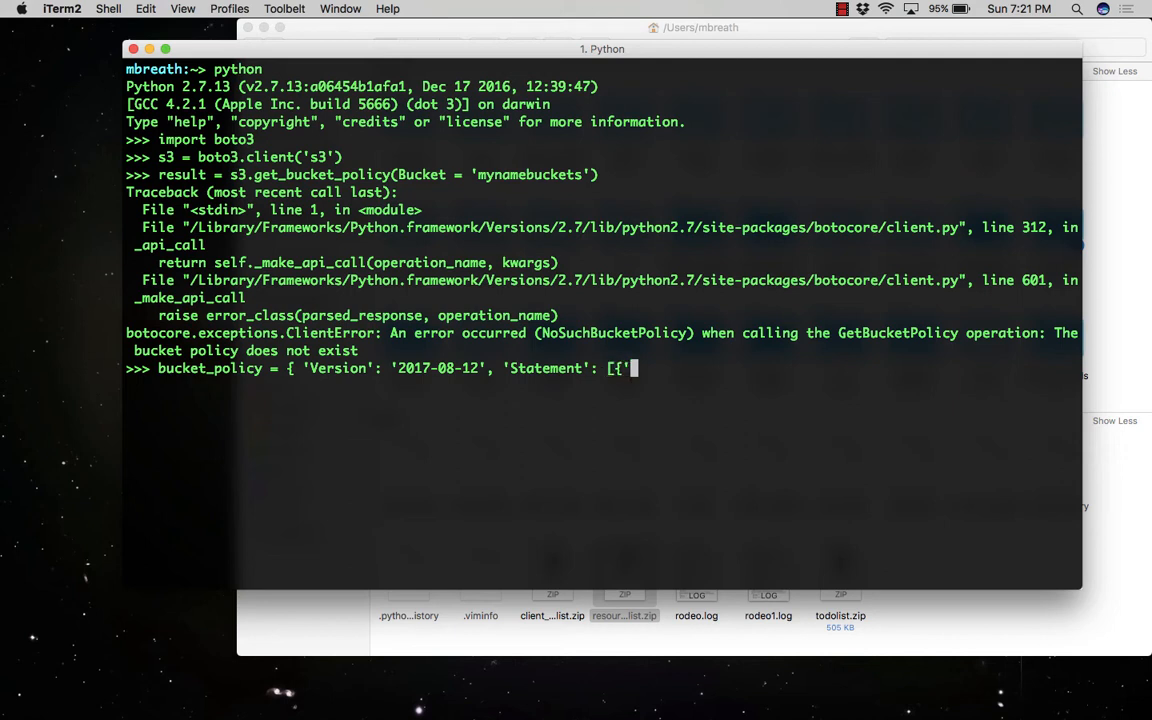
pyautogui.write("Sid': 'Add")
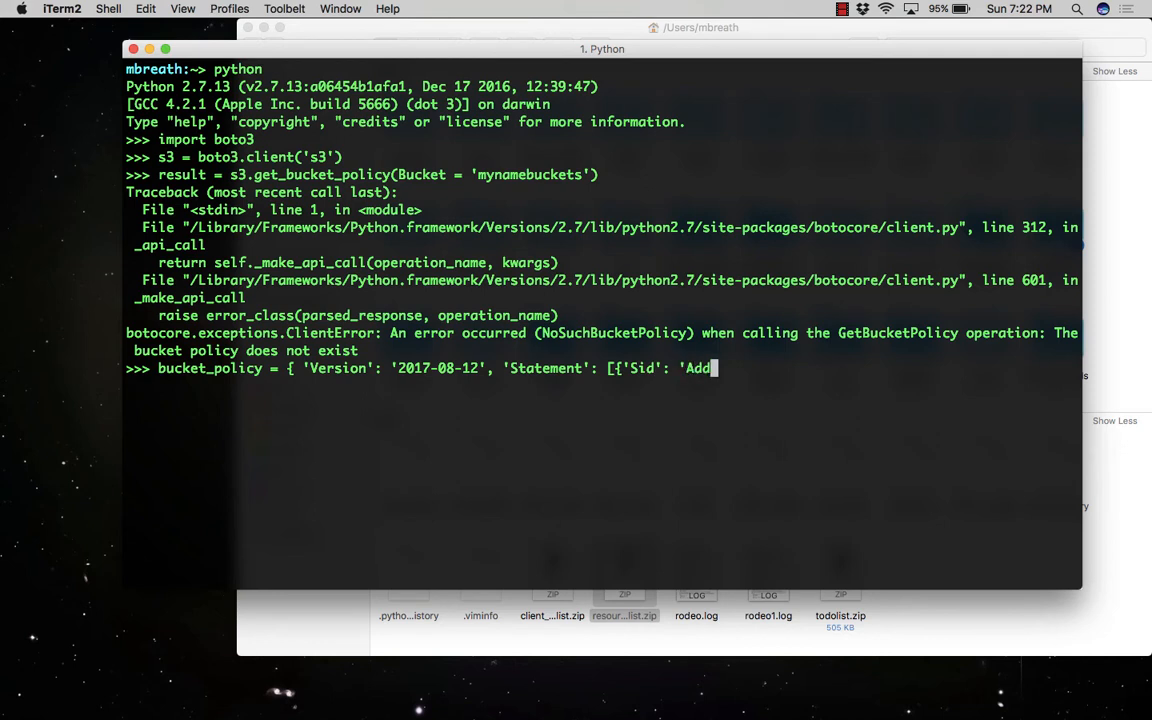
pyautogui.write('Perm')
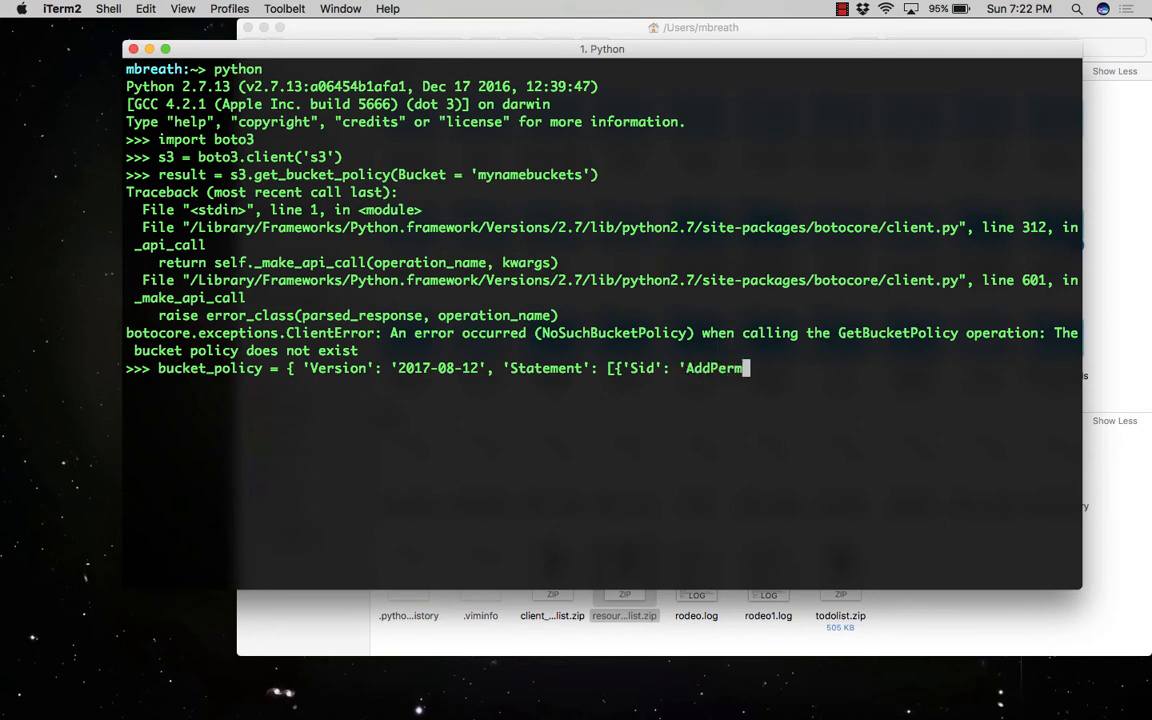
pyautogui.write("',")
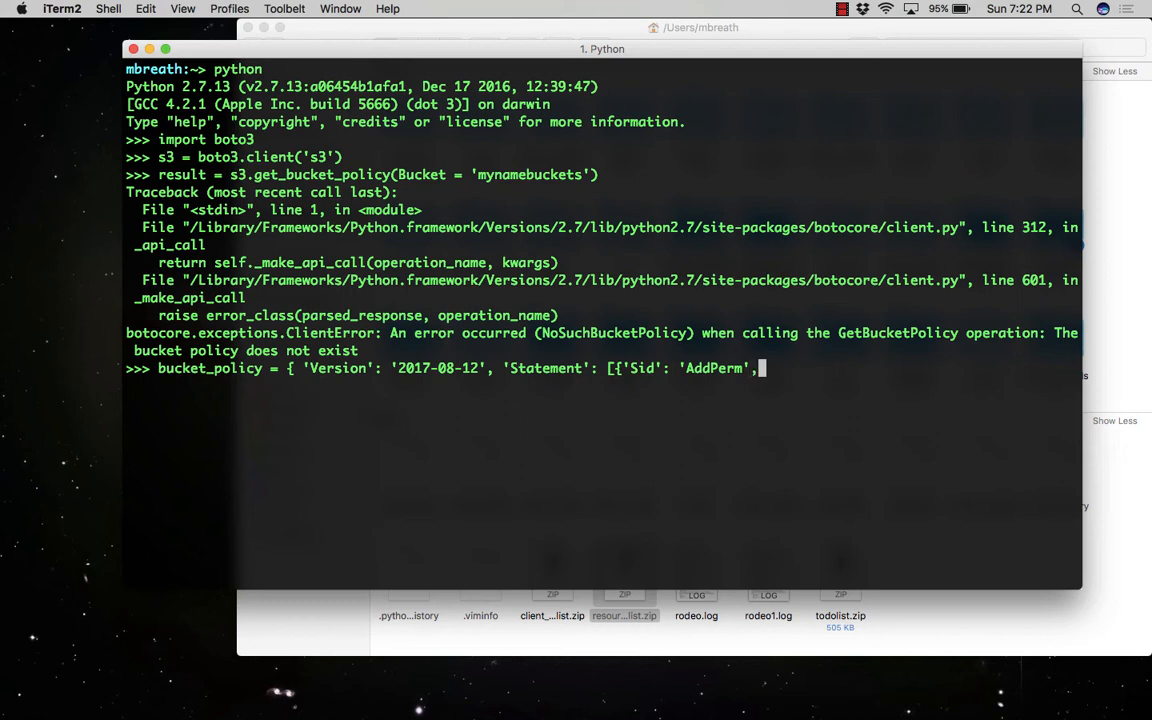
# Step: Add Effect Allow, Principal '*', Action s3:GetObject and resource arn:aws:s3:::mynamebuckets/*
pyautogui.write("'Effect': '")
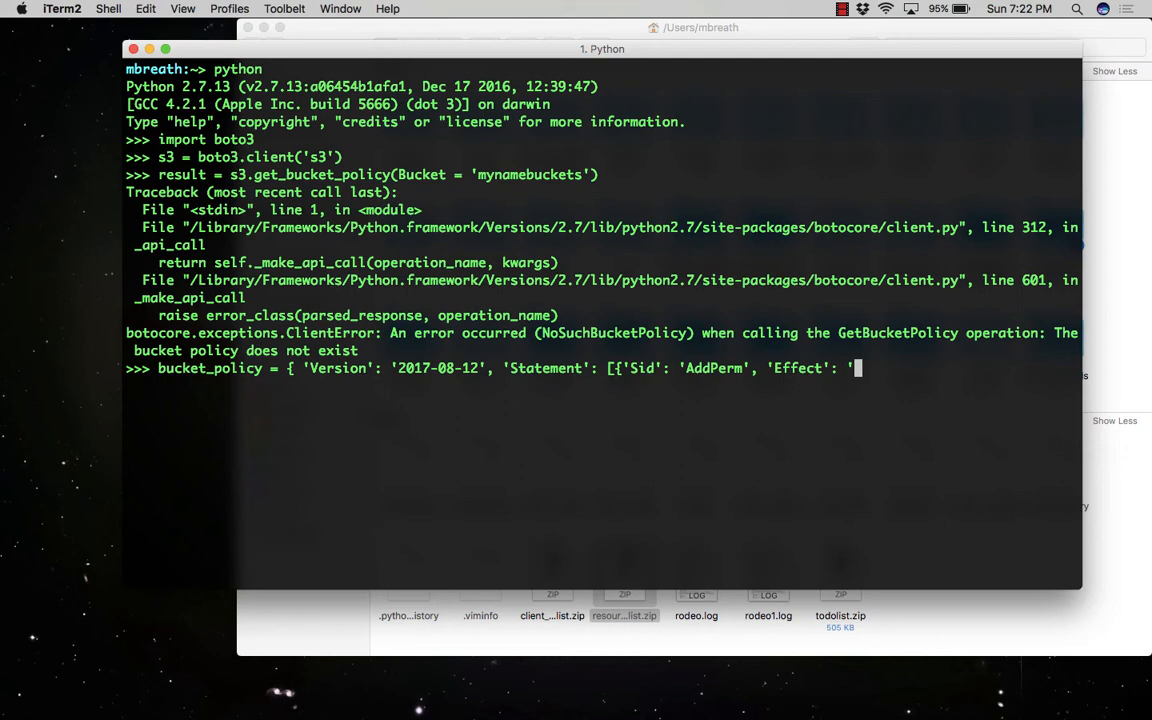
pyautogui.write('Allow')
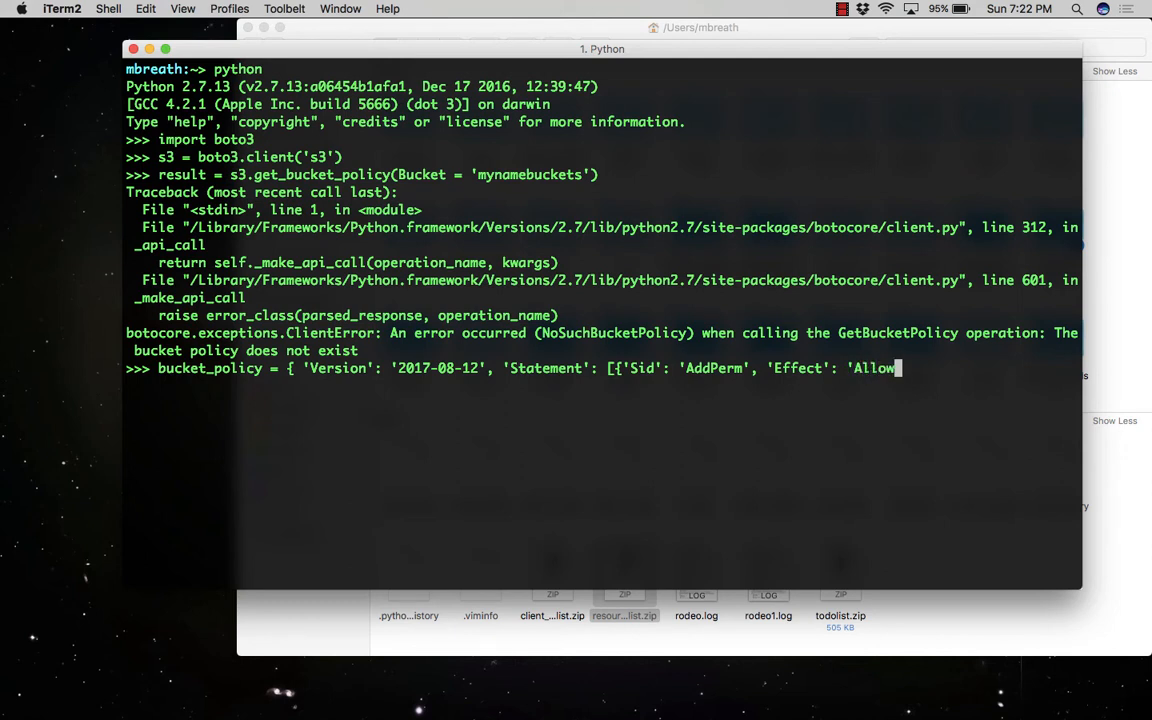
pyautogui.write("',")
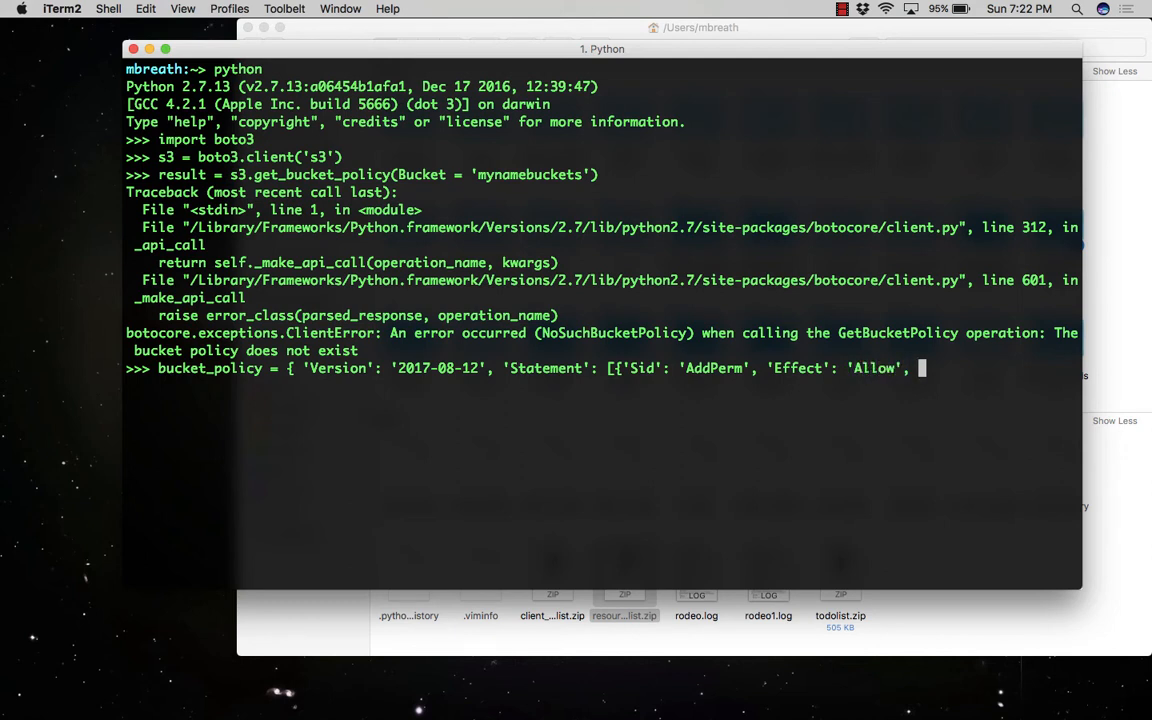
pyautogui.write("'Prin")
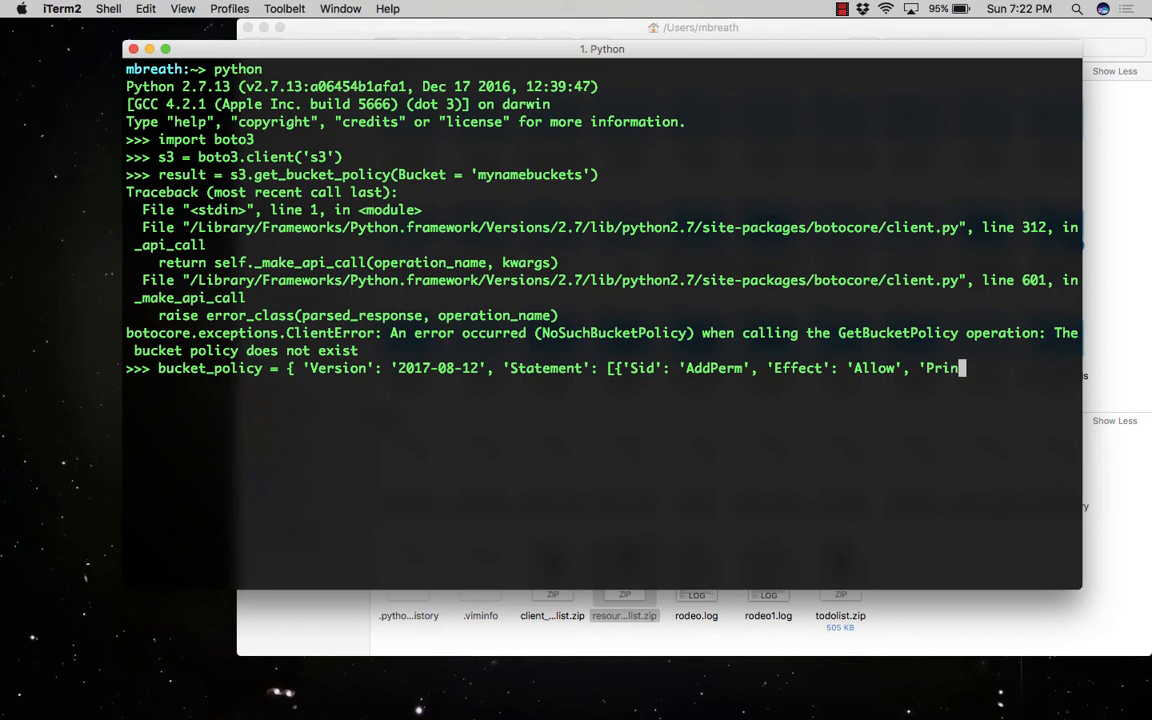
pyautogui.write("cipal': '")
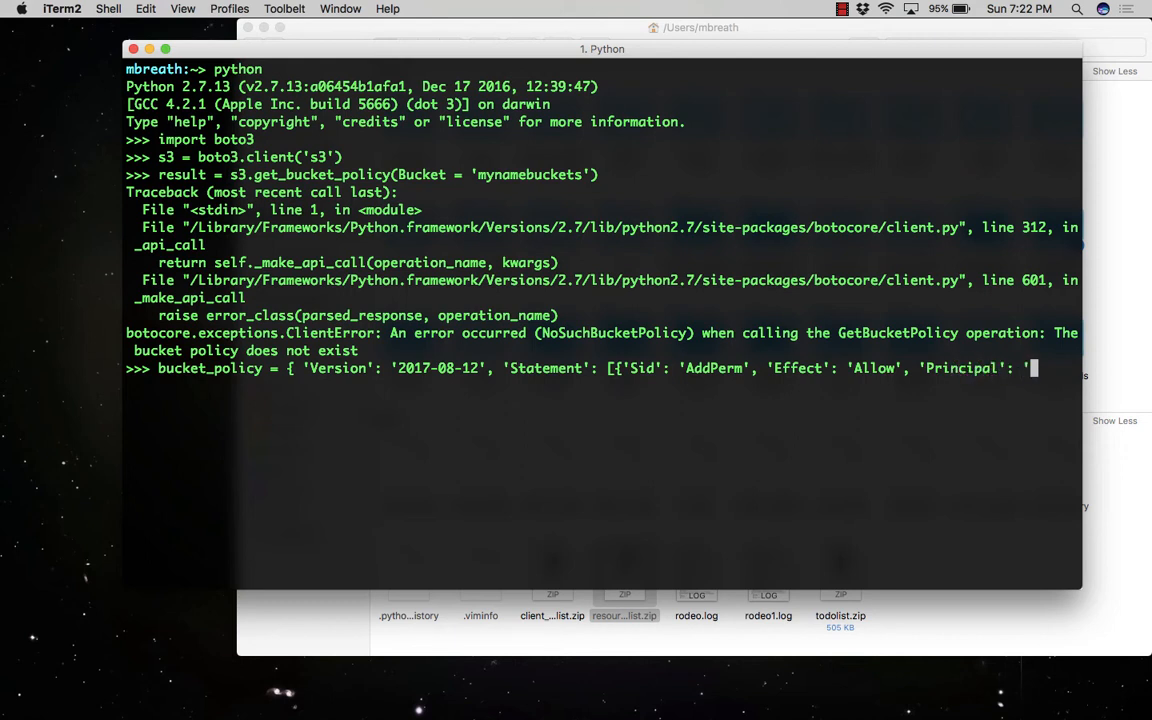
pyautogui.write("*'")
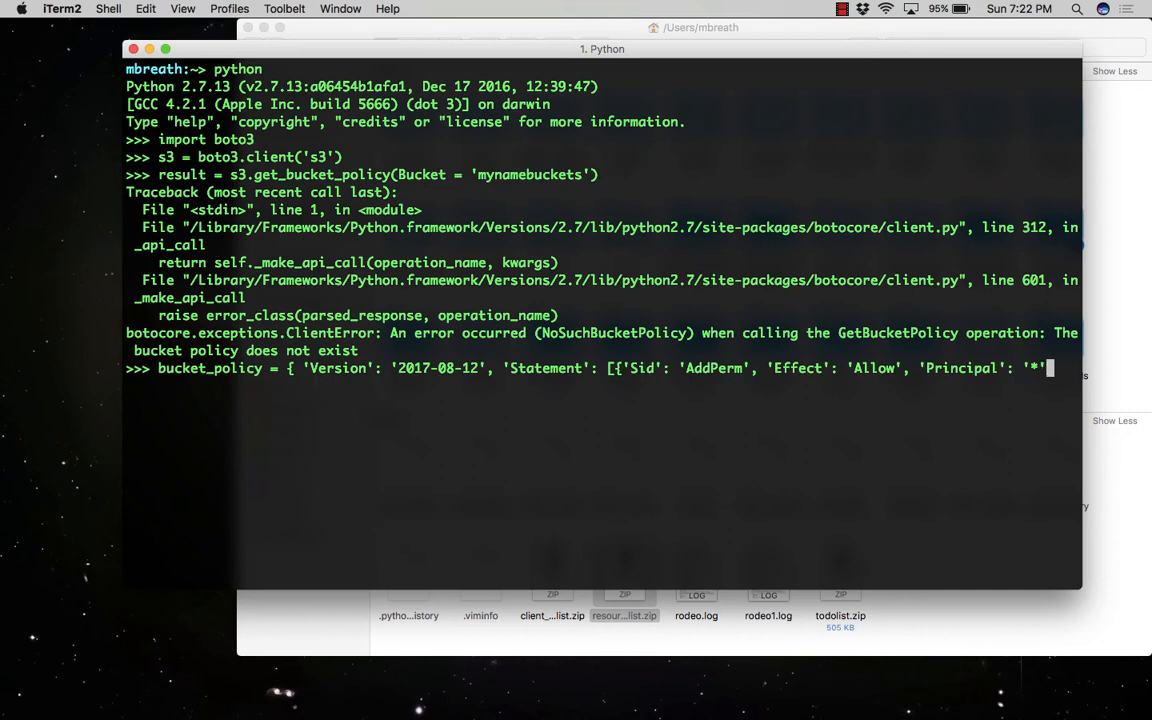
pyautogui.write(',')
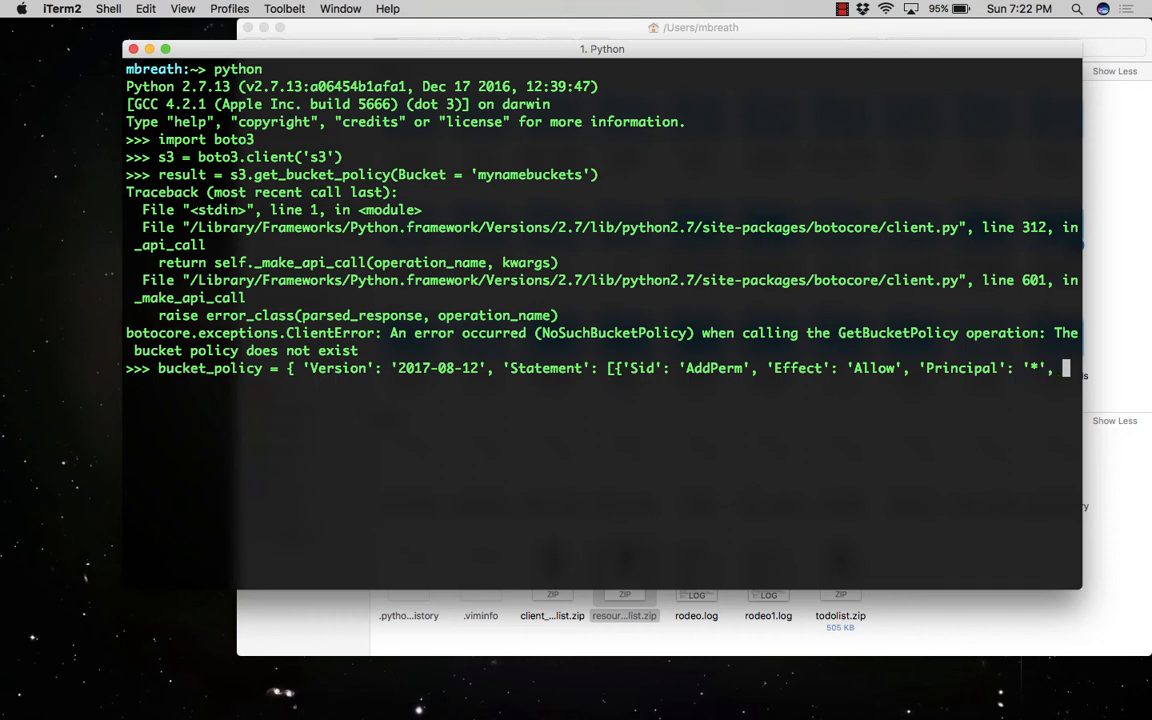
pyautogui.write('Action')
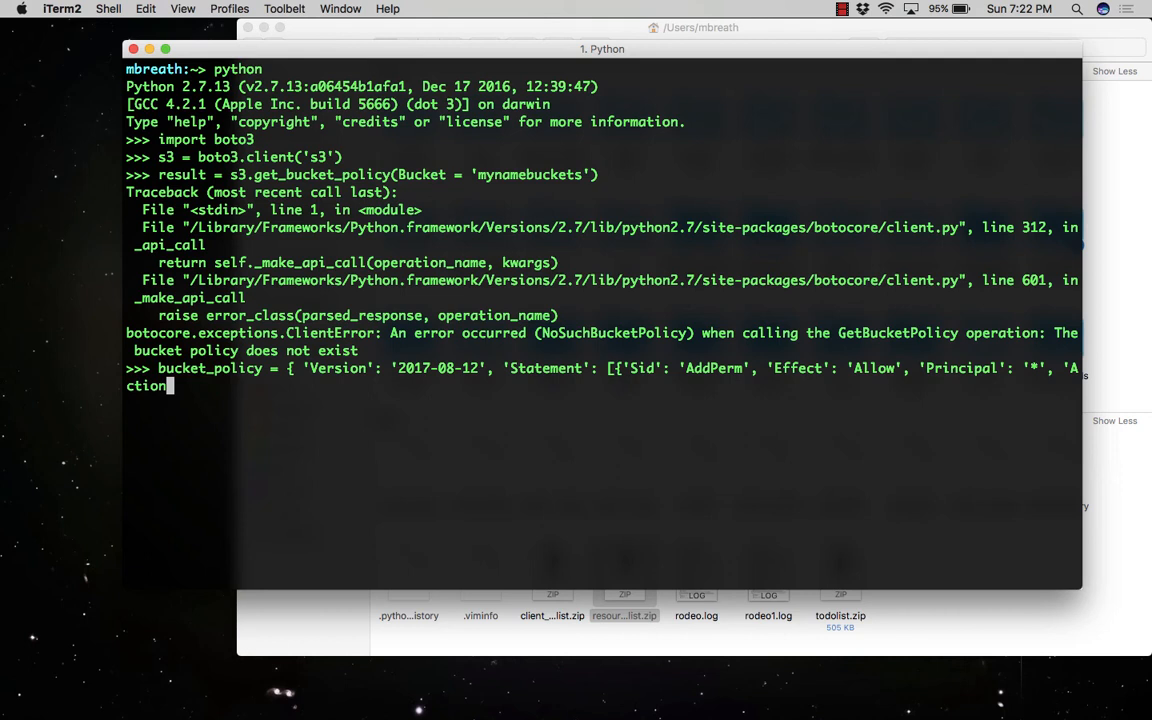
pyautogui.write("':")
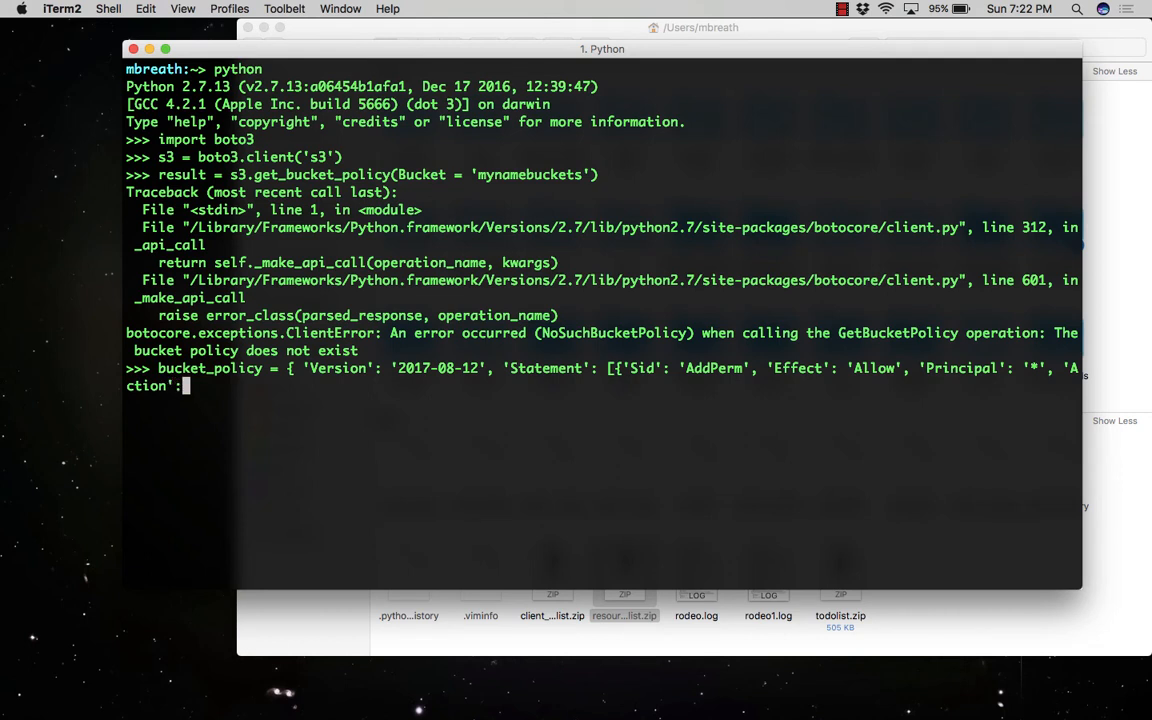
pyautogui.write('[')
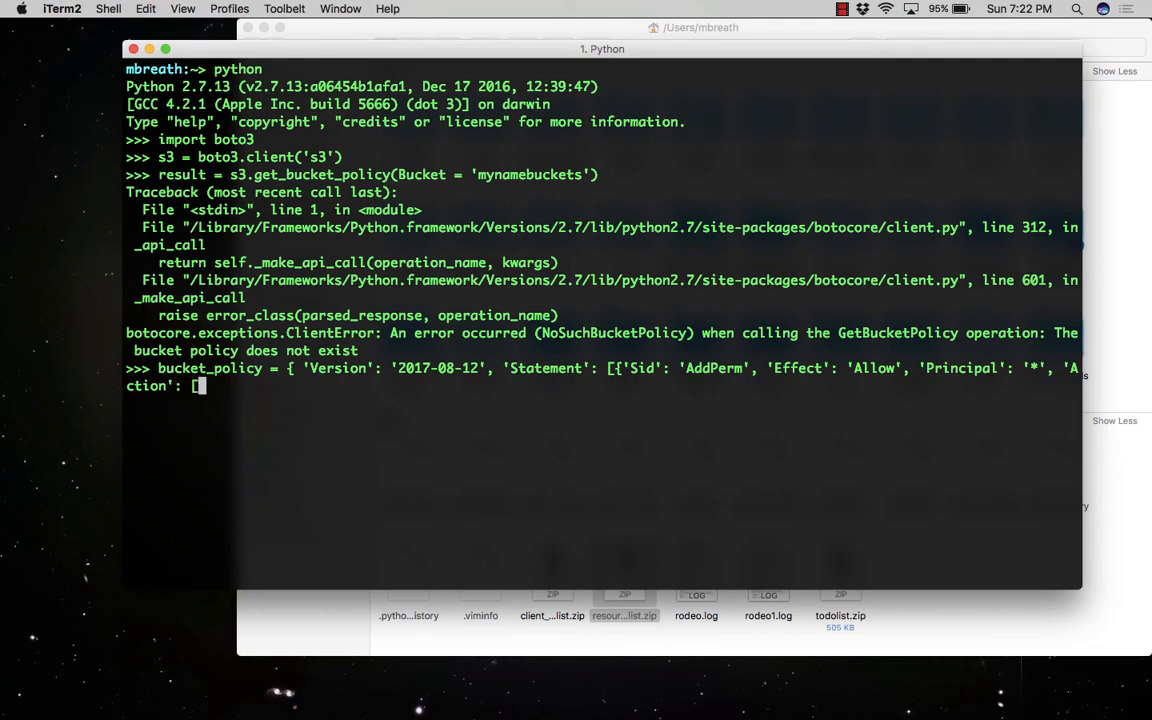
pyautogui.write("'s3:")
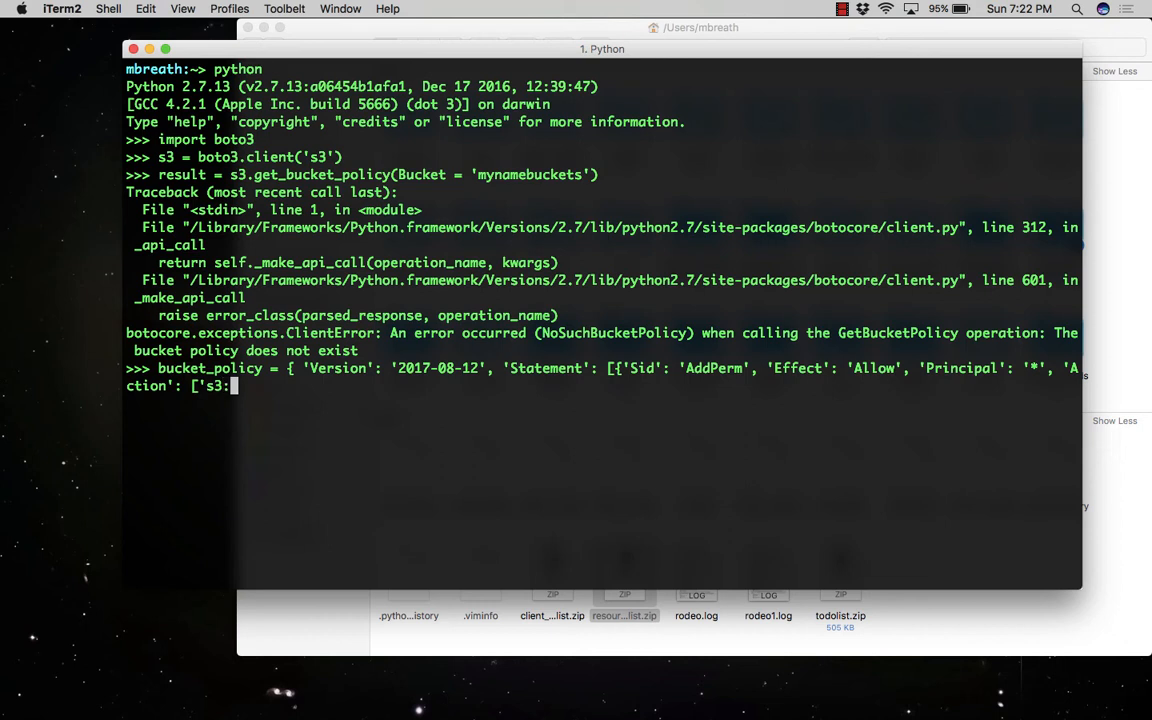
pyautogui.write('GetObjec')
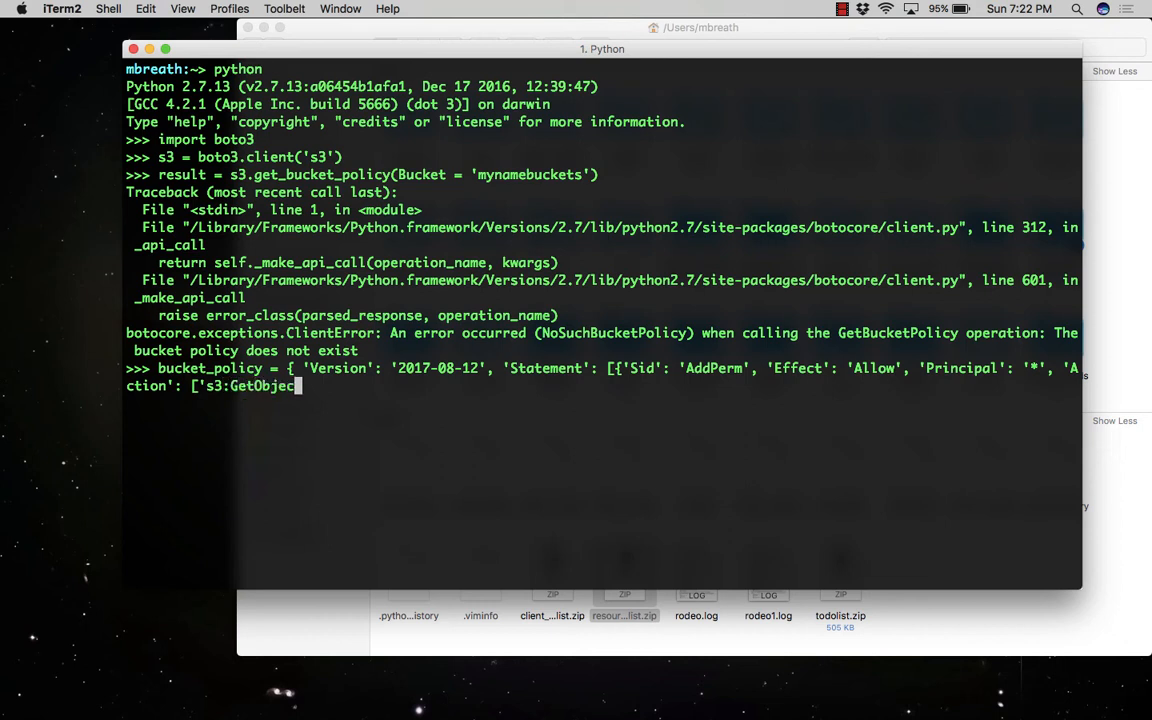
pyautogui.write("'")
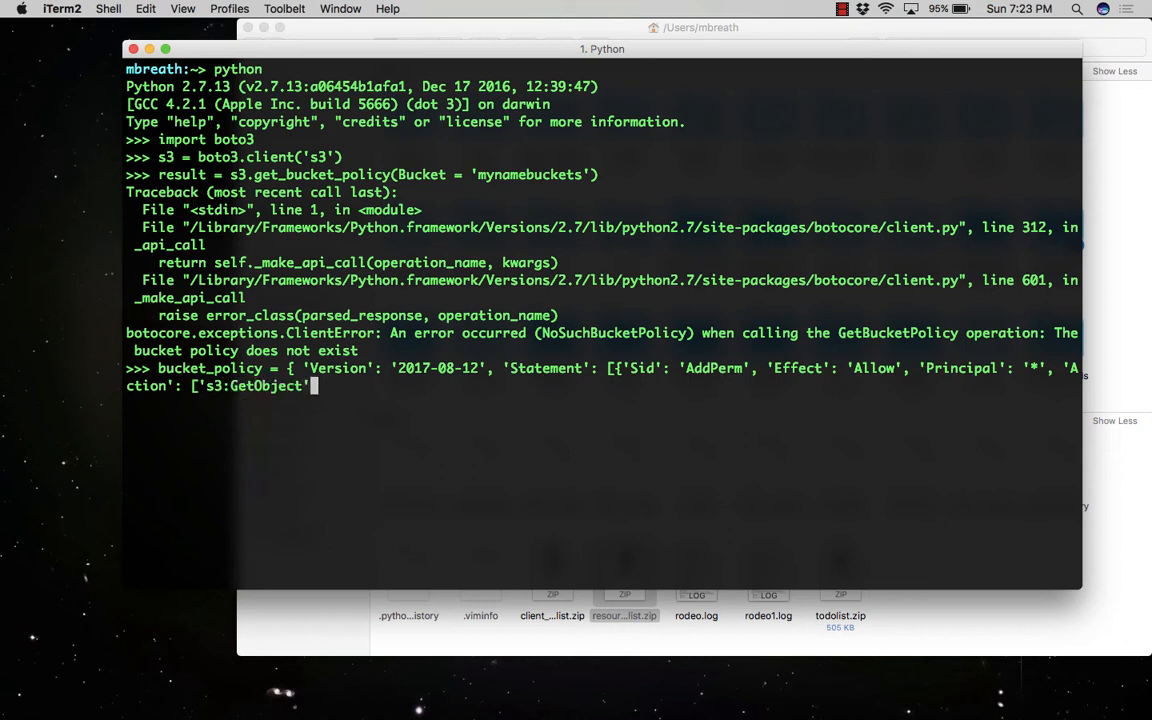
pyautogui.write('],')
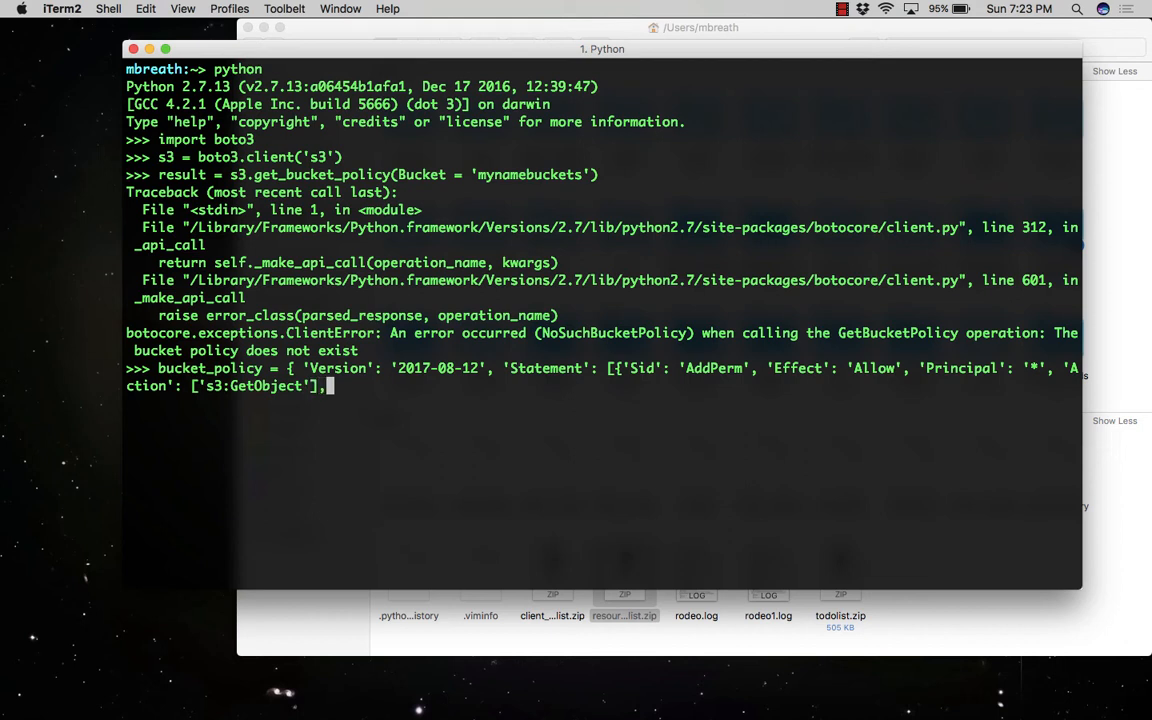
pyautogui.write("'Resour")
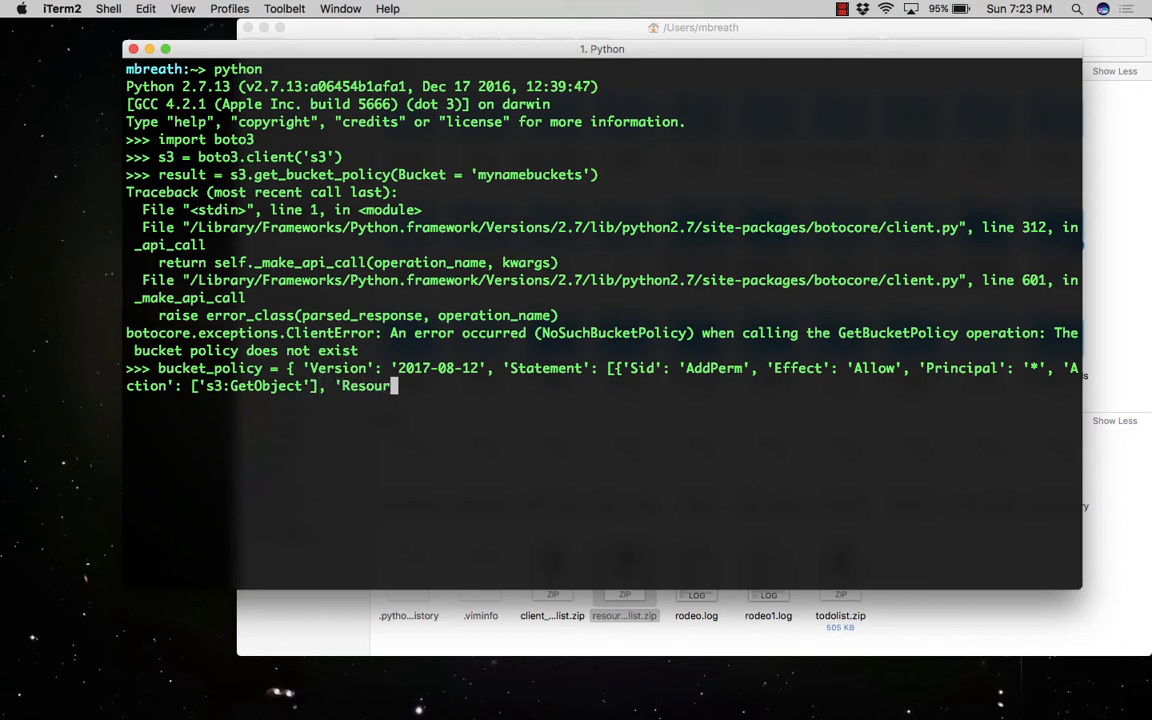
pyautogui.write("ces':")
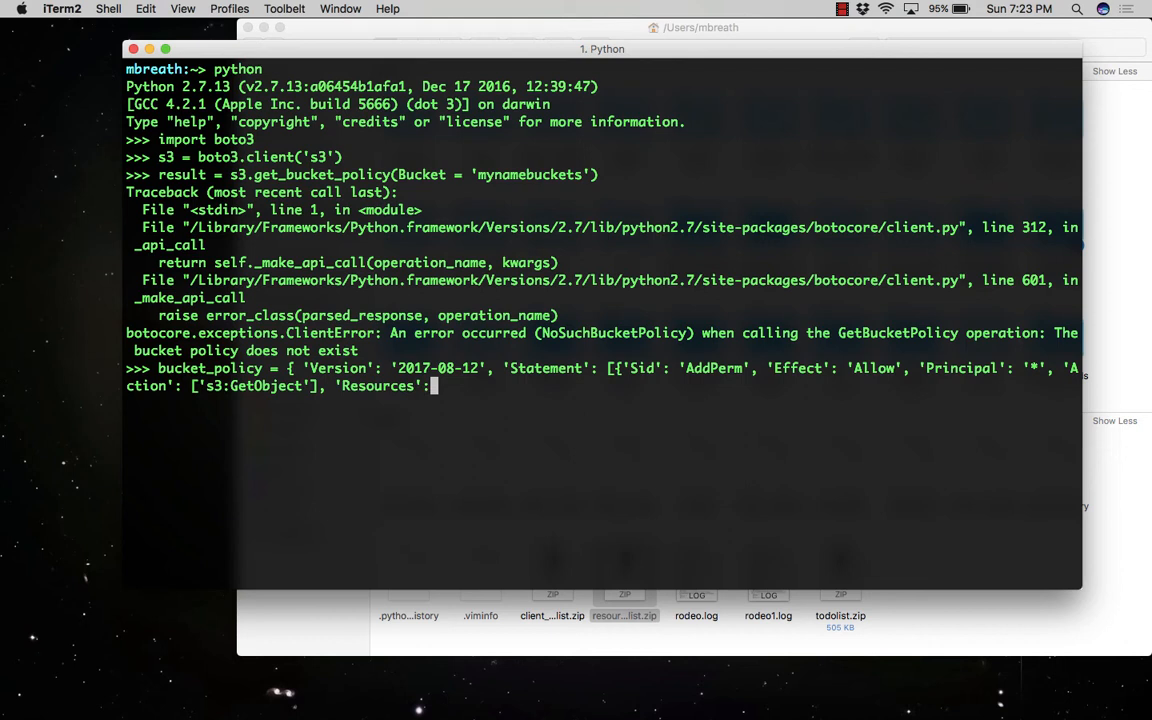
pyautogui.write('"')
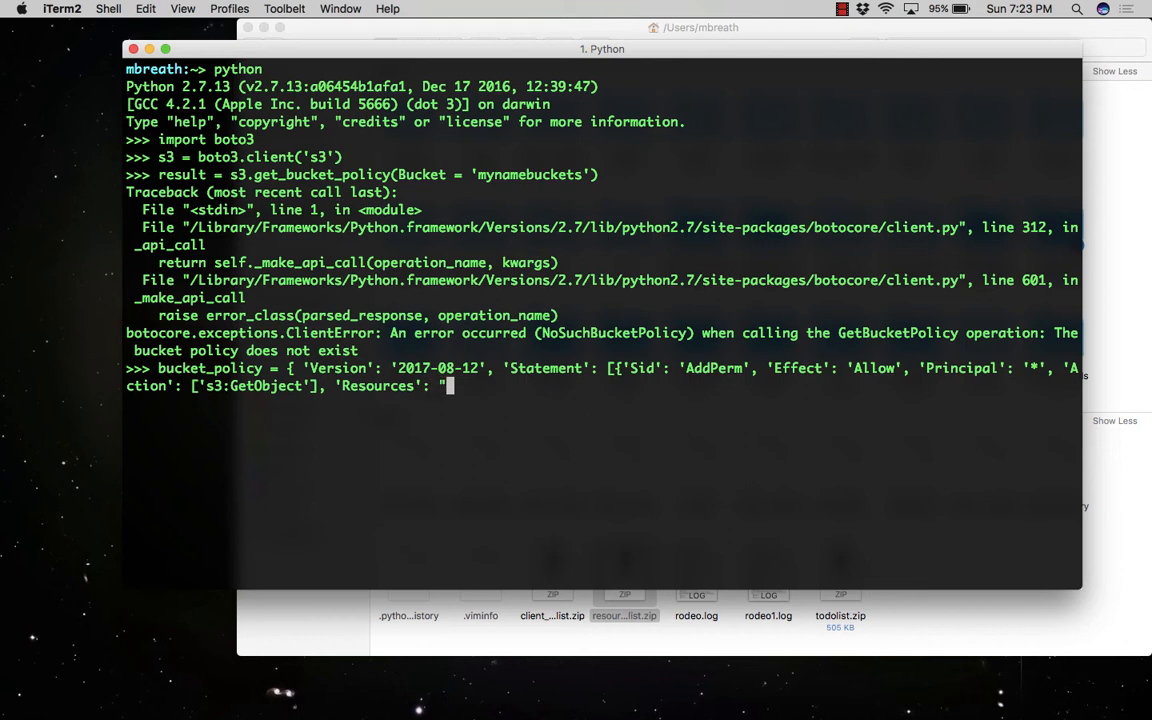
pyautogui.write('arn')
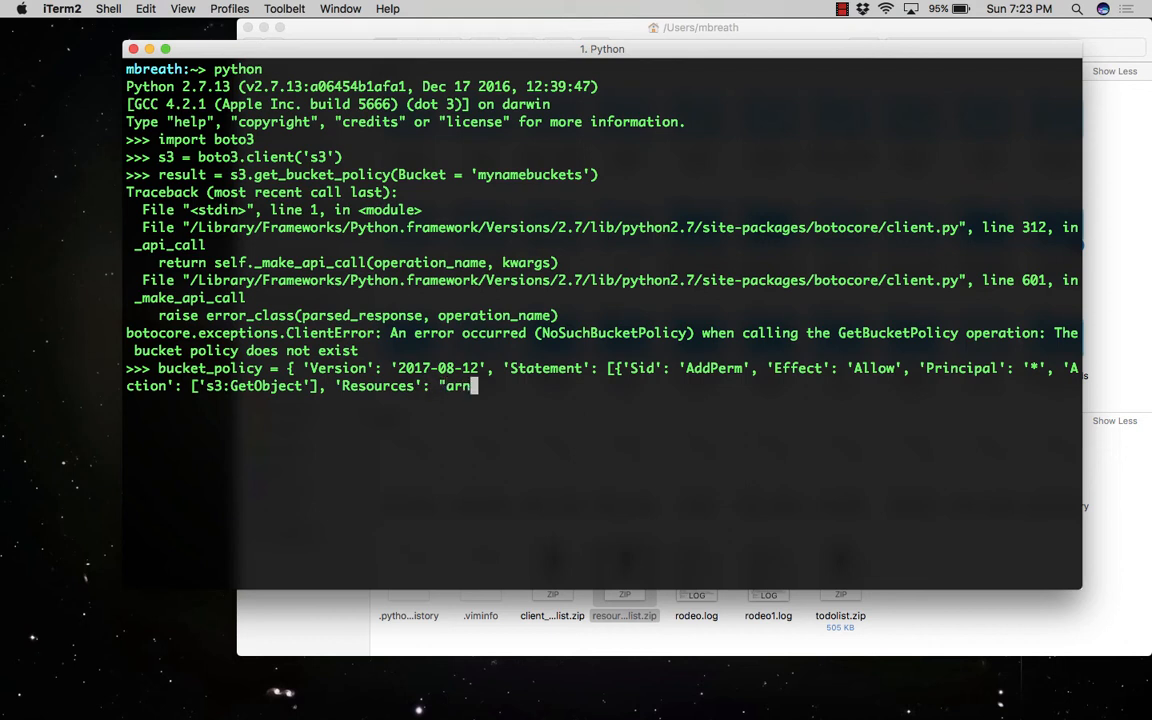
pyautogui.write('aws:s')
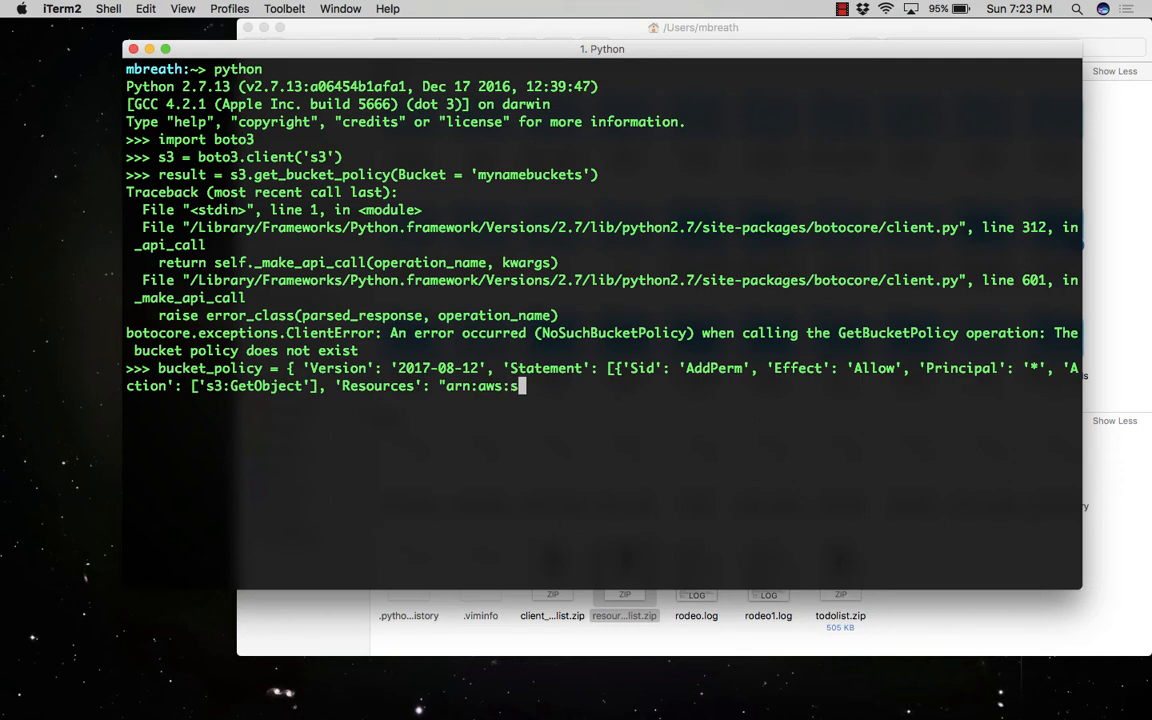
pyautogui.write('::')
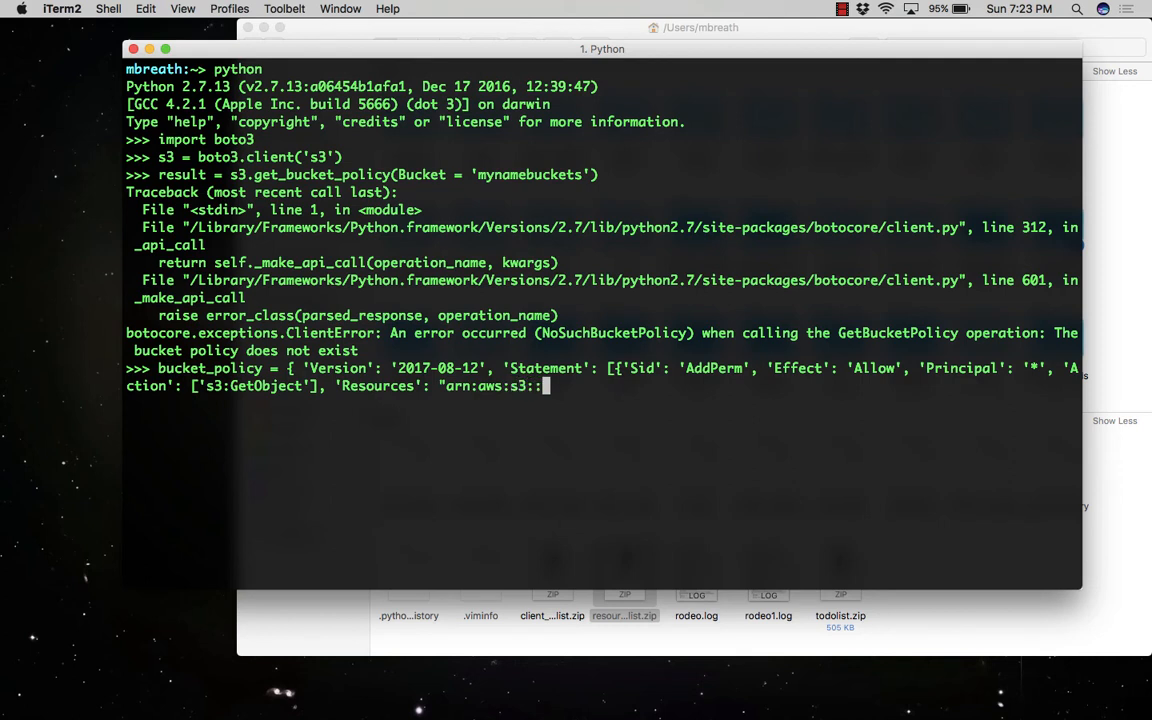
pyautogui.write(':')
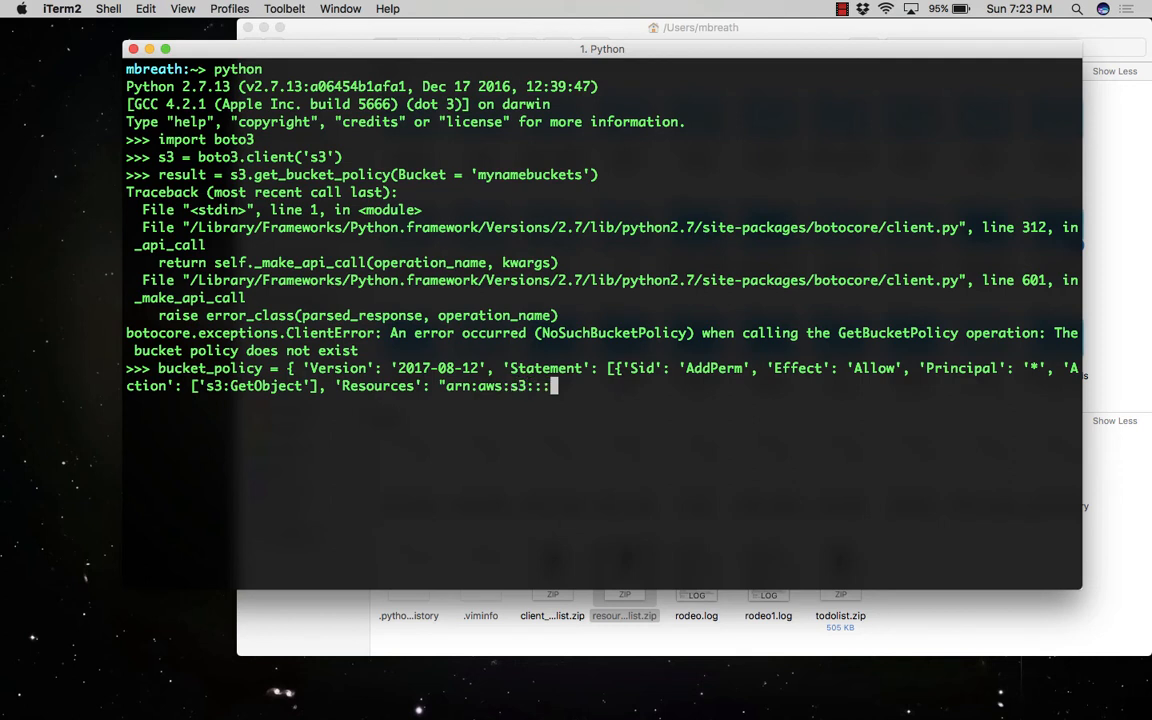
pyautogui.write('%s')
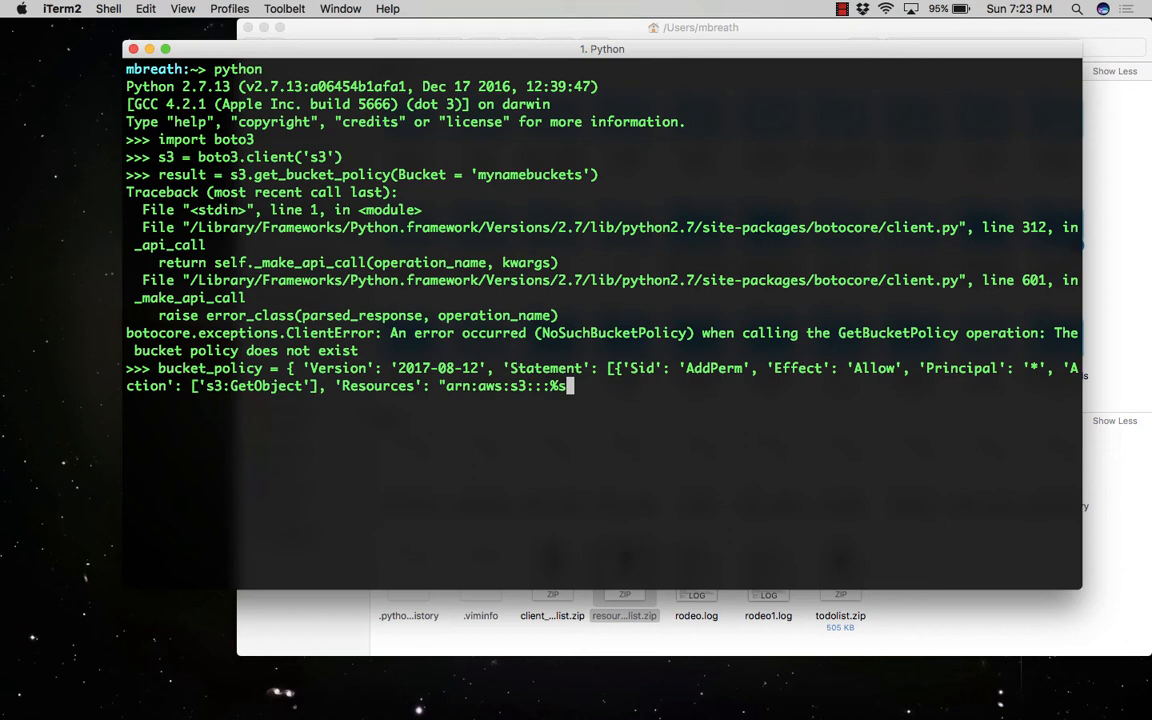
pyautogui.write('/8')
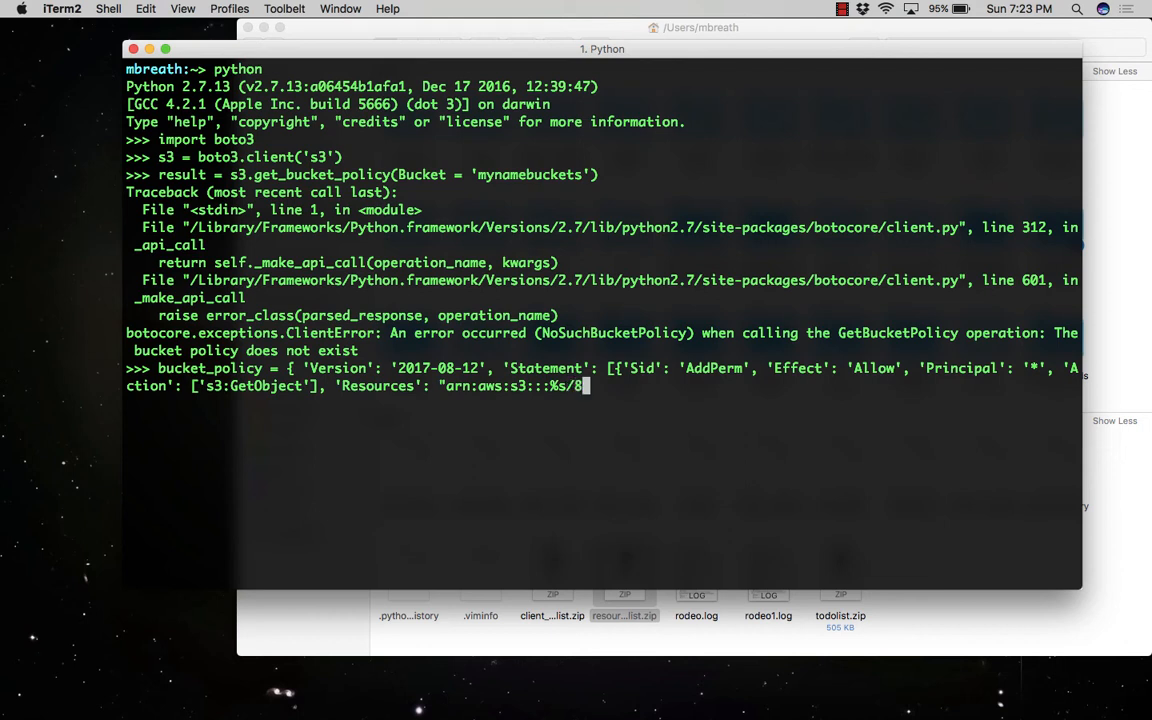
pyautogui.write('*')
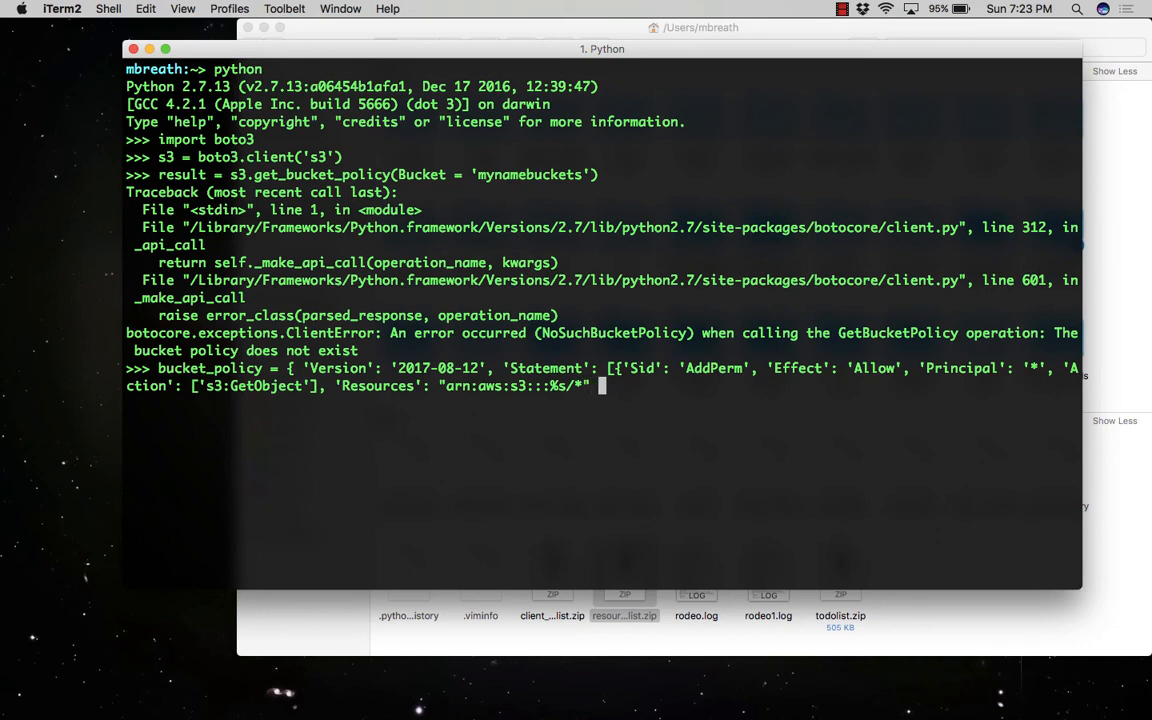
pyautogui.write('%')
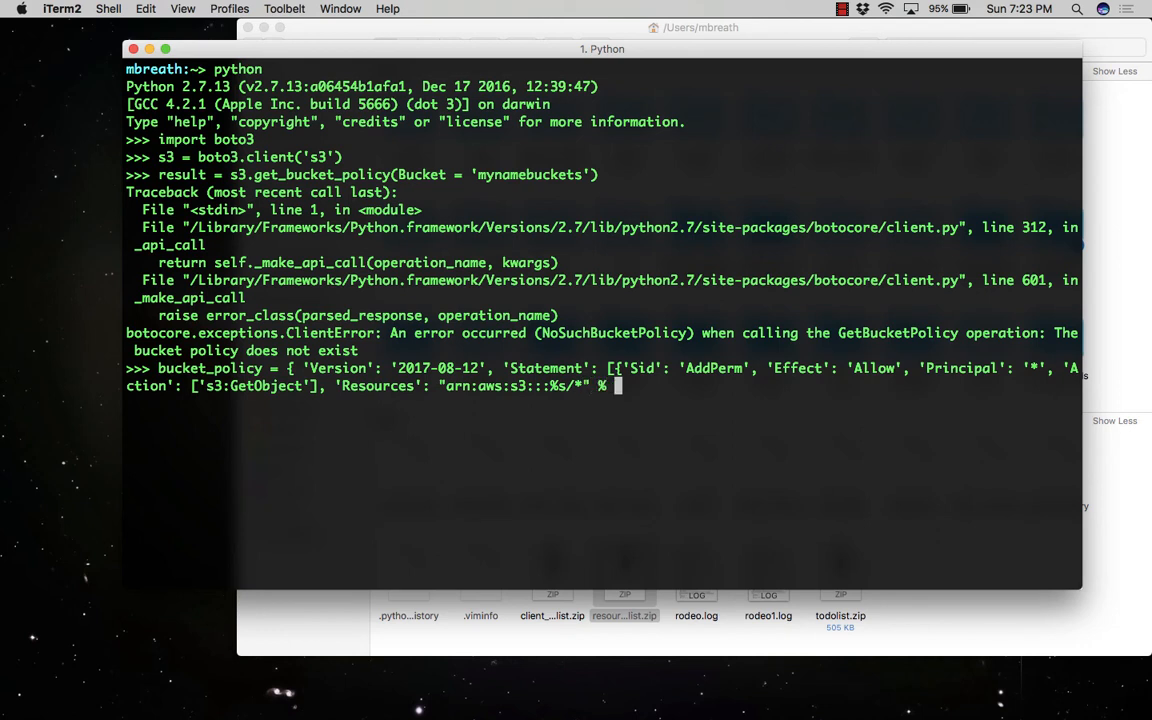
pyautogui.write('bucket')
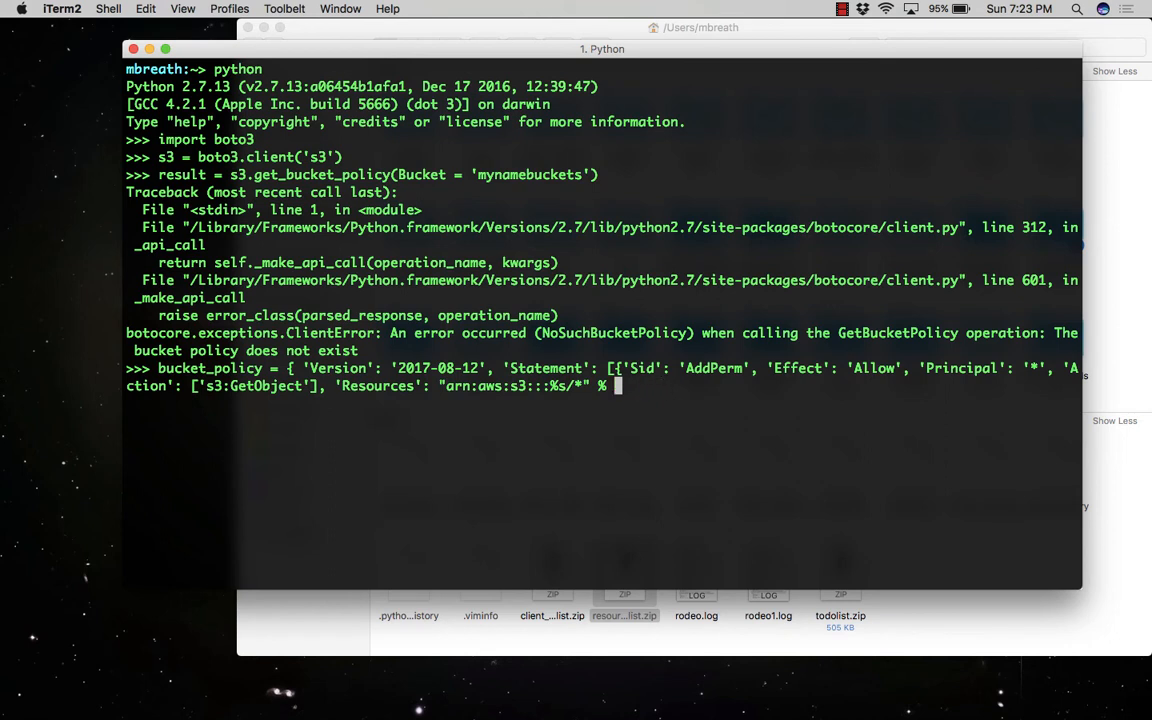
pyautogui.write("'myname")
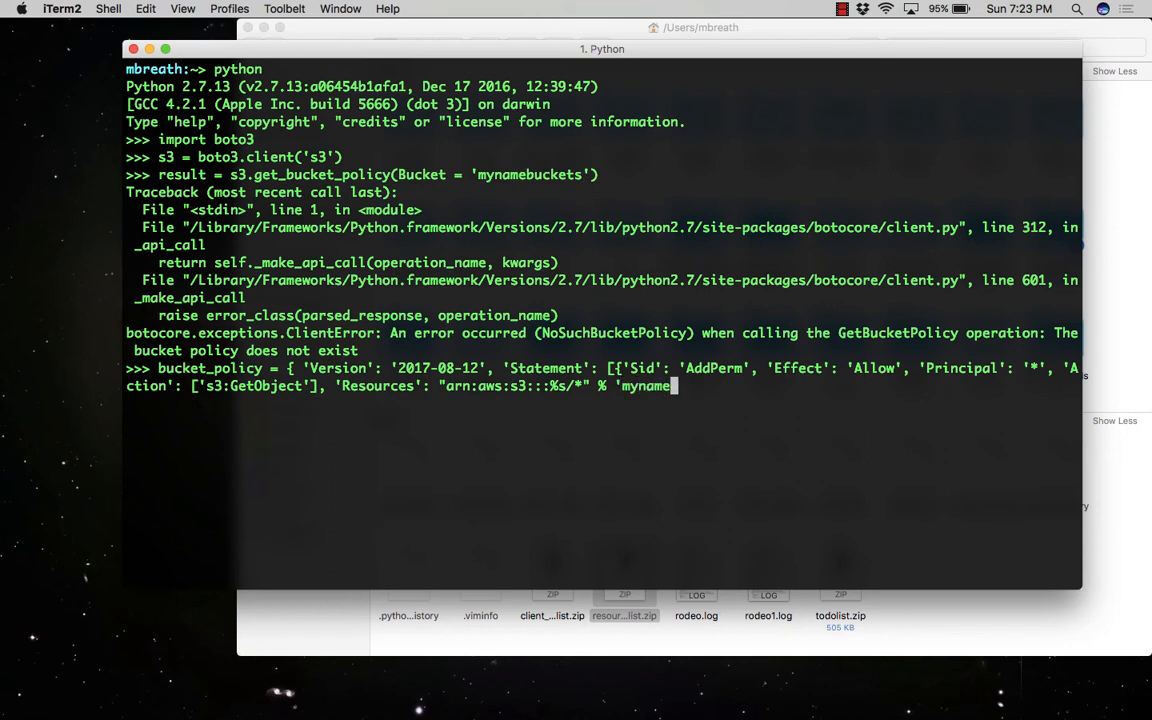
pyautogui.write("buckets'")
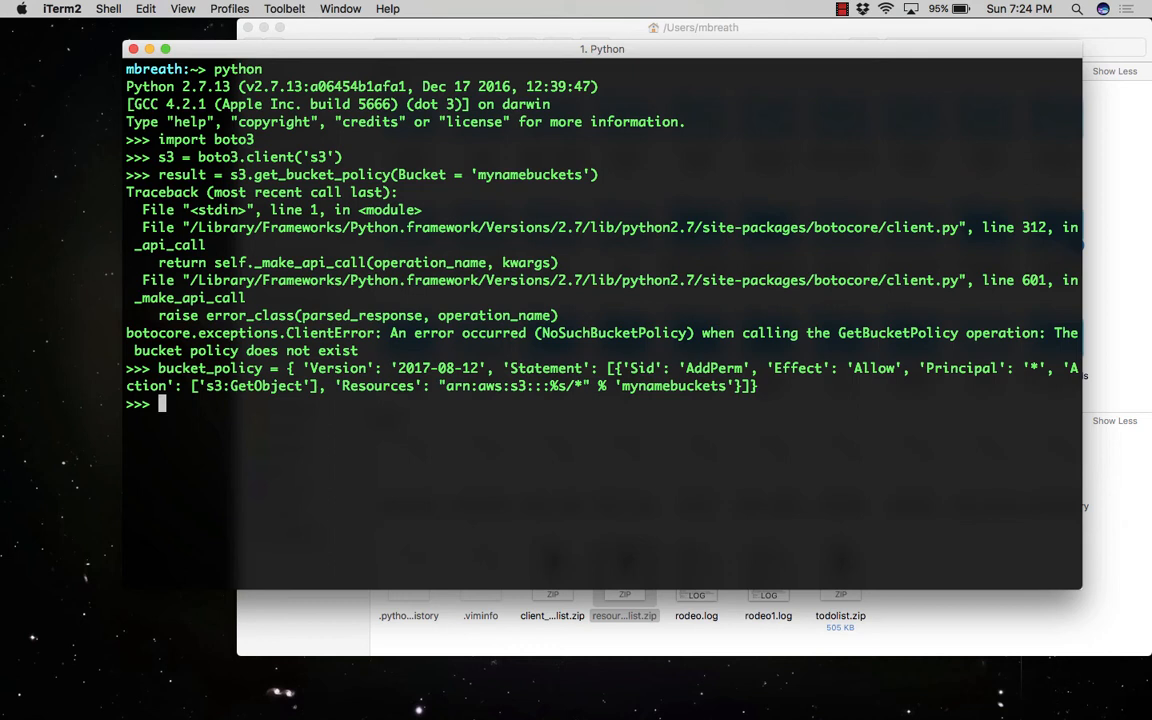
pyautogui.write('buc')
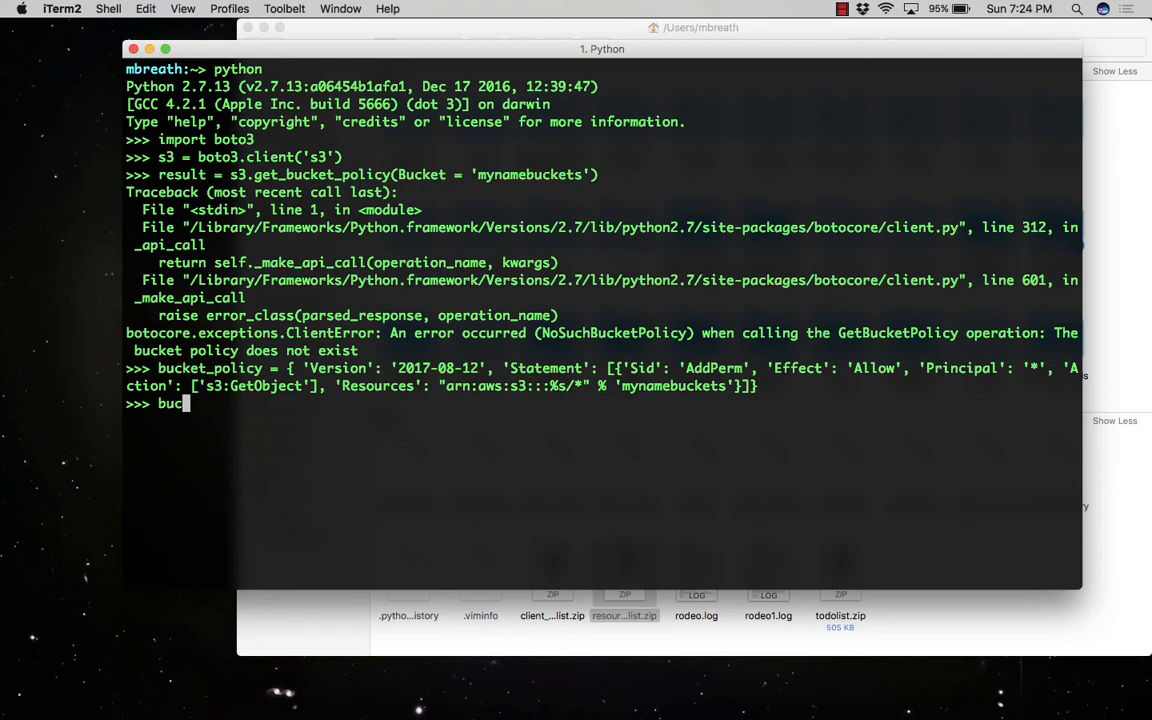
# Step: Import json and convert bucket_policy into a JSON string with json.dumps
pyautogui.write('ket_polic')
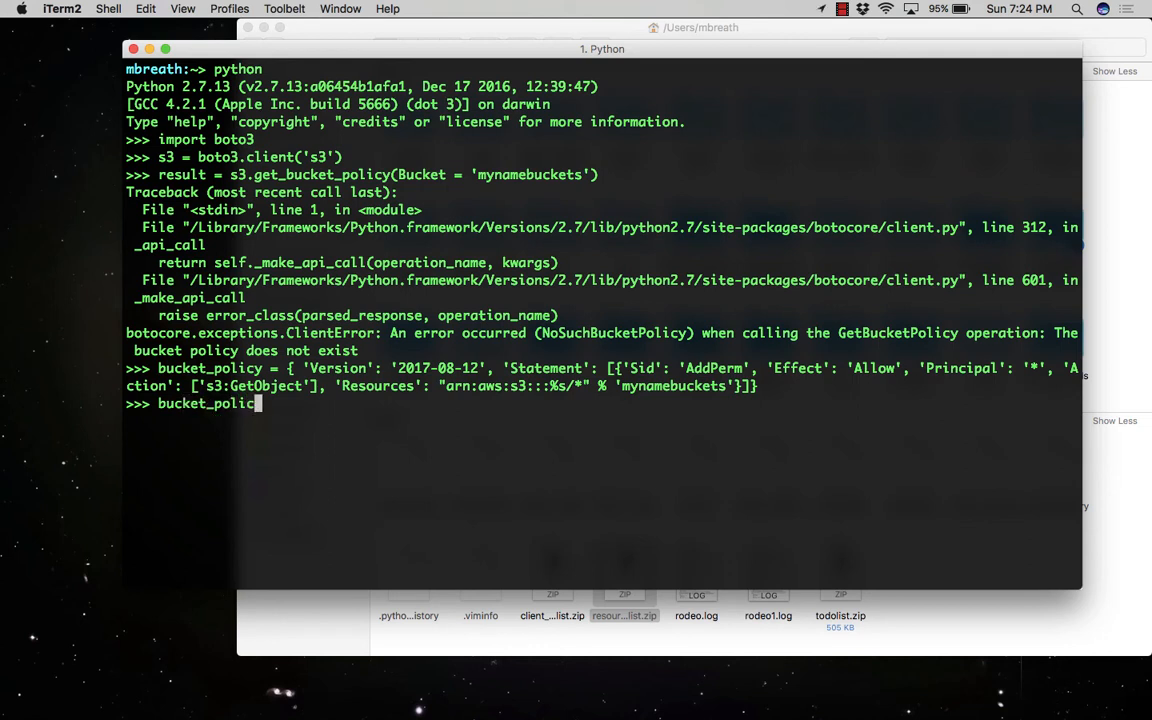
pyautogui.write('=')
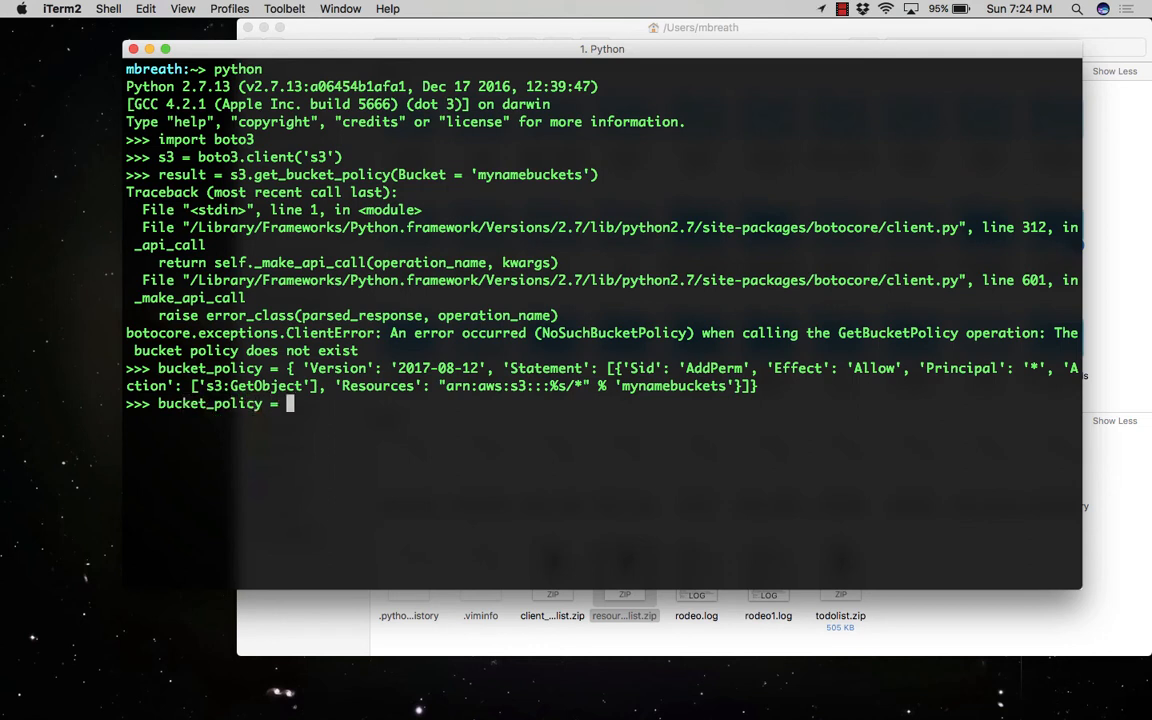
pyautogui.write('json.d')
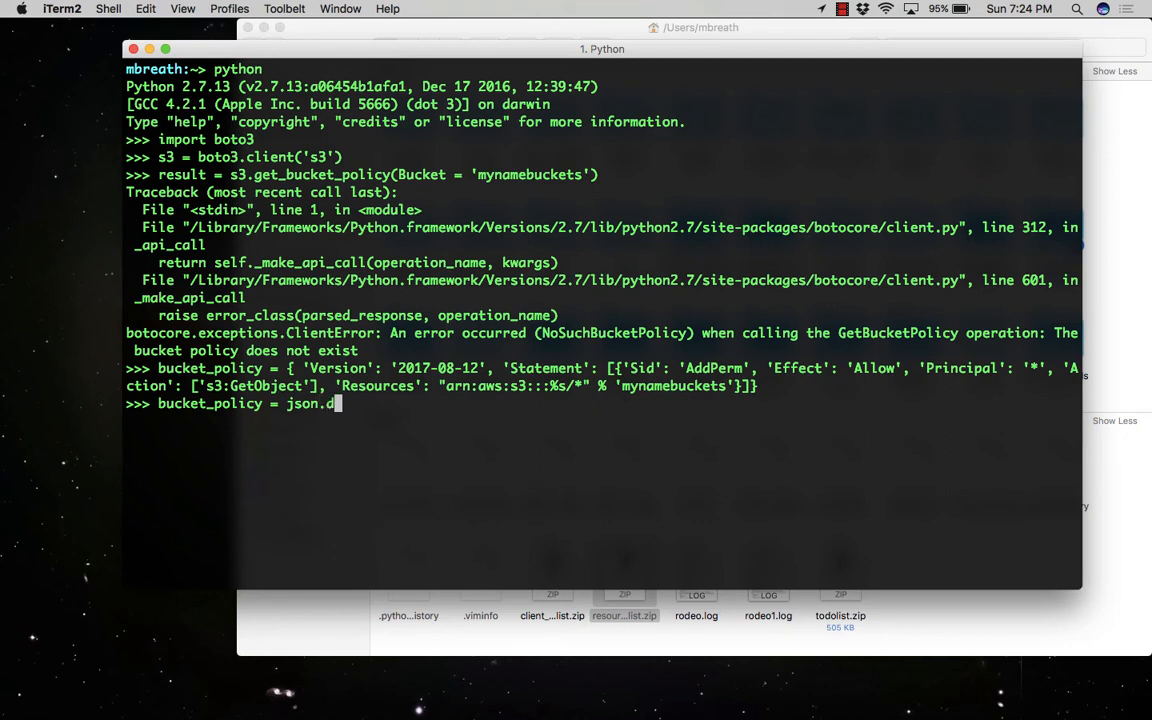
pyautogui.write('umps')
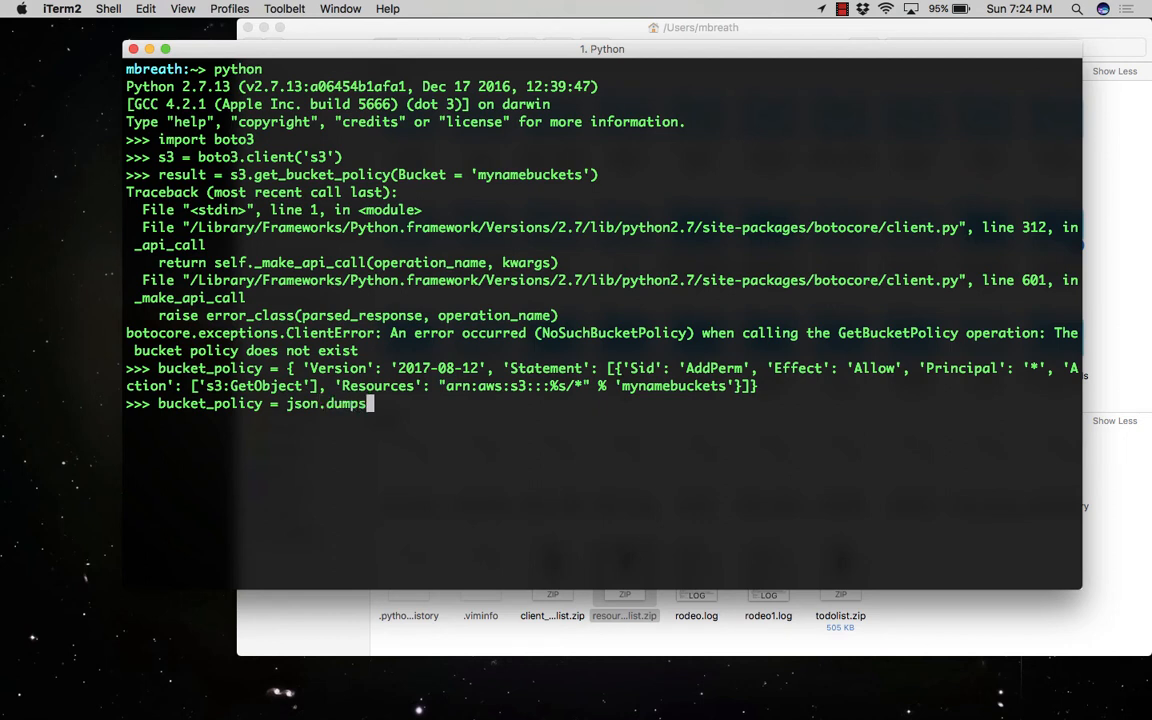
pyautogui.write('(bucket')
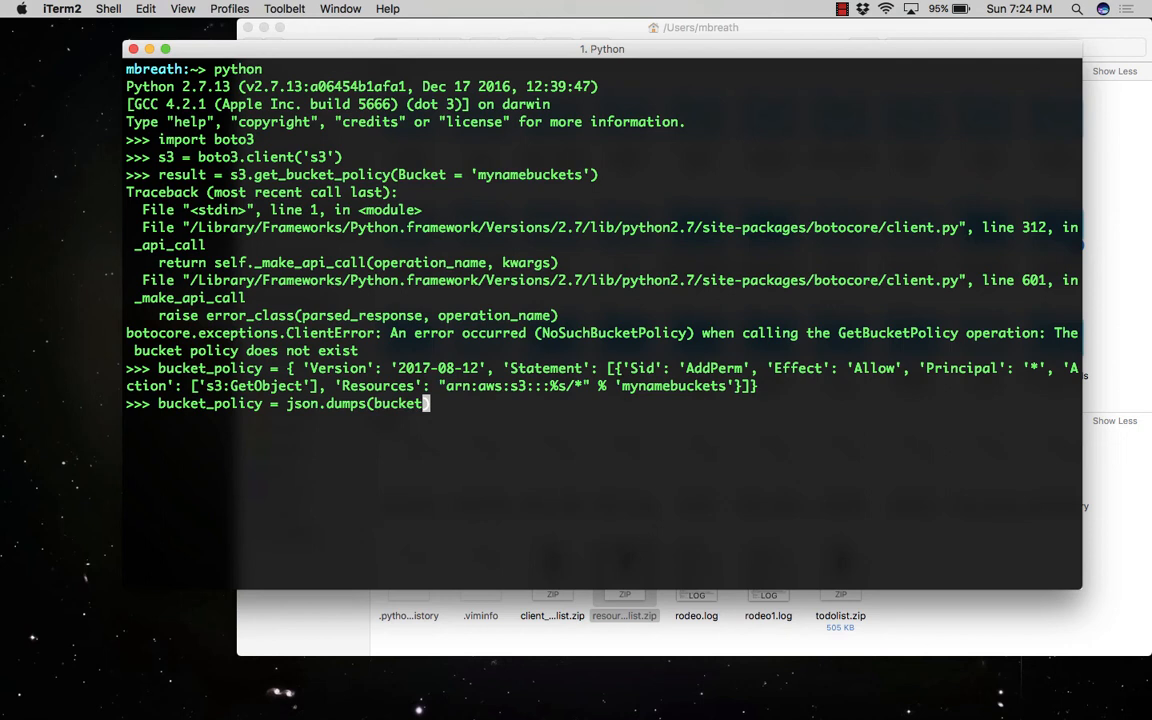
pyautogui.write('_policy')
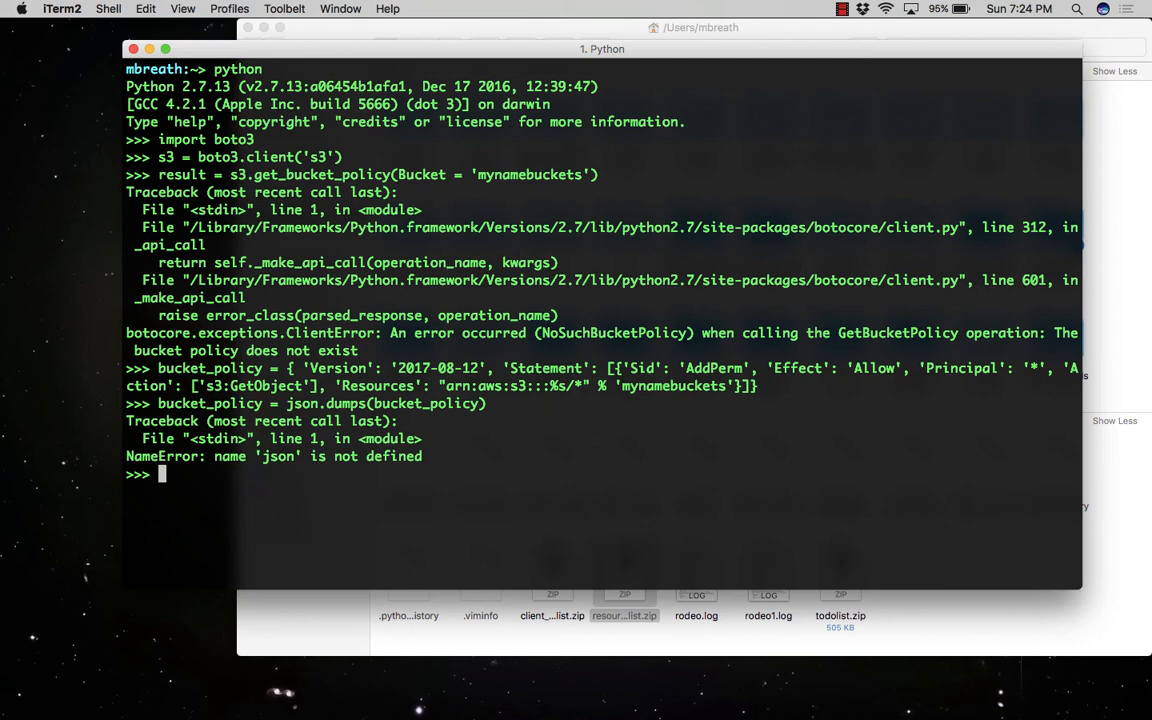
pyautogui.write('import json')
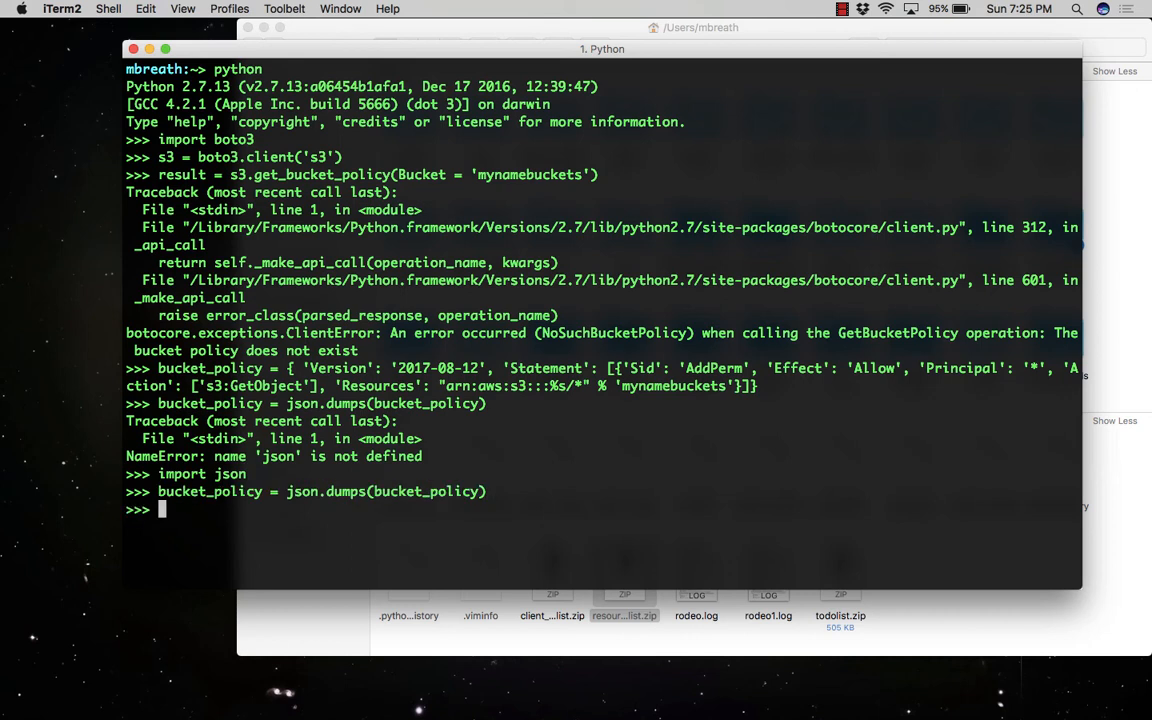
pyautogui.write('s3.put')
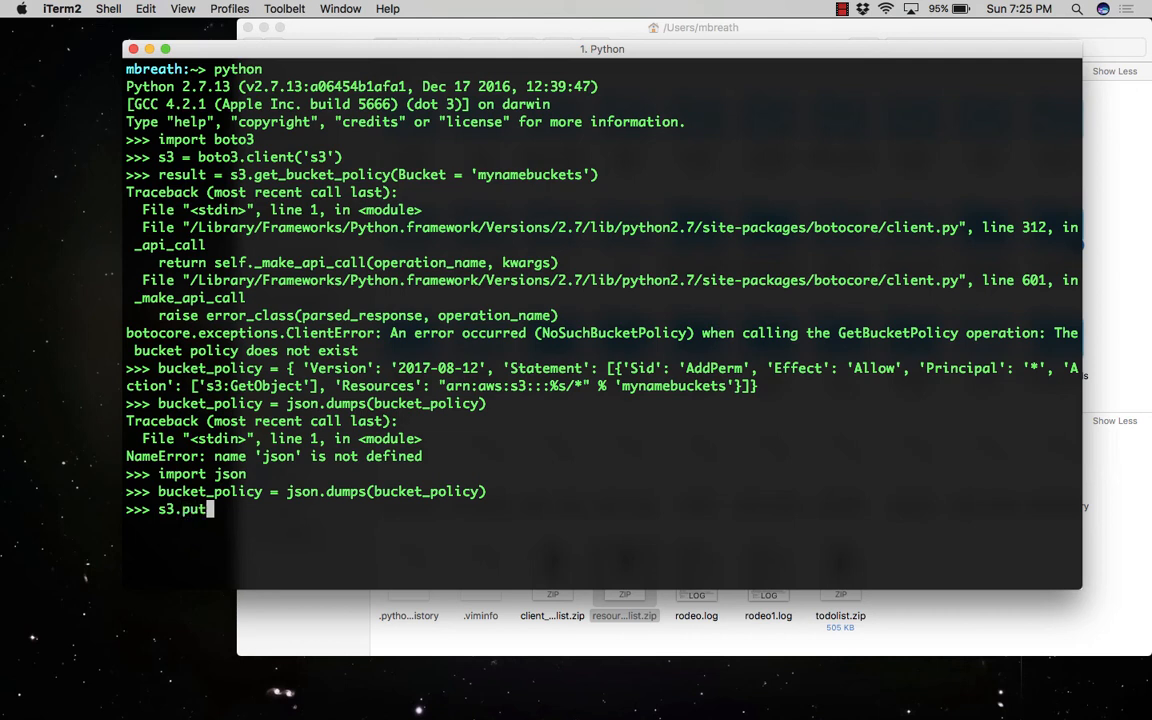
# Step: Run s3.put_bucket_policy on 'mynamebuckets' with Policy=bucket_policy, getting a MalformedPolicy error
pyautogui.write('_bucket')
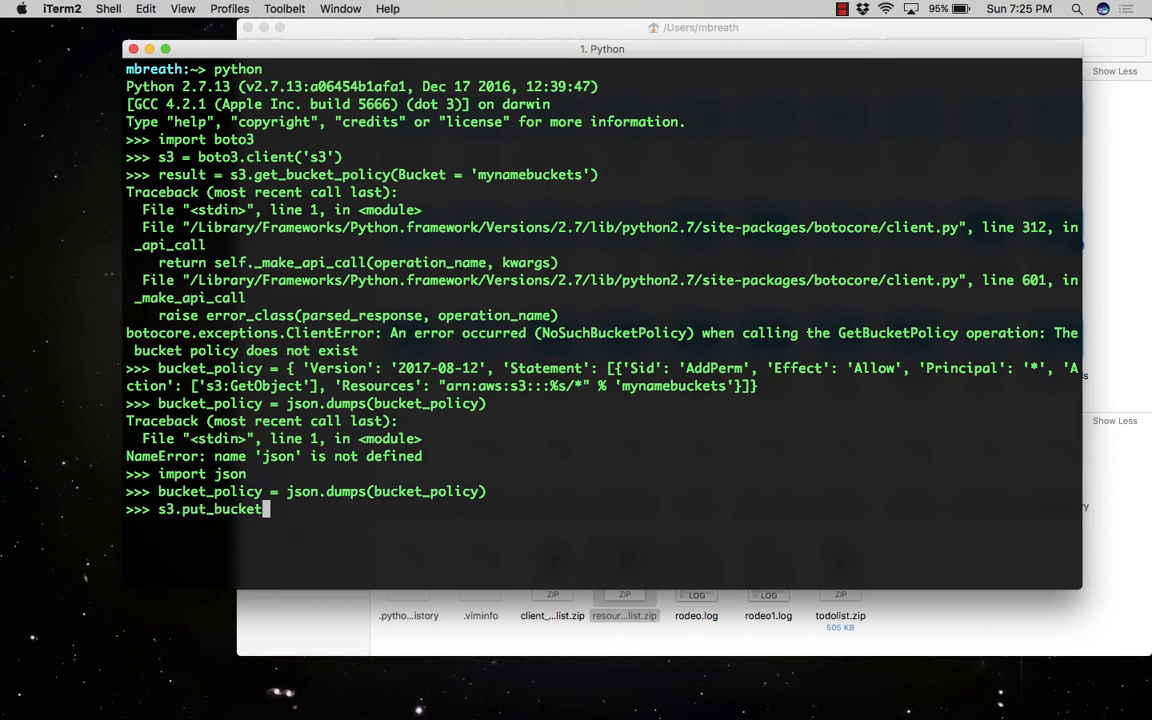
pyautogui.write('_policy')
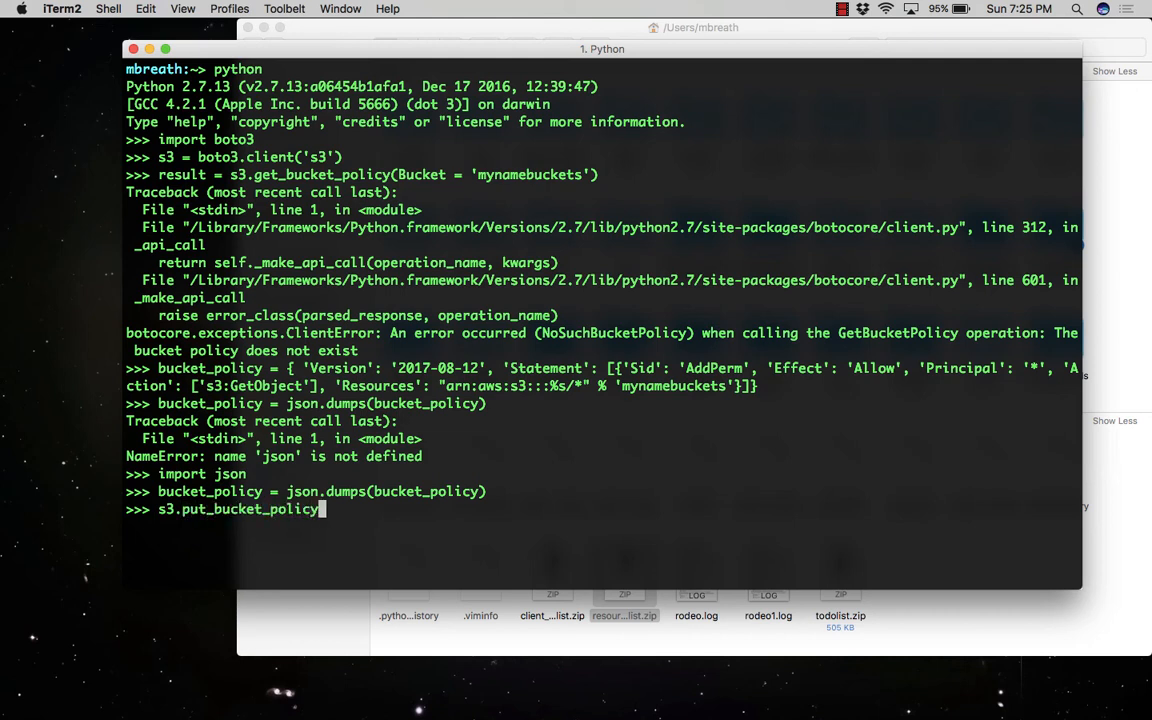
pyautogui.write('(Bucket')
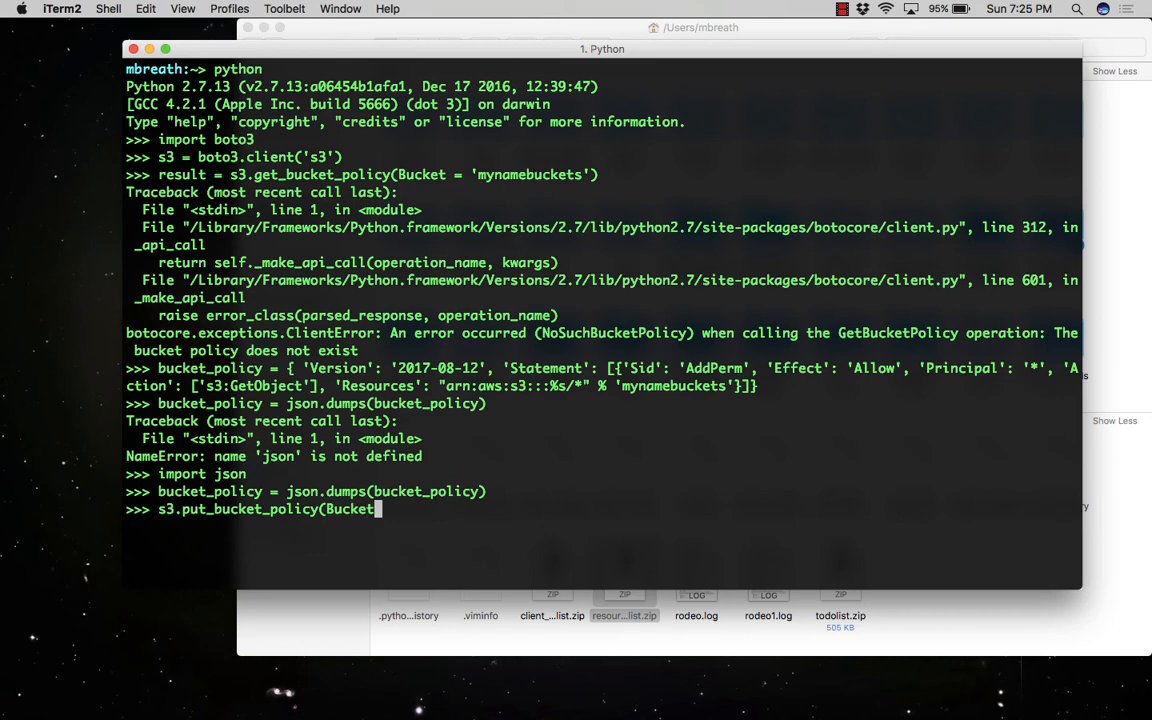
pyautogui.write("='")
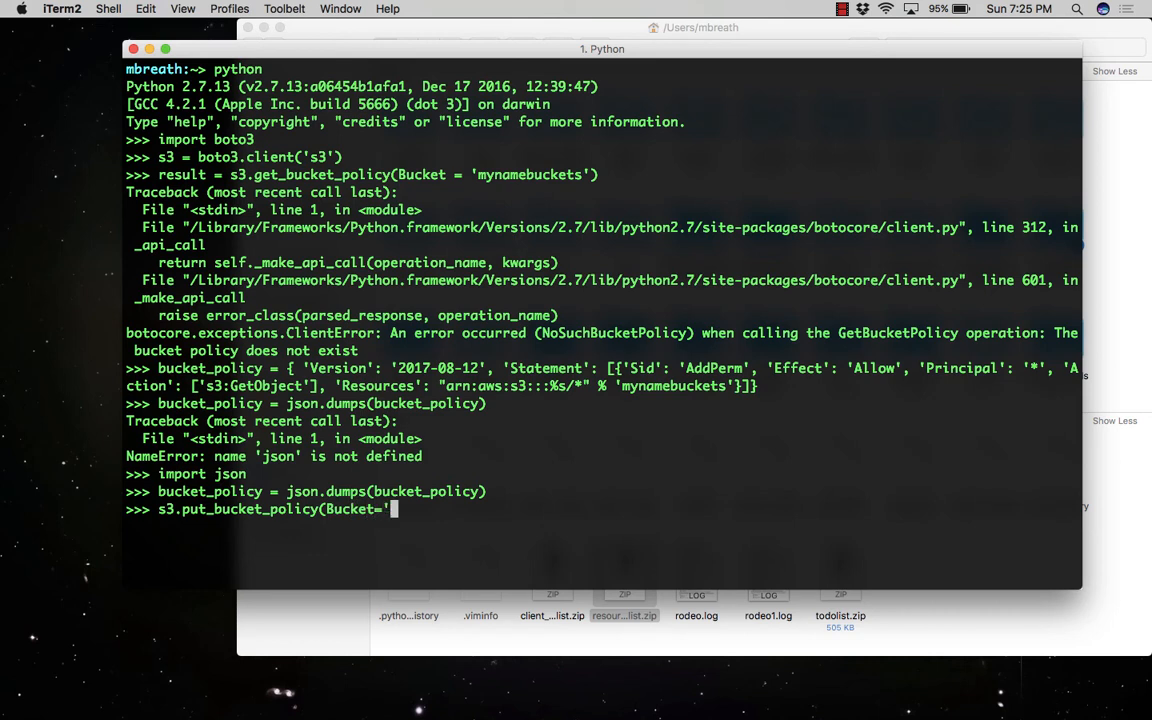
pyautogui.write('mynamebuckets')
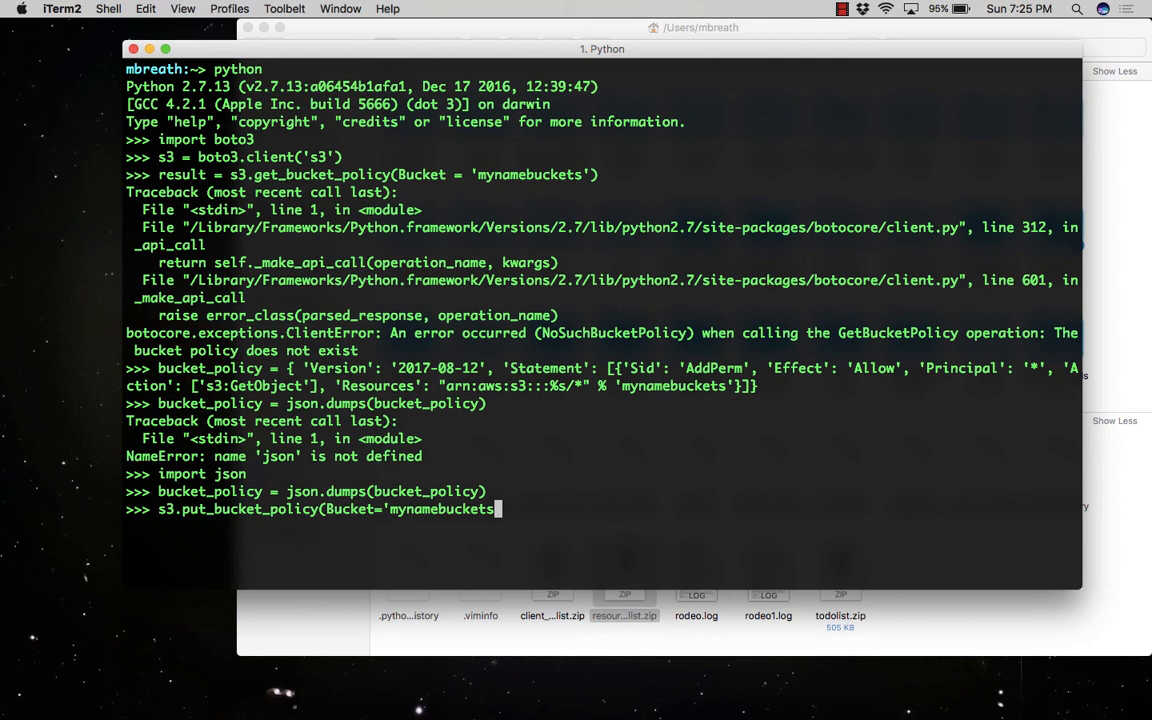
pyautogui.write("'")
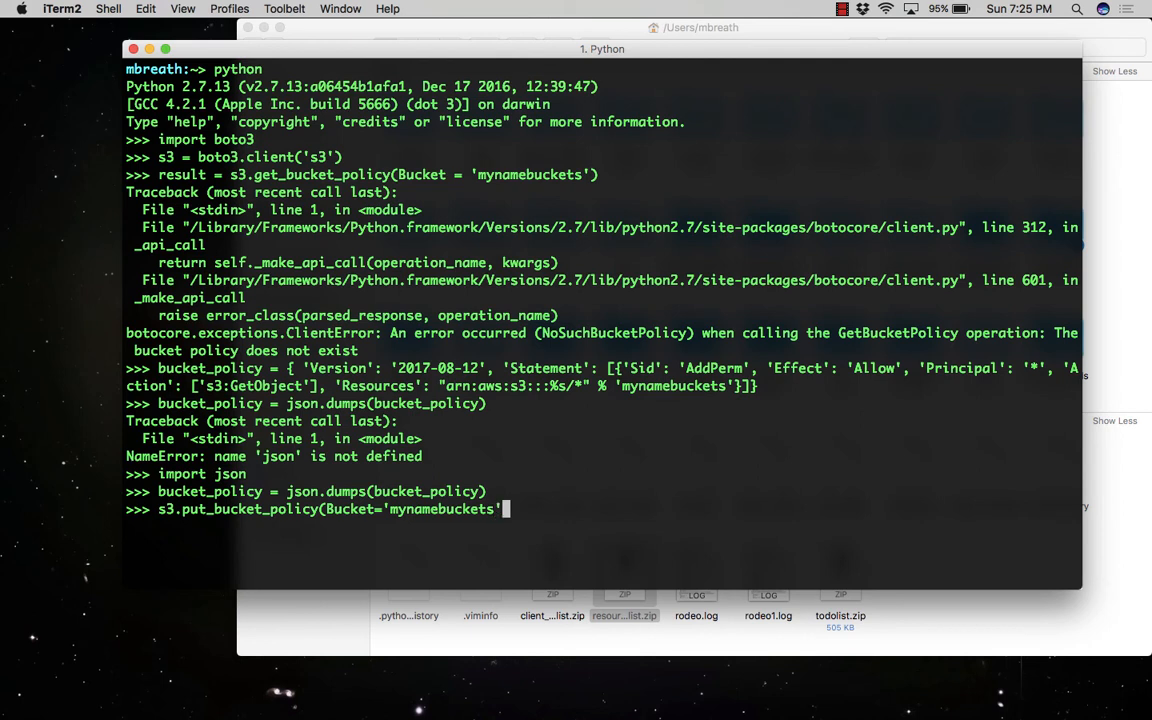
pyautogui.write(',')
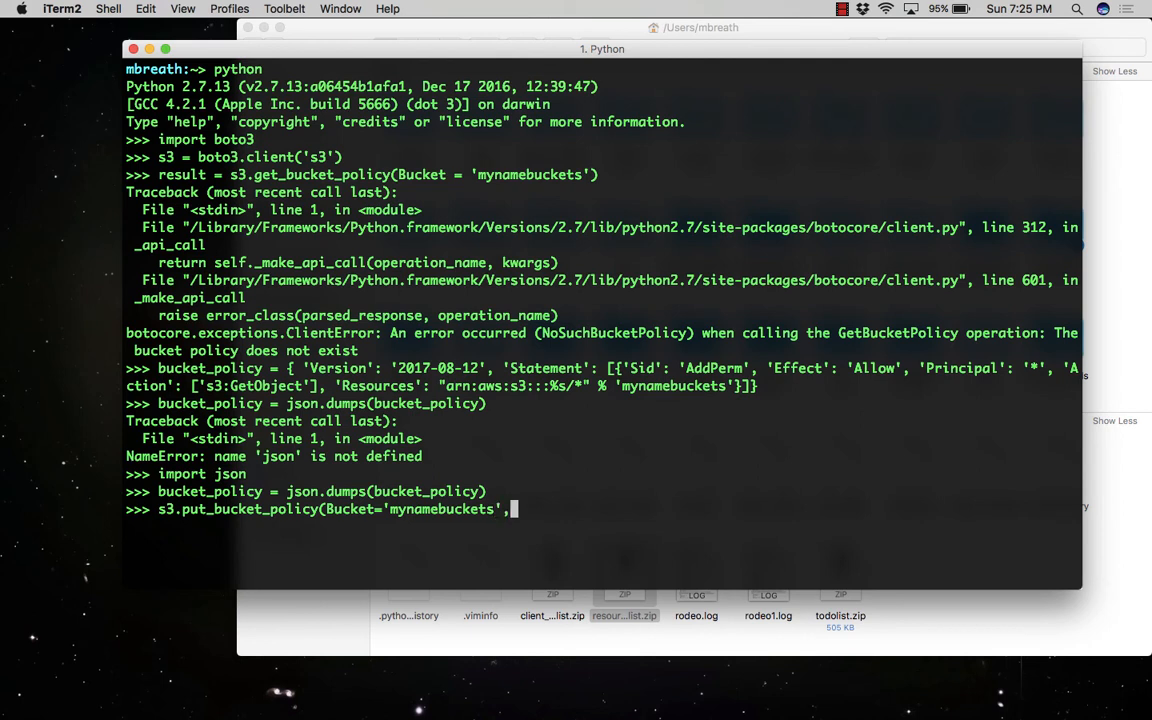
pyautogui.write('Polic')
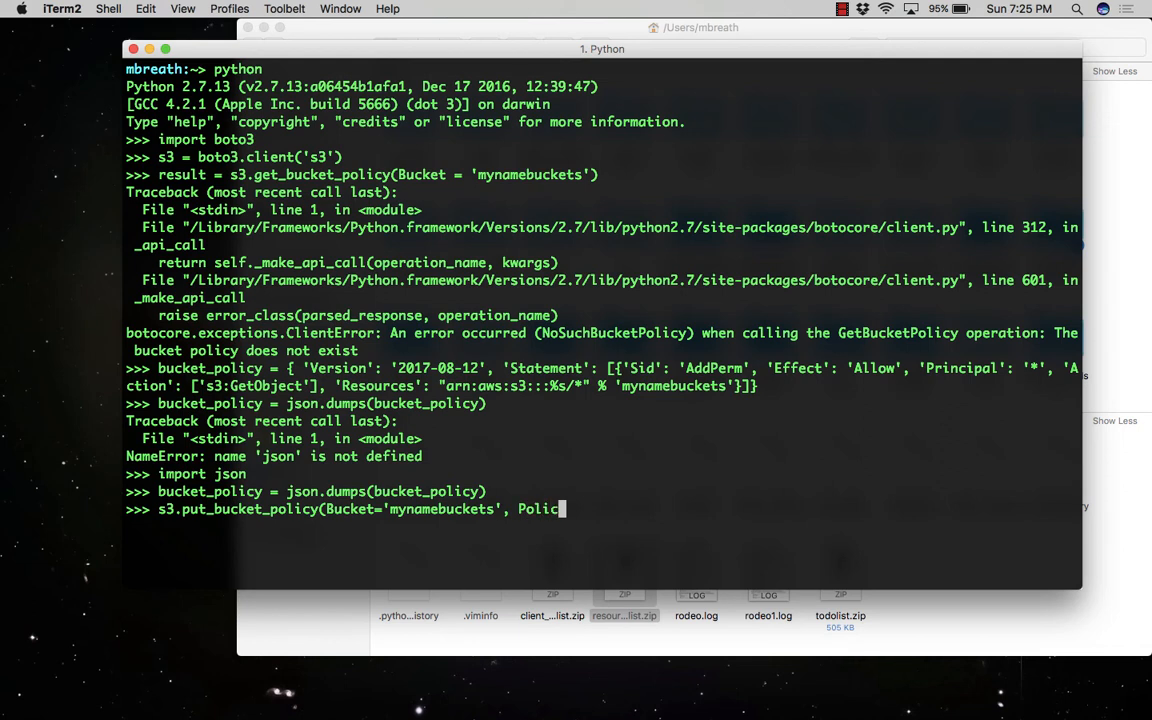
pyautogui.write('y=')
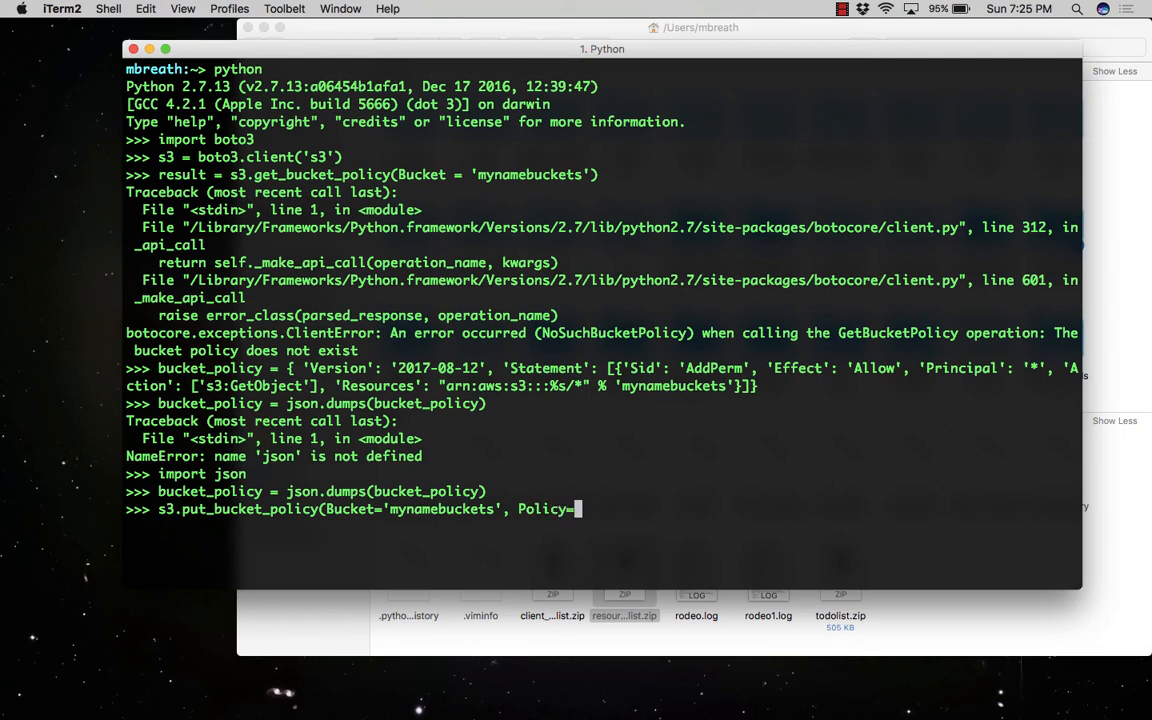
pyautogui.write('bucket_poli')
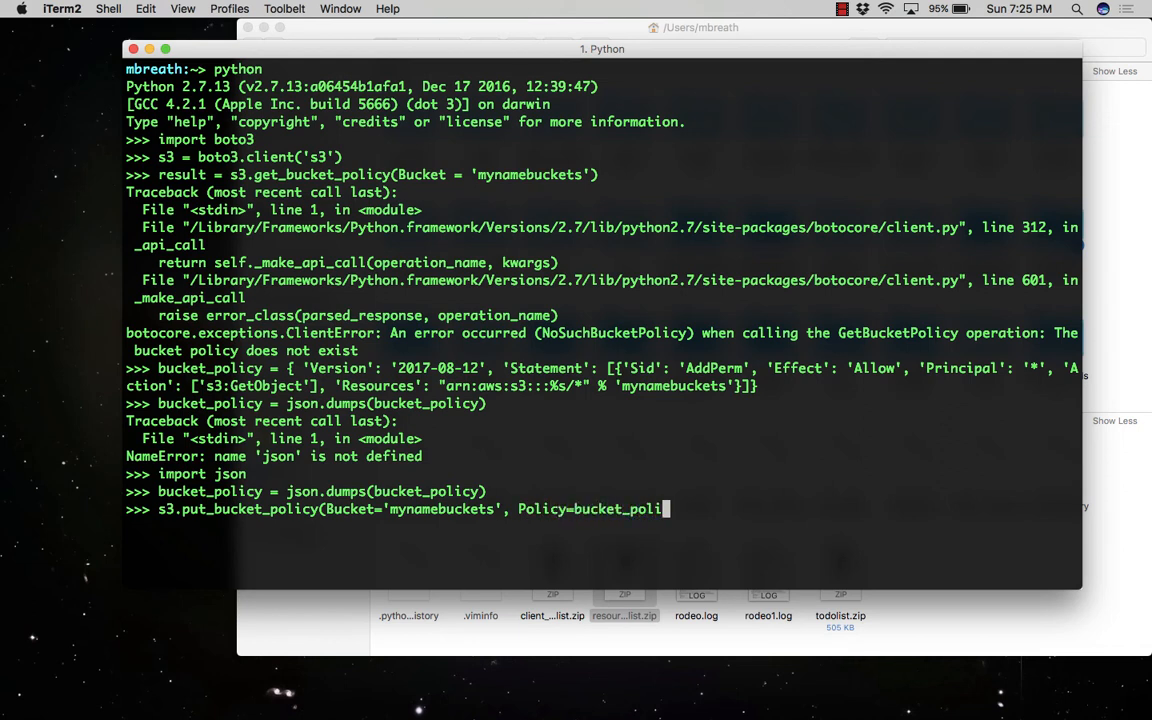
pyautogui.write('cy)')
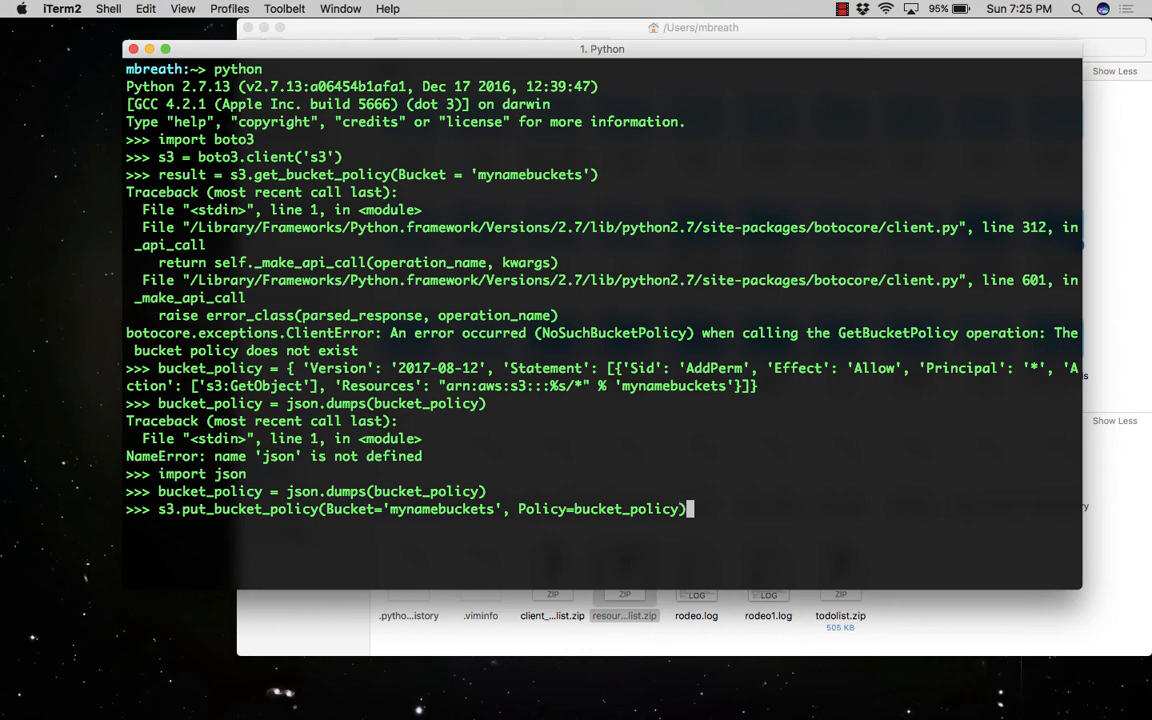
pyautogui.press('Return')
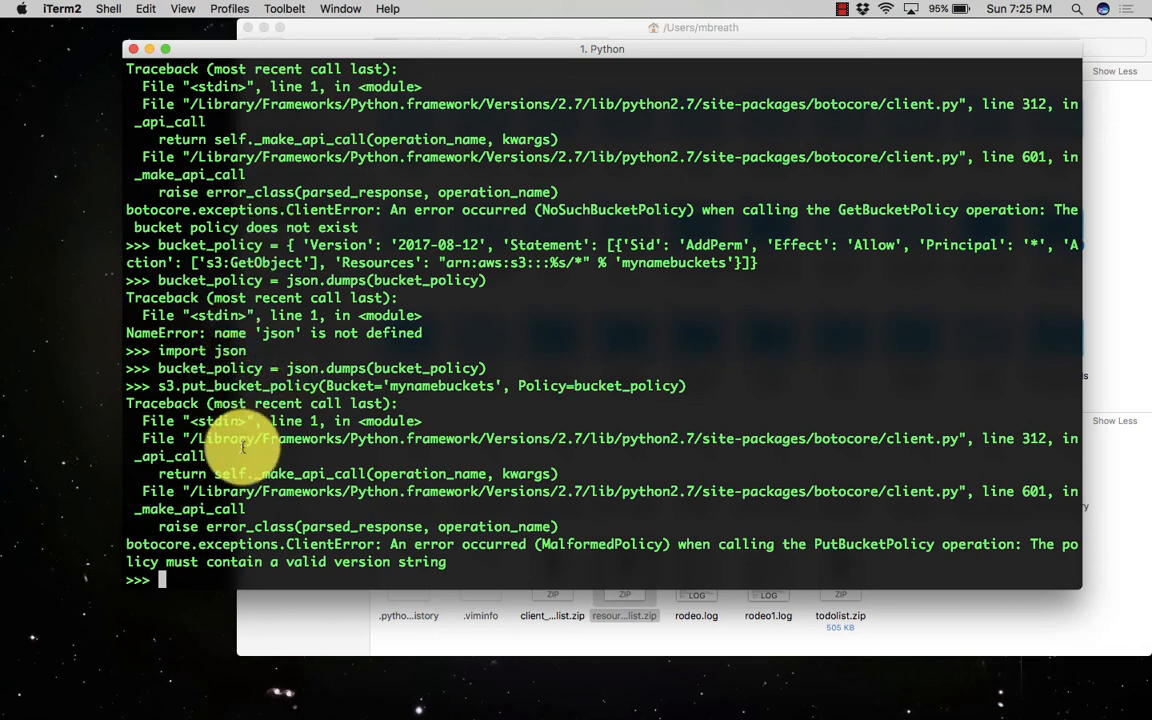
pyautogui.moveTo(308, 522)
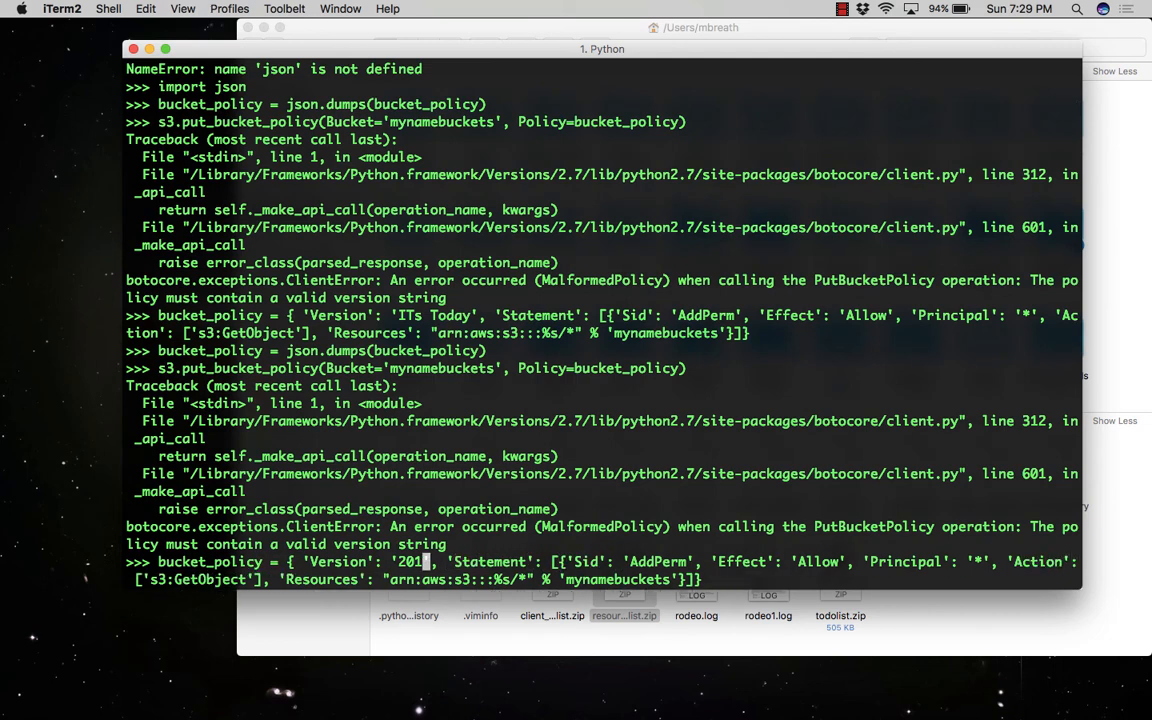
# Step: Redefine the policy with Version '2012-10-17' and key 'Resource', then reapply it
pyautogui.write('2-10-')
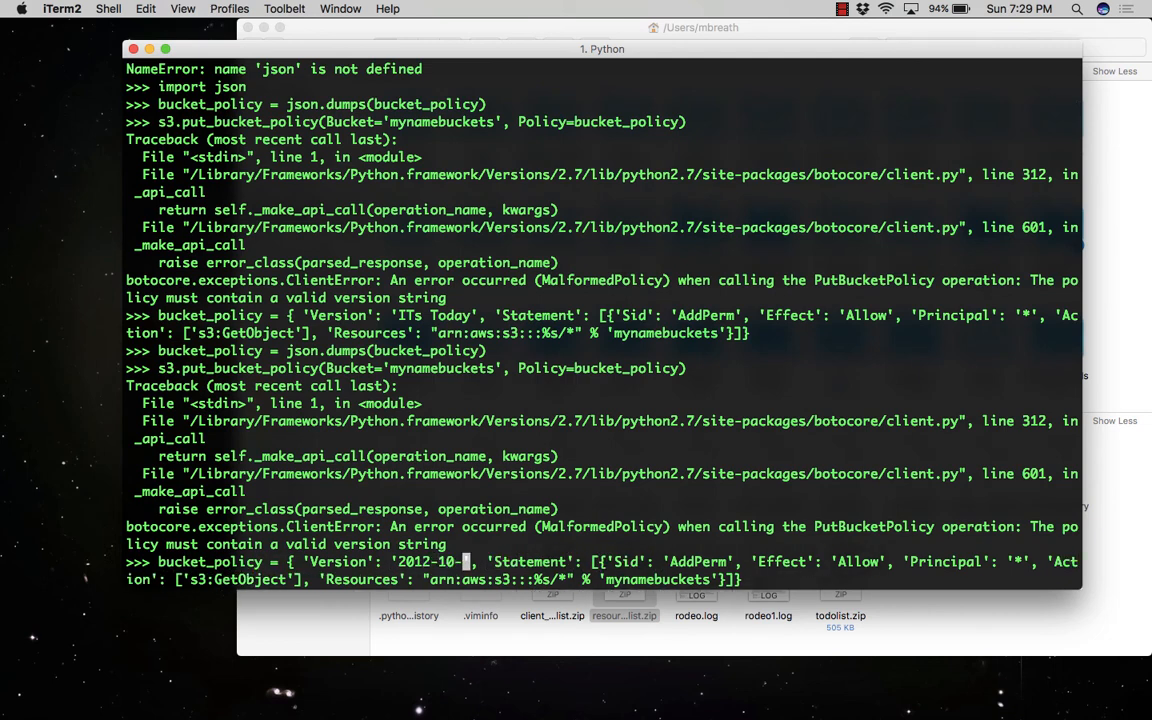
pyautogui.write('17')
pyautogui.press('Return')
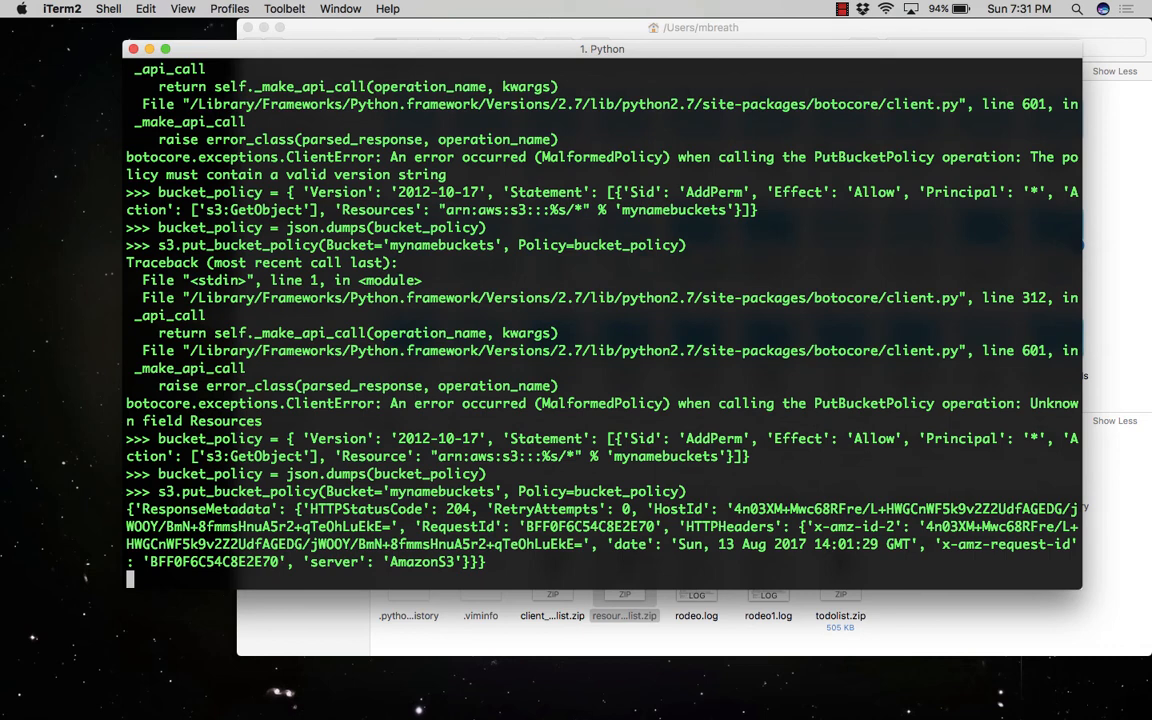
pyautogui.press('Return')
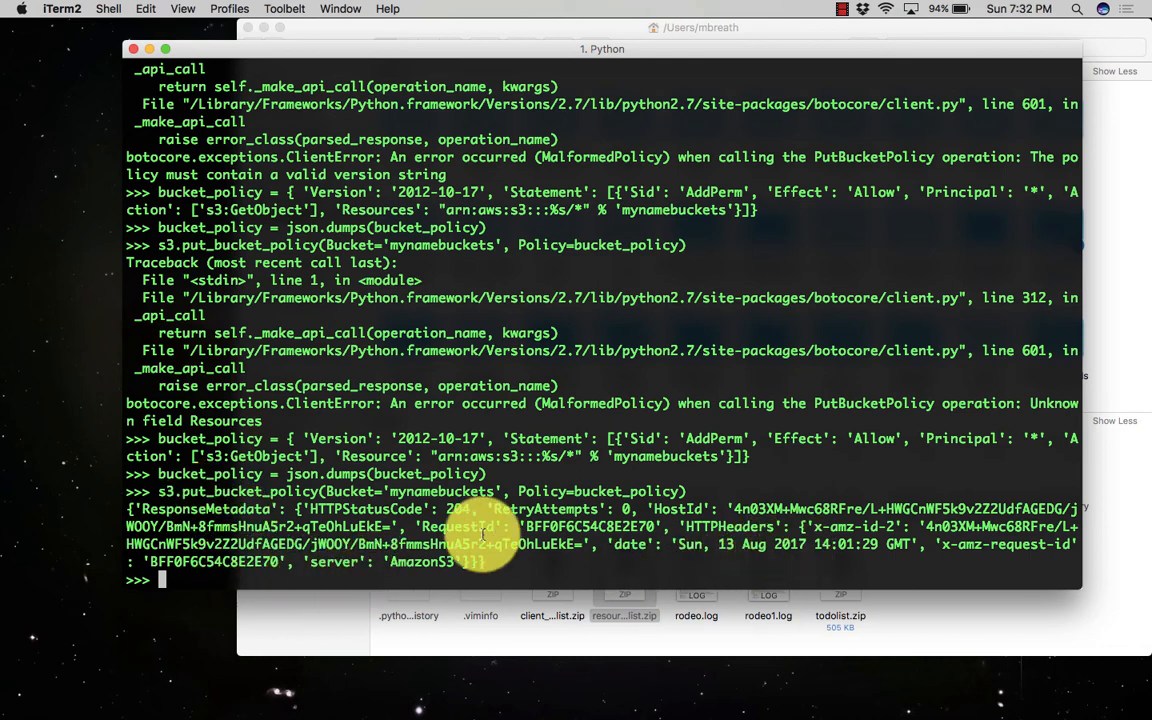
pyautogui.moveTo(265, 578)
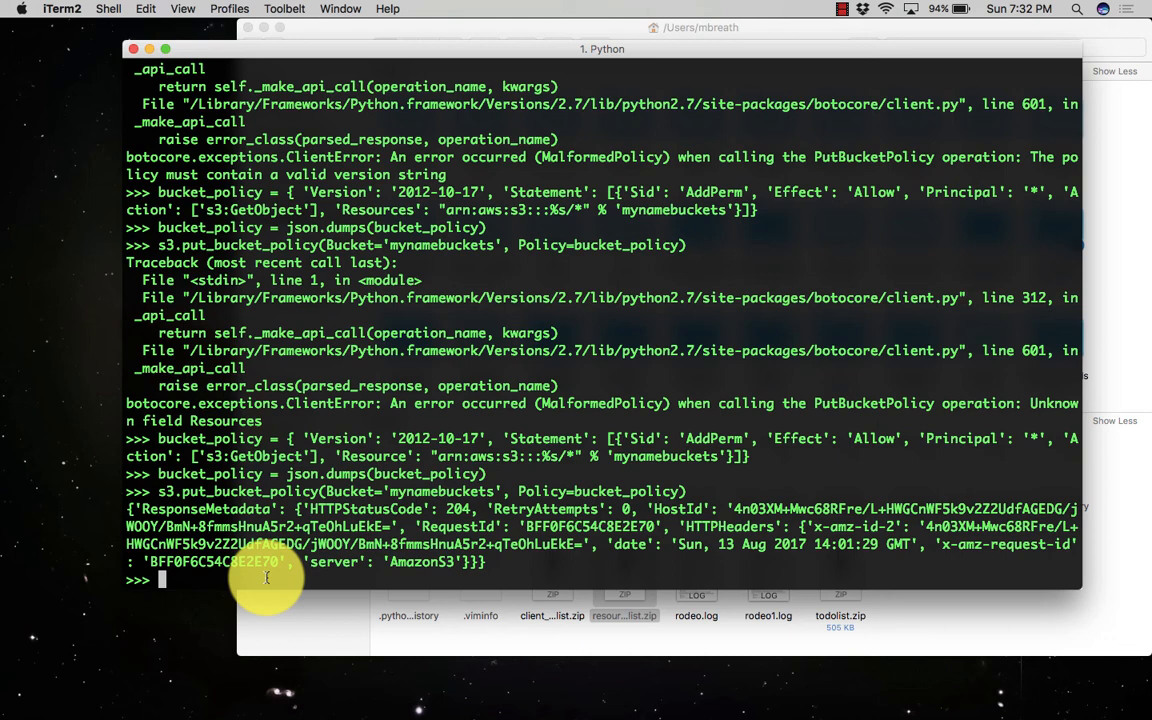
pyautogui.write('s3.')
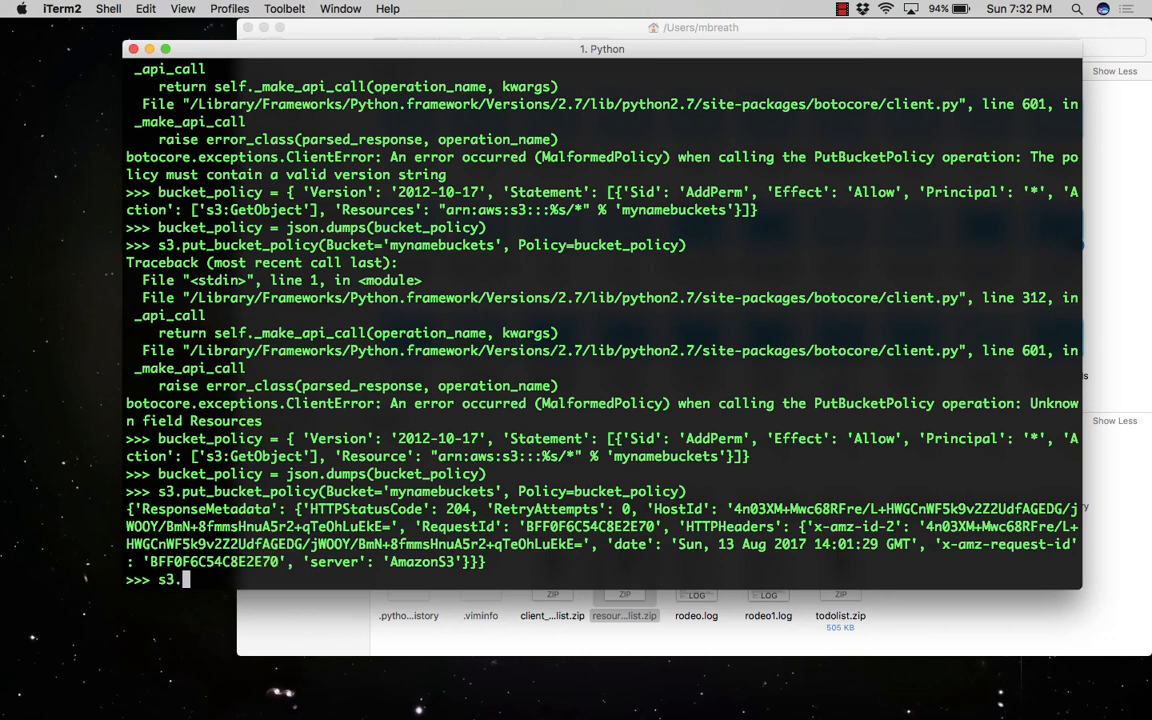
# Step: Run s3.delete_bucket_policy(Bucket='mynamebuckets'), which returns HTTP status 204
pyautogui.write('delete_bu')
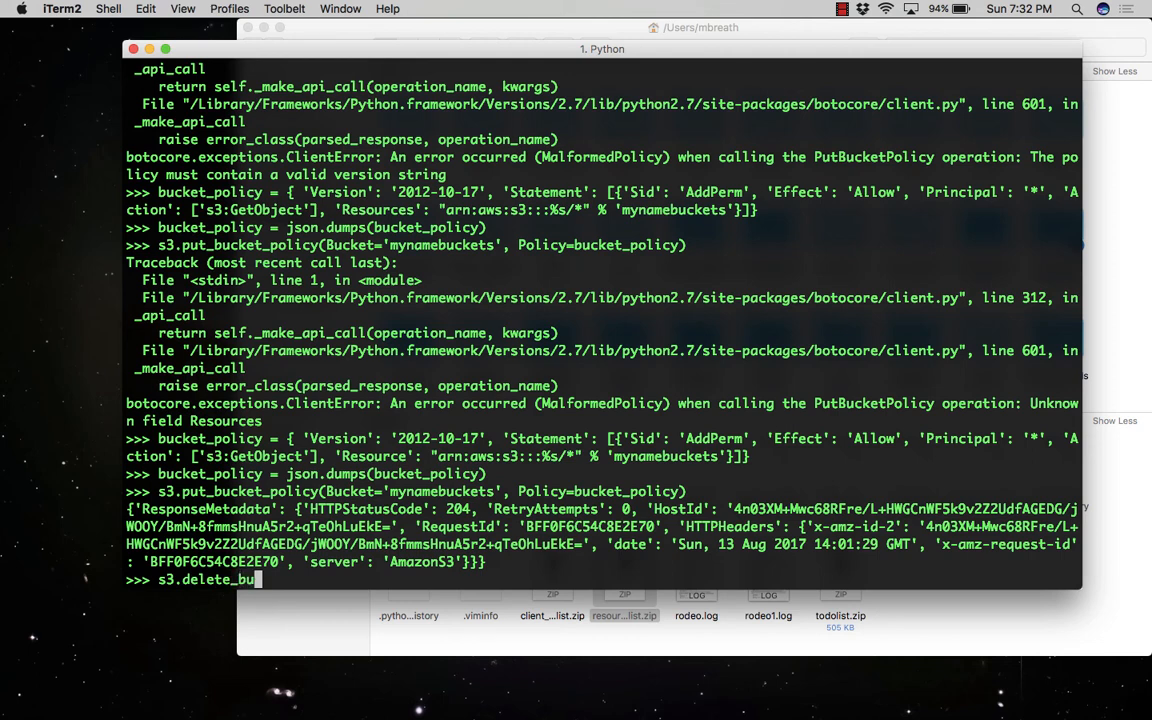
pyautogui.write('cket_policy(')
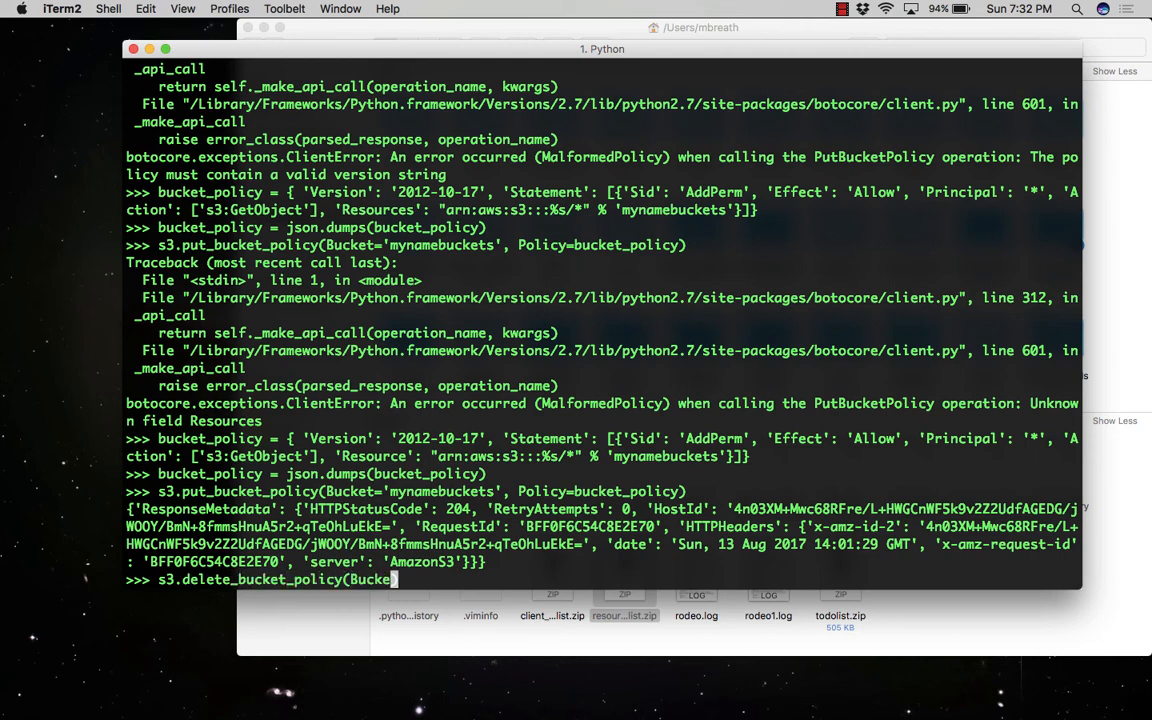
pyautogui.write("Bucket='my")
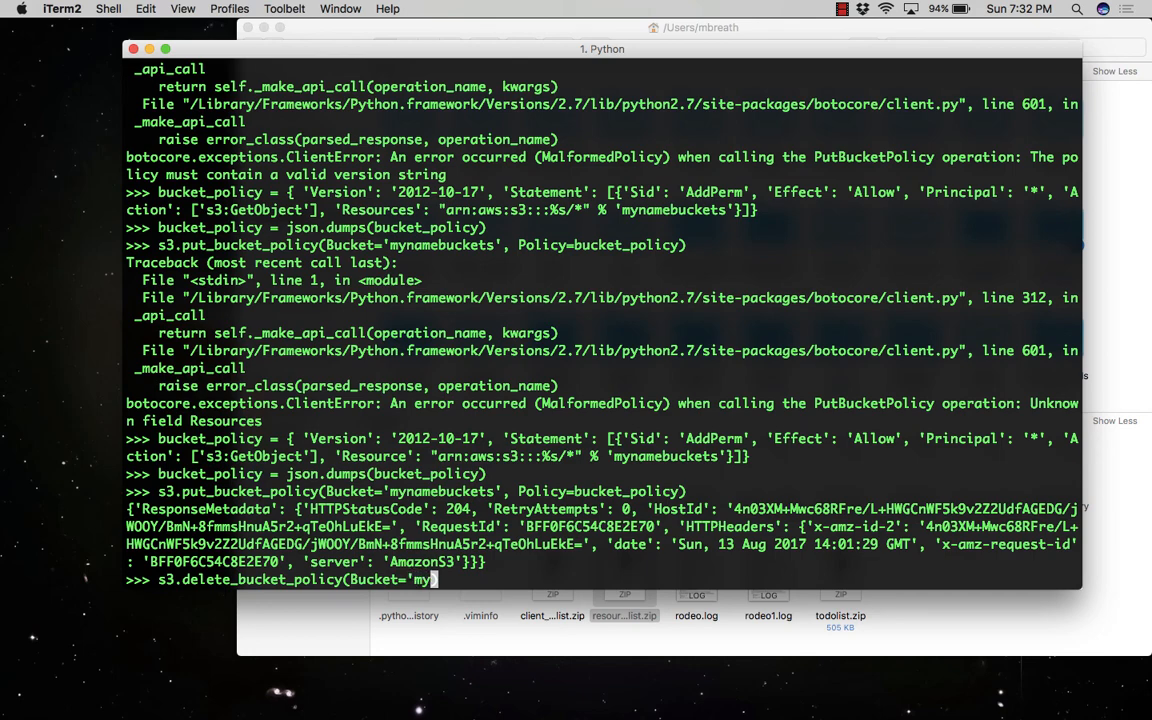
pyautogui.write("namebuckets'")
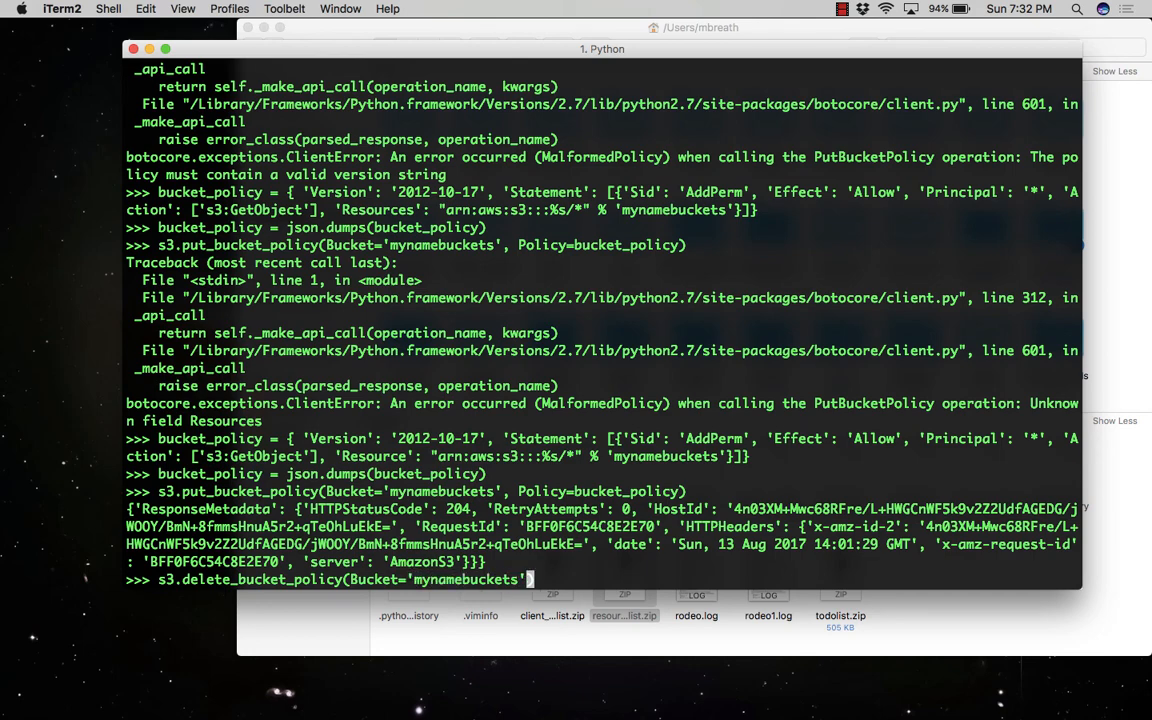
pyautogui.press('enter')
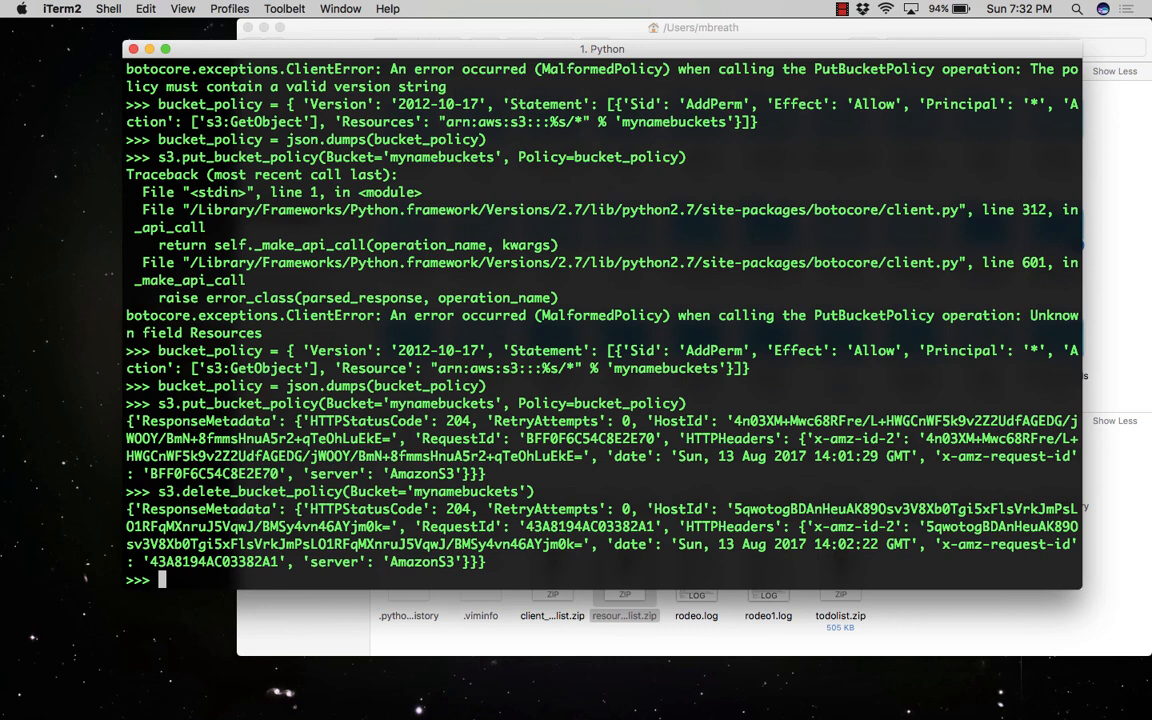